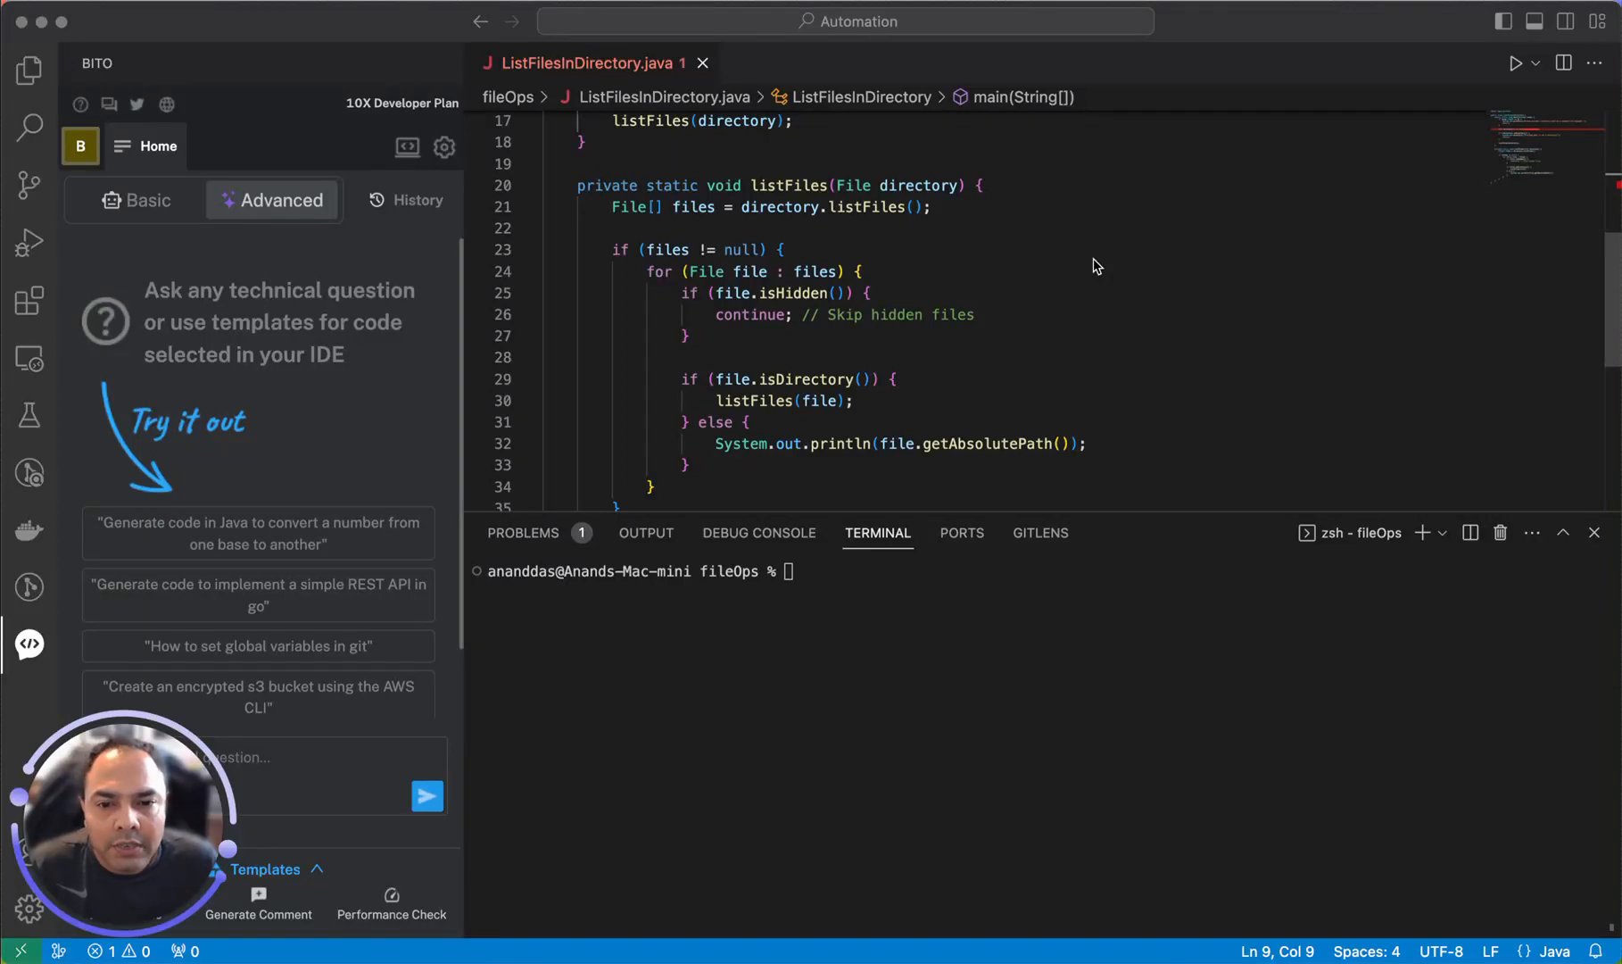
{"action": "mouse_move", "coordinate": [957, 289]}
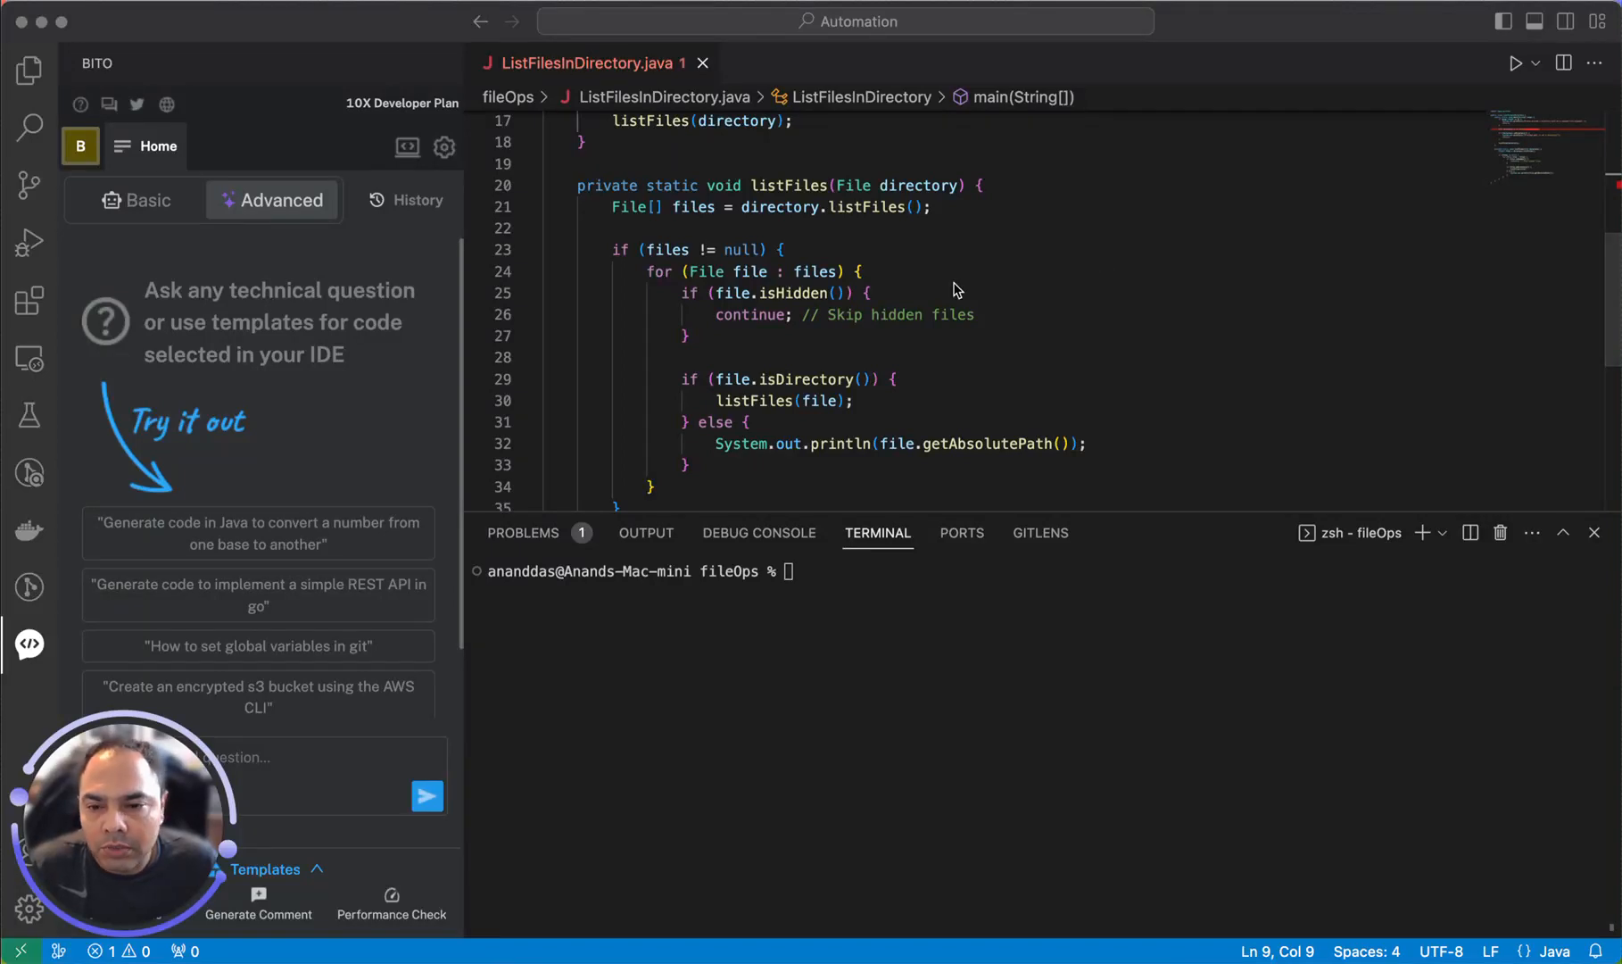
{"action": "mouse_move", "coordinate": [386, 291]}
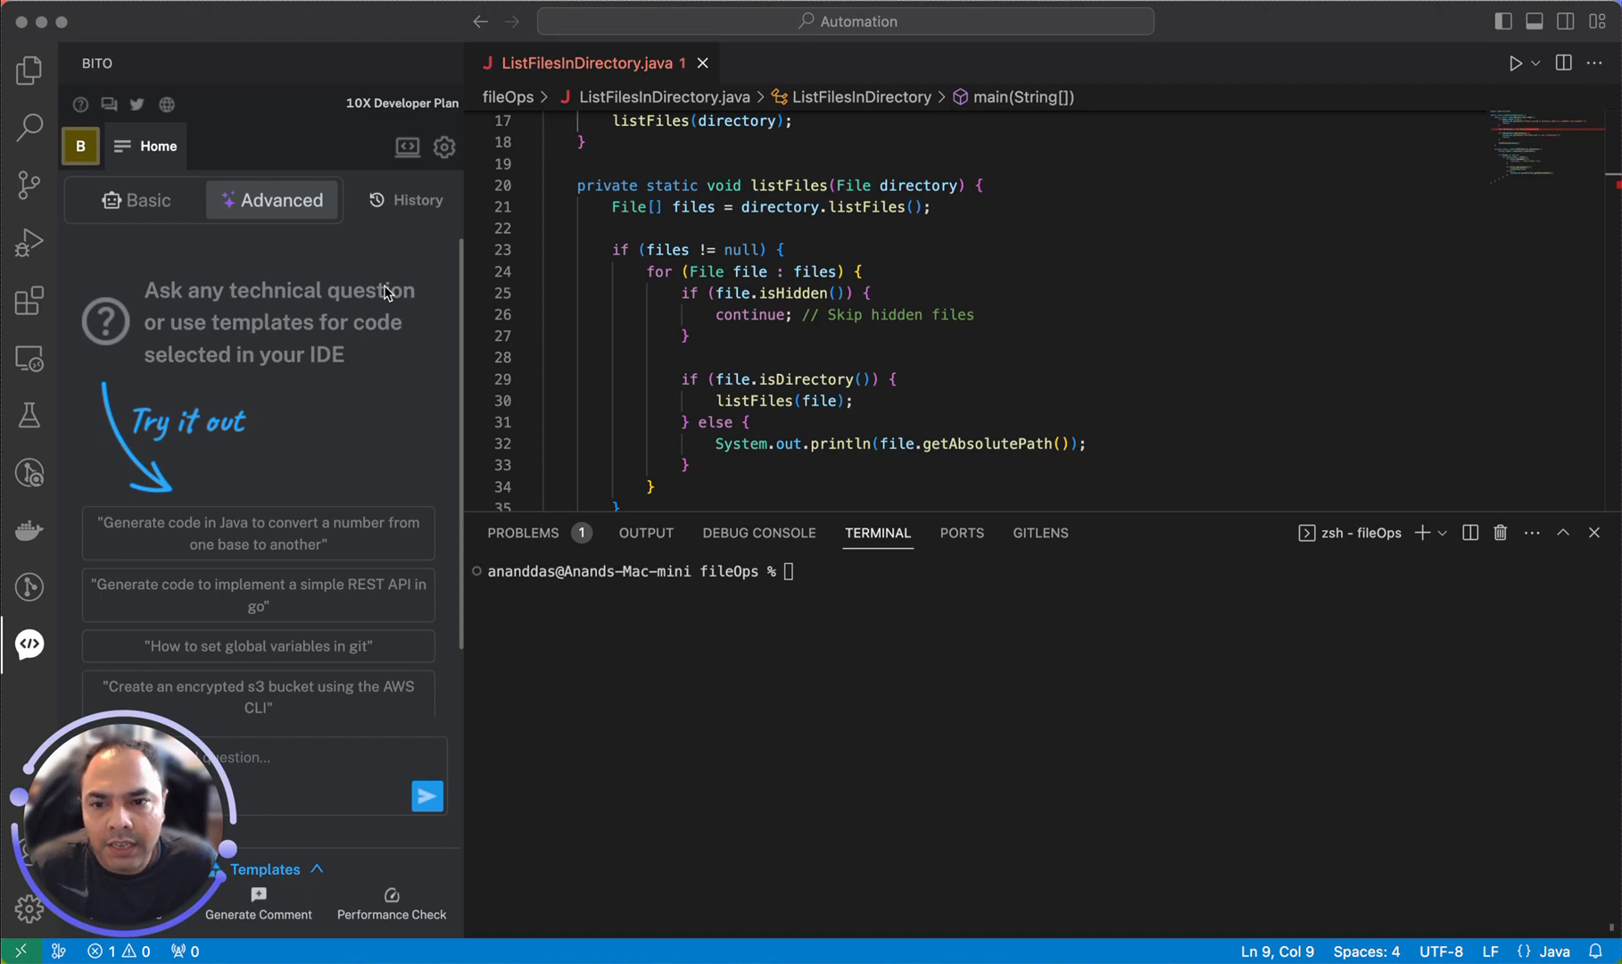
{"action": "mouse_move", "coordinate": [336, 556]}
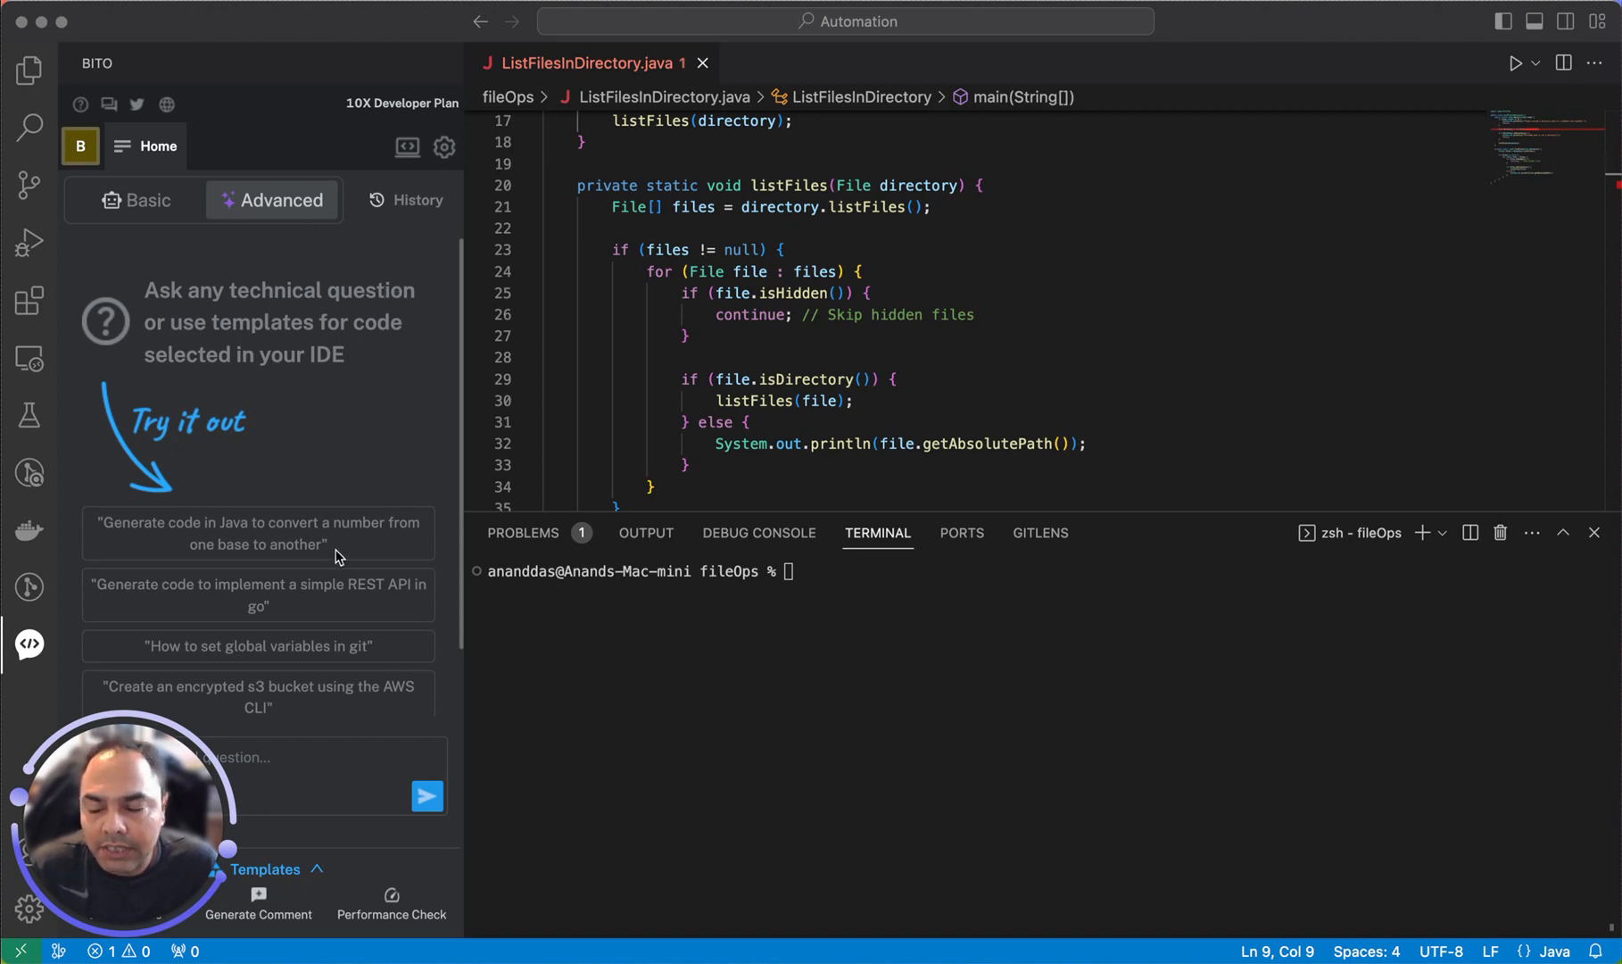
{"action": "mouse_move", "coordinate": [248, 632]}
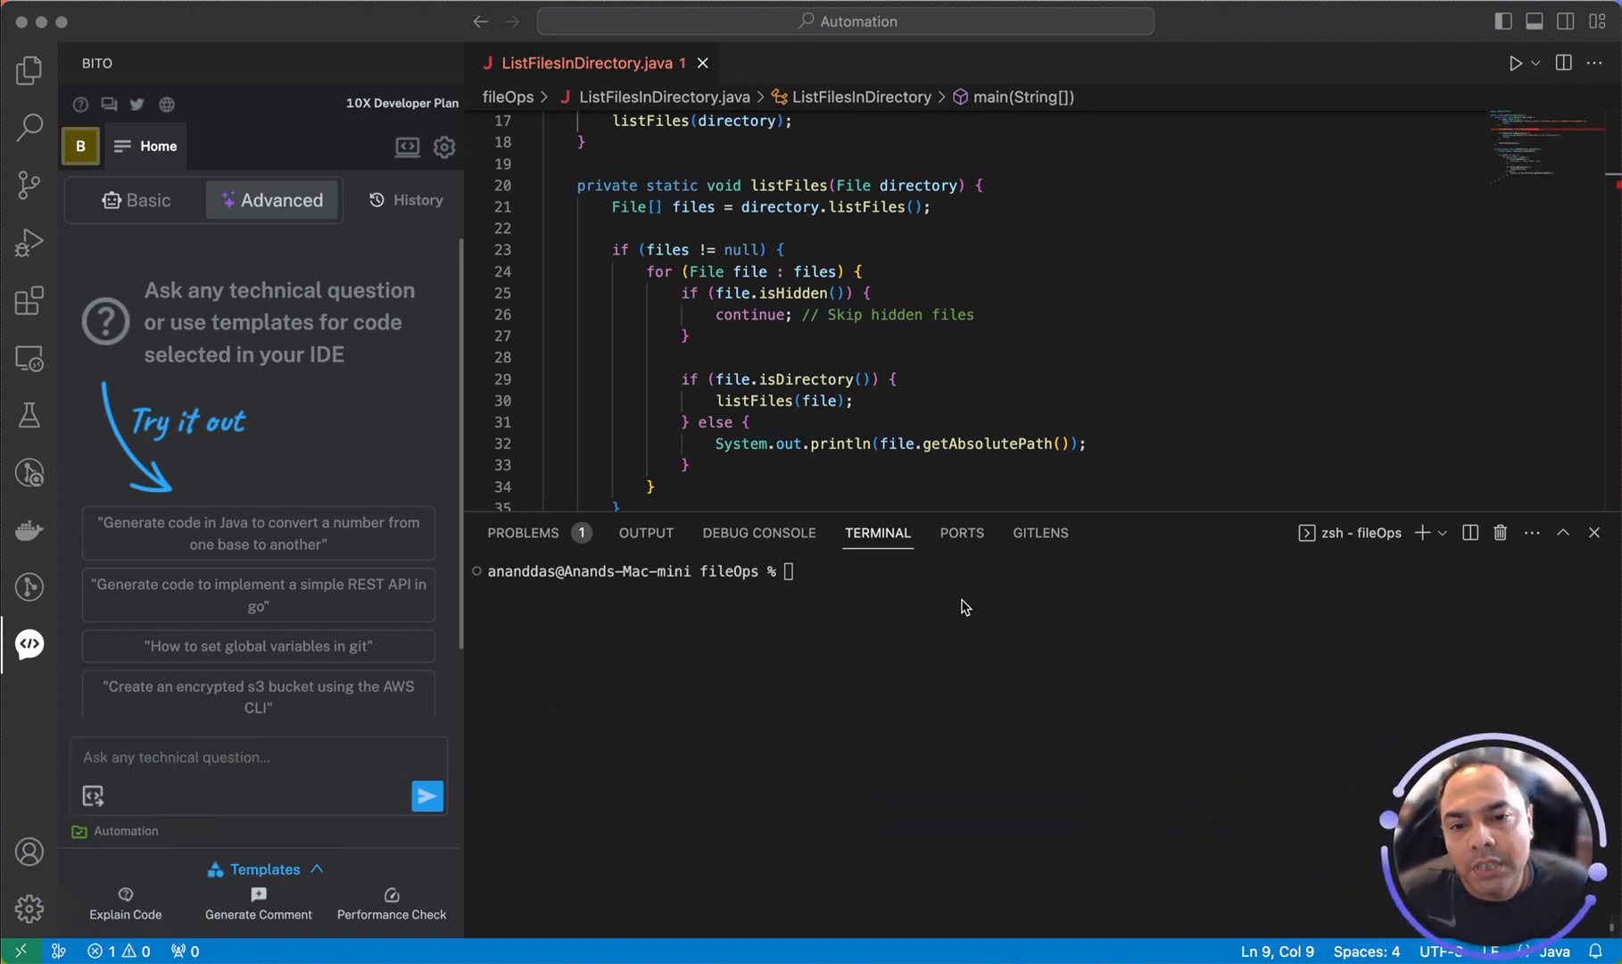
Run javac ListFilesInDirectory.java in the terminal, which fails: cannot find symbol directoryPath
{"action": "left_click", "coordinate": [237, 757]}
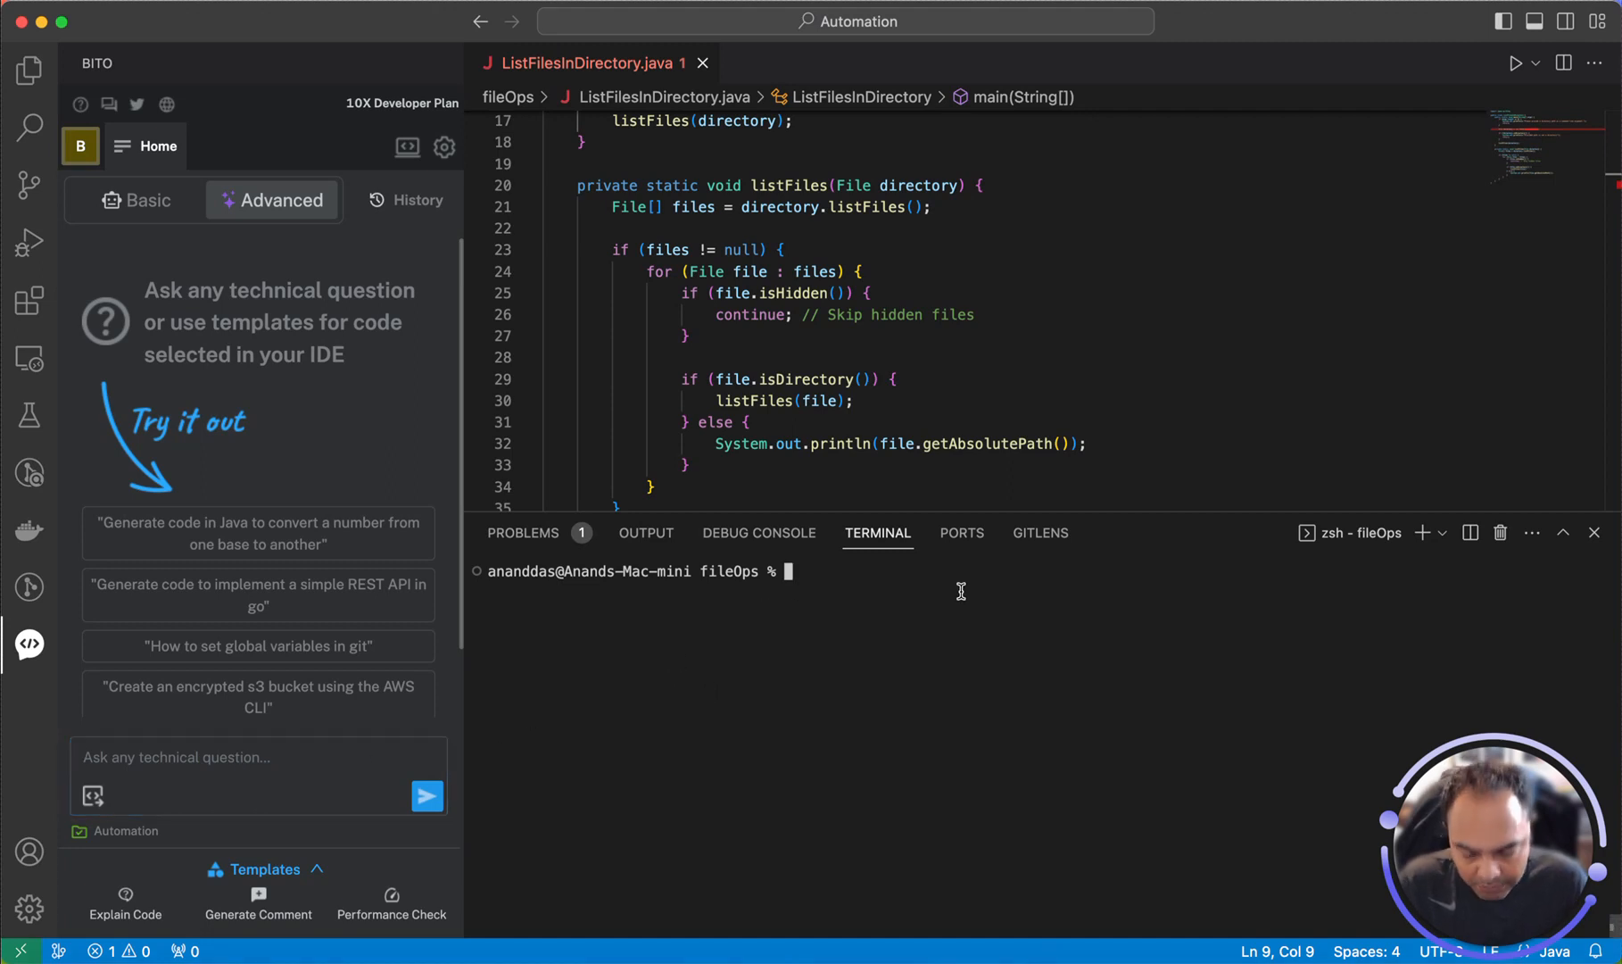
{"action": "type", "text": "javac"}
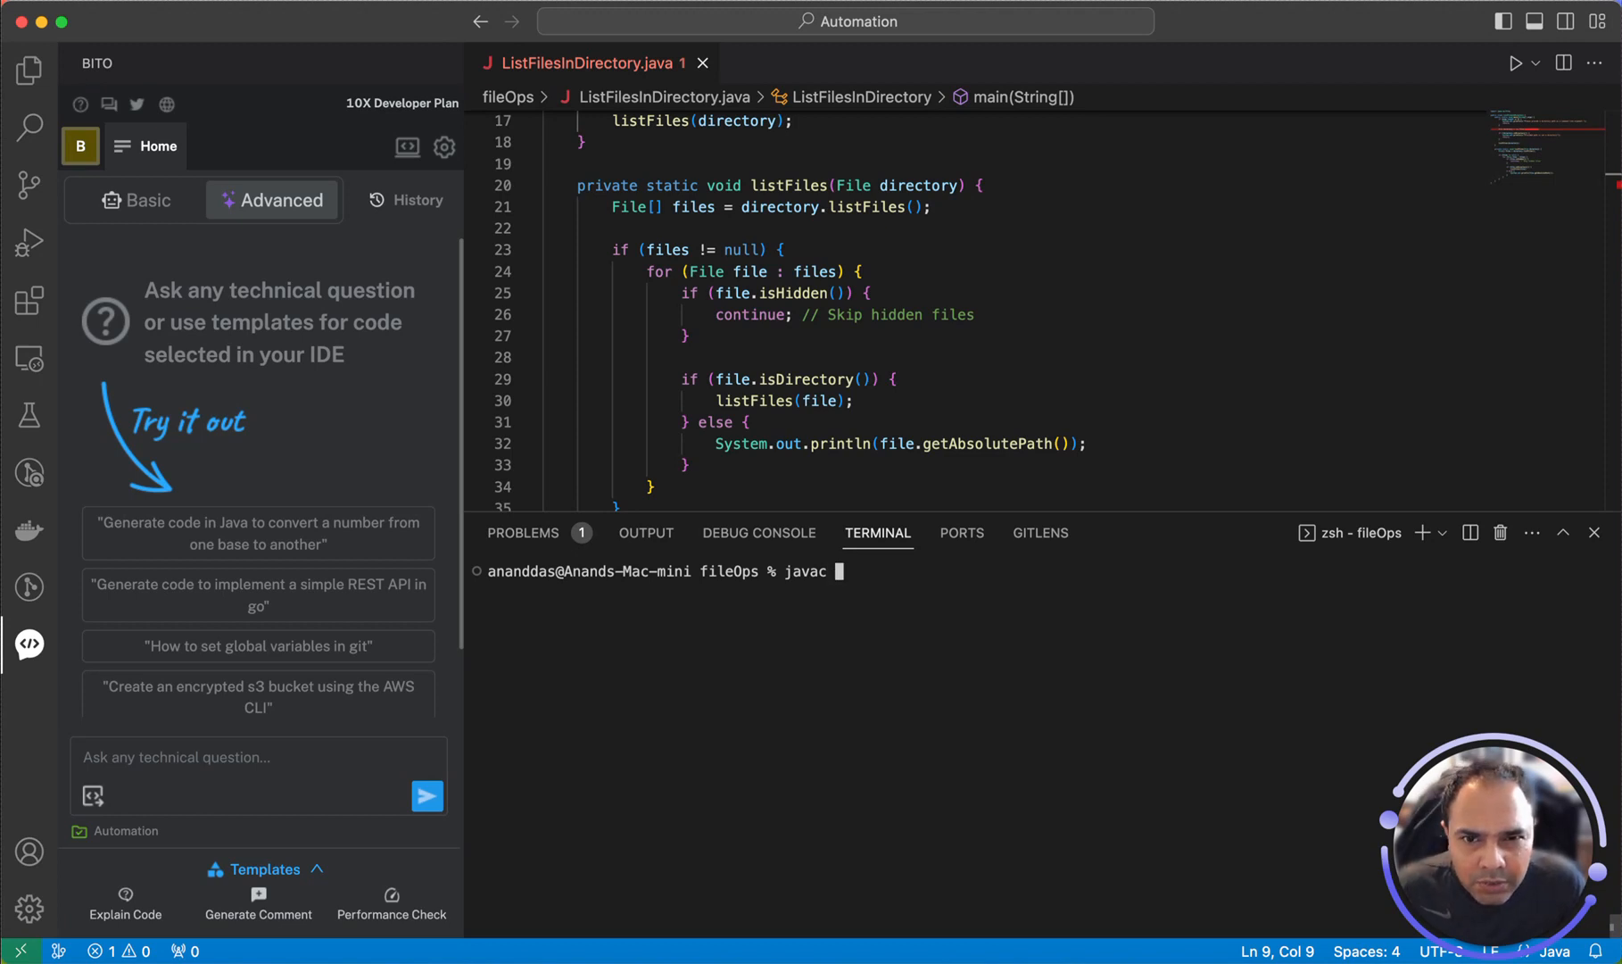
{"action": "mouse_move", "coordinate": [902, 600]}
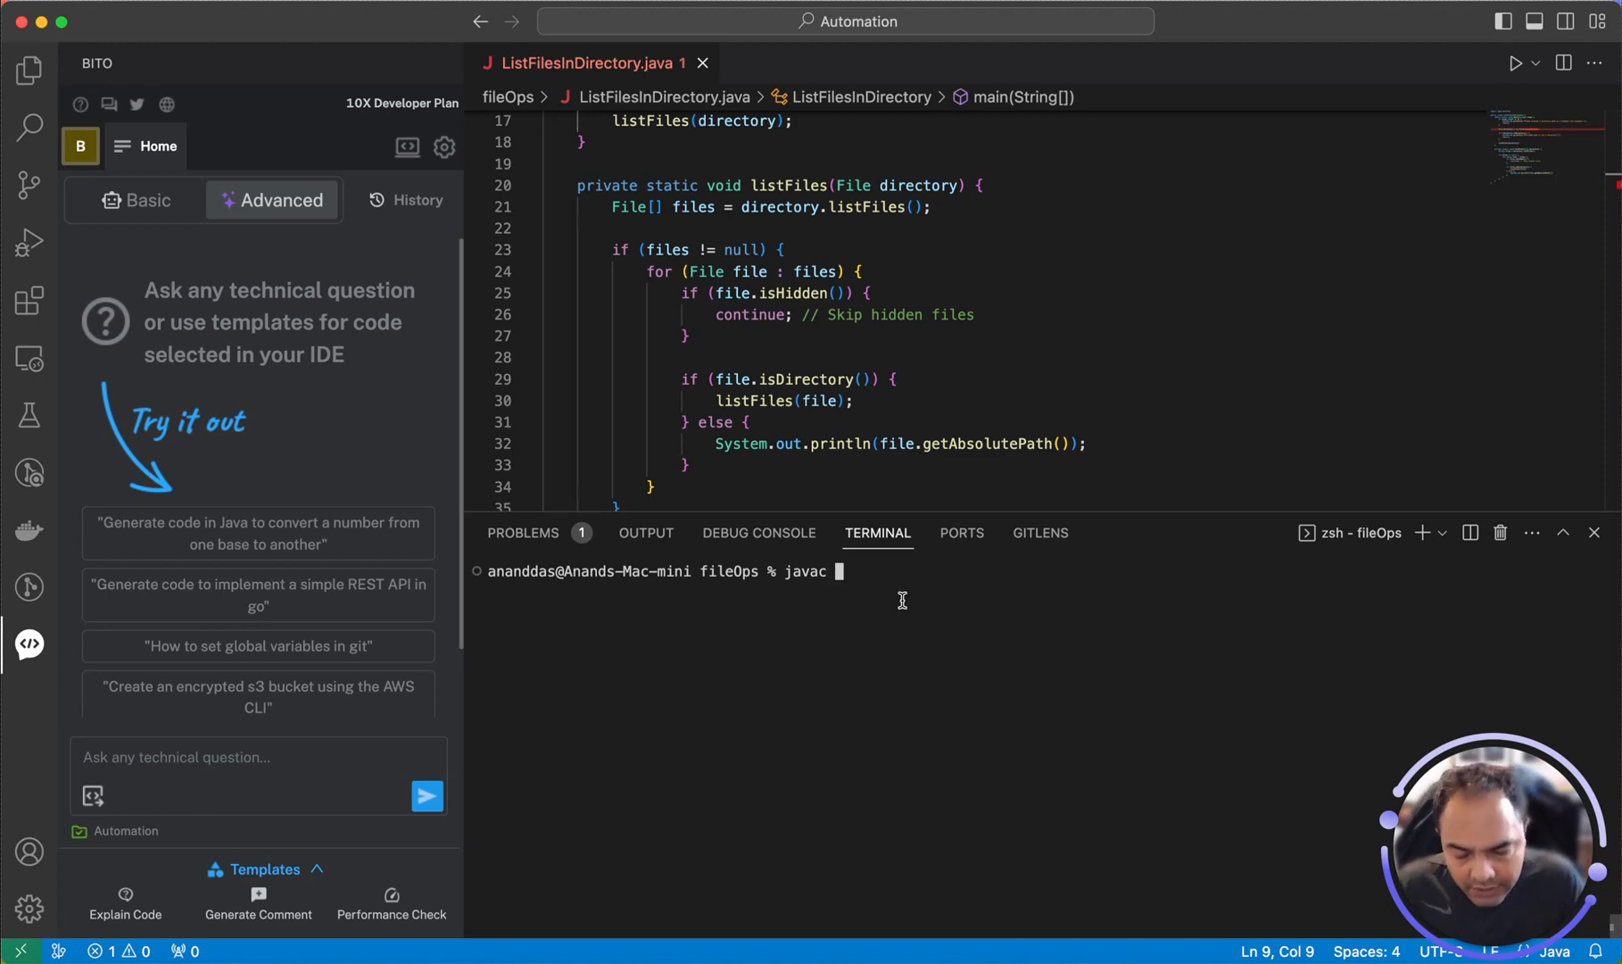
{"action": "type", "text": "ListFilesInDirectory."}
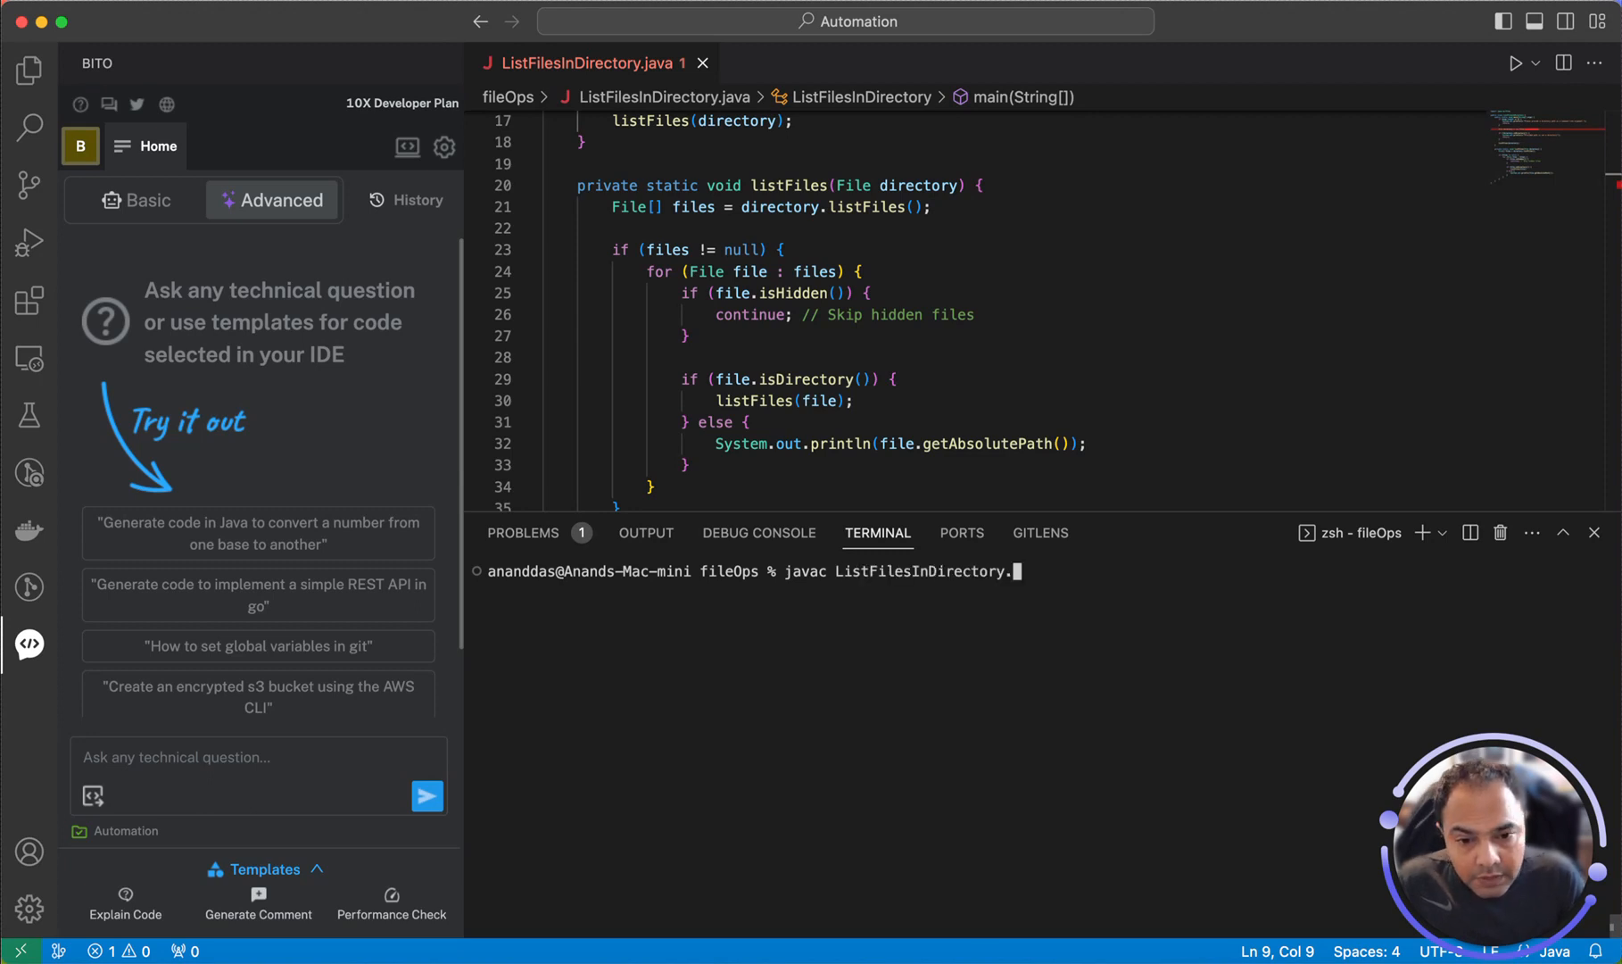
{"action": "type", "text": "java"}
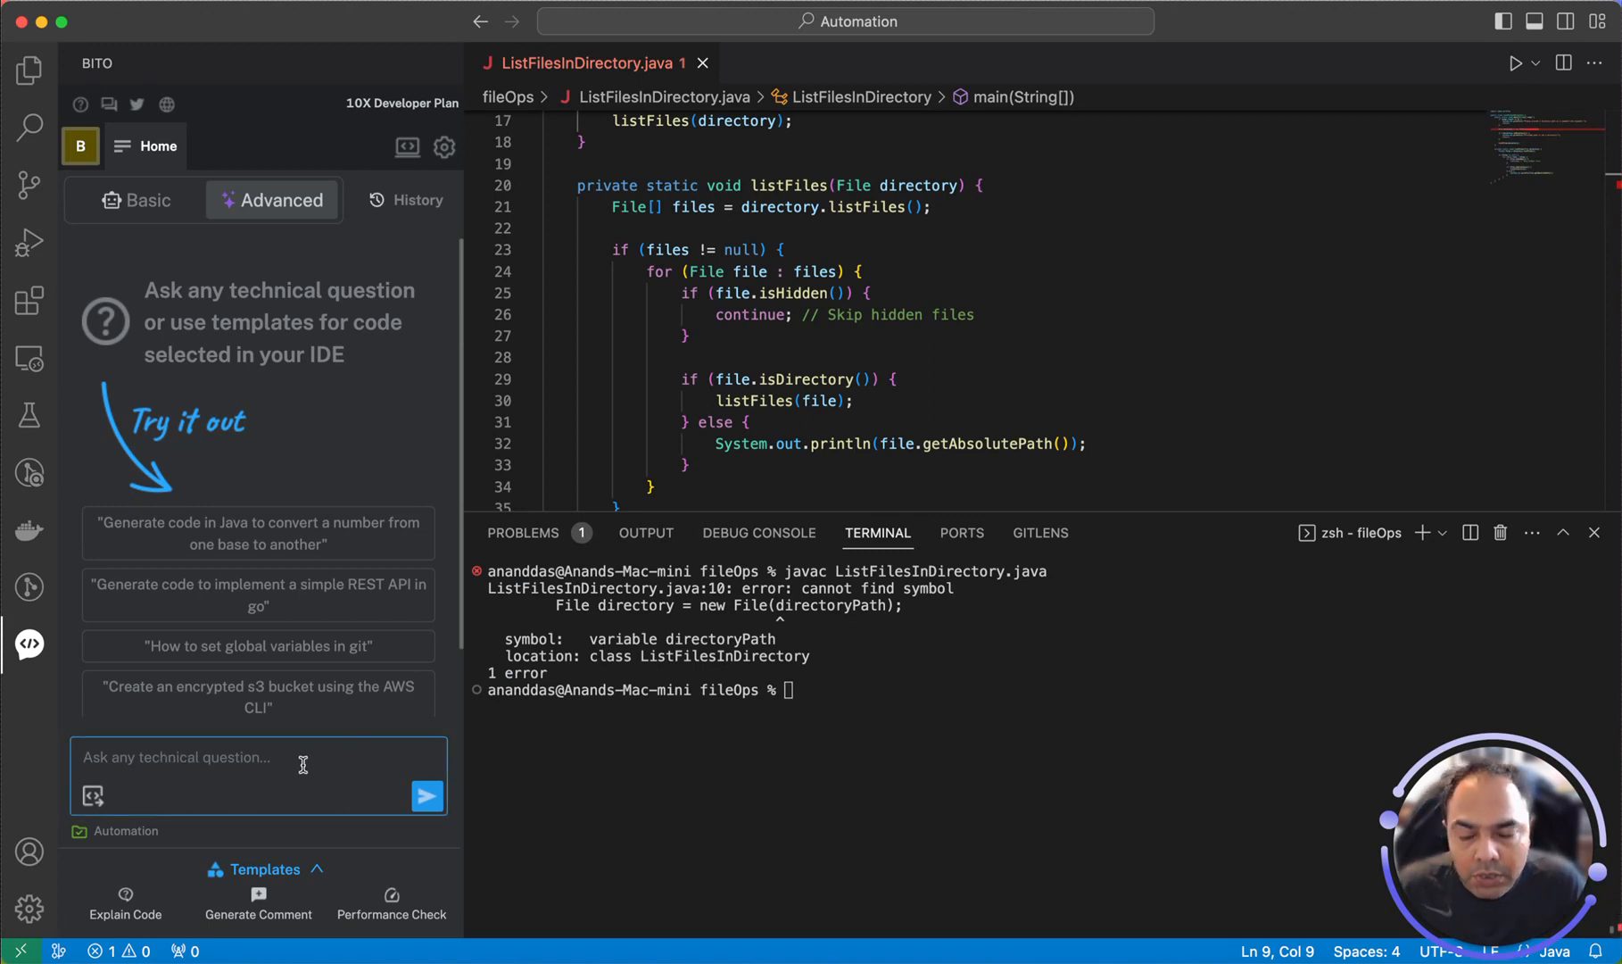
Draft the Bito question 'in my code compiling ListFilesInDirectory.java is giving error'
{"action": "type", "text": "in"}
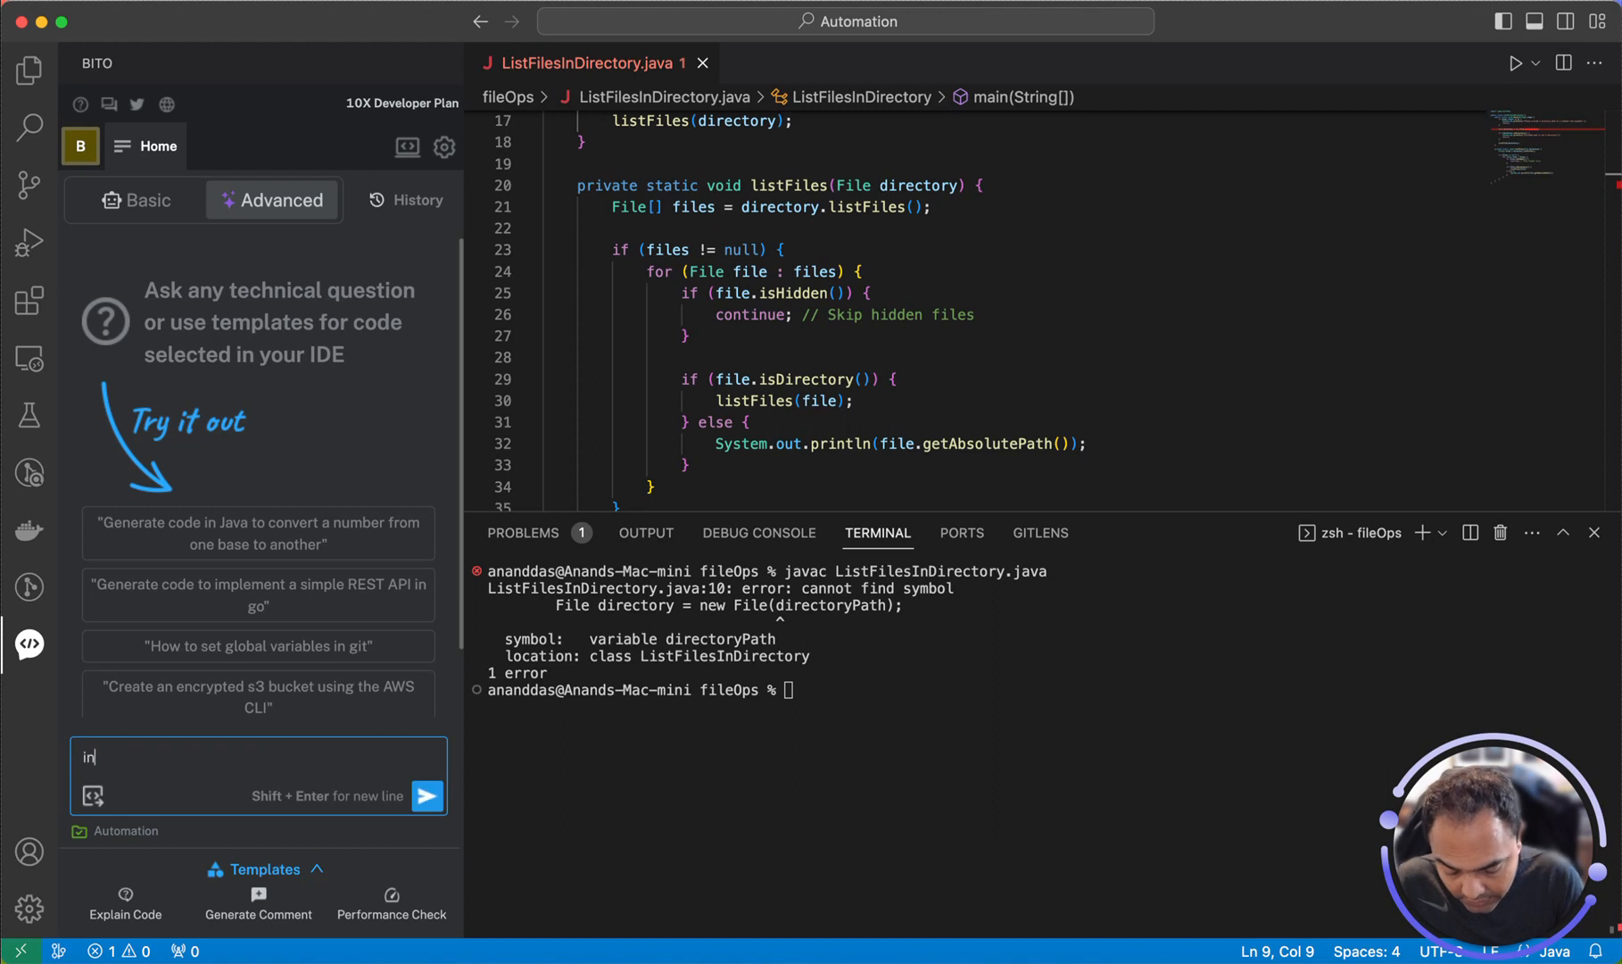
{"action": "type", "text": "my code"}
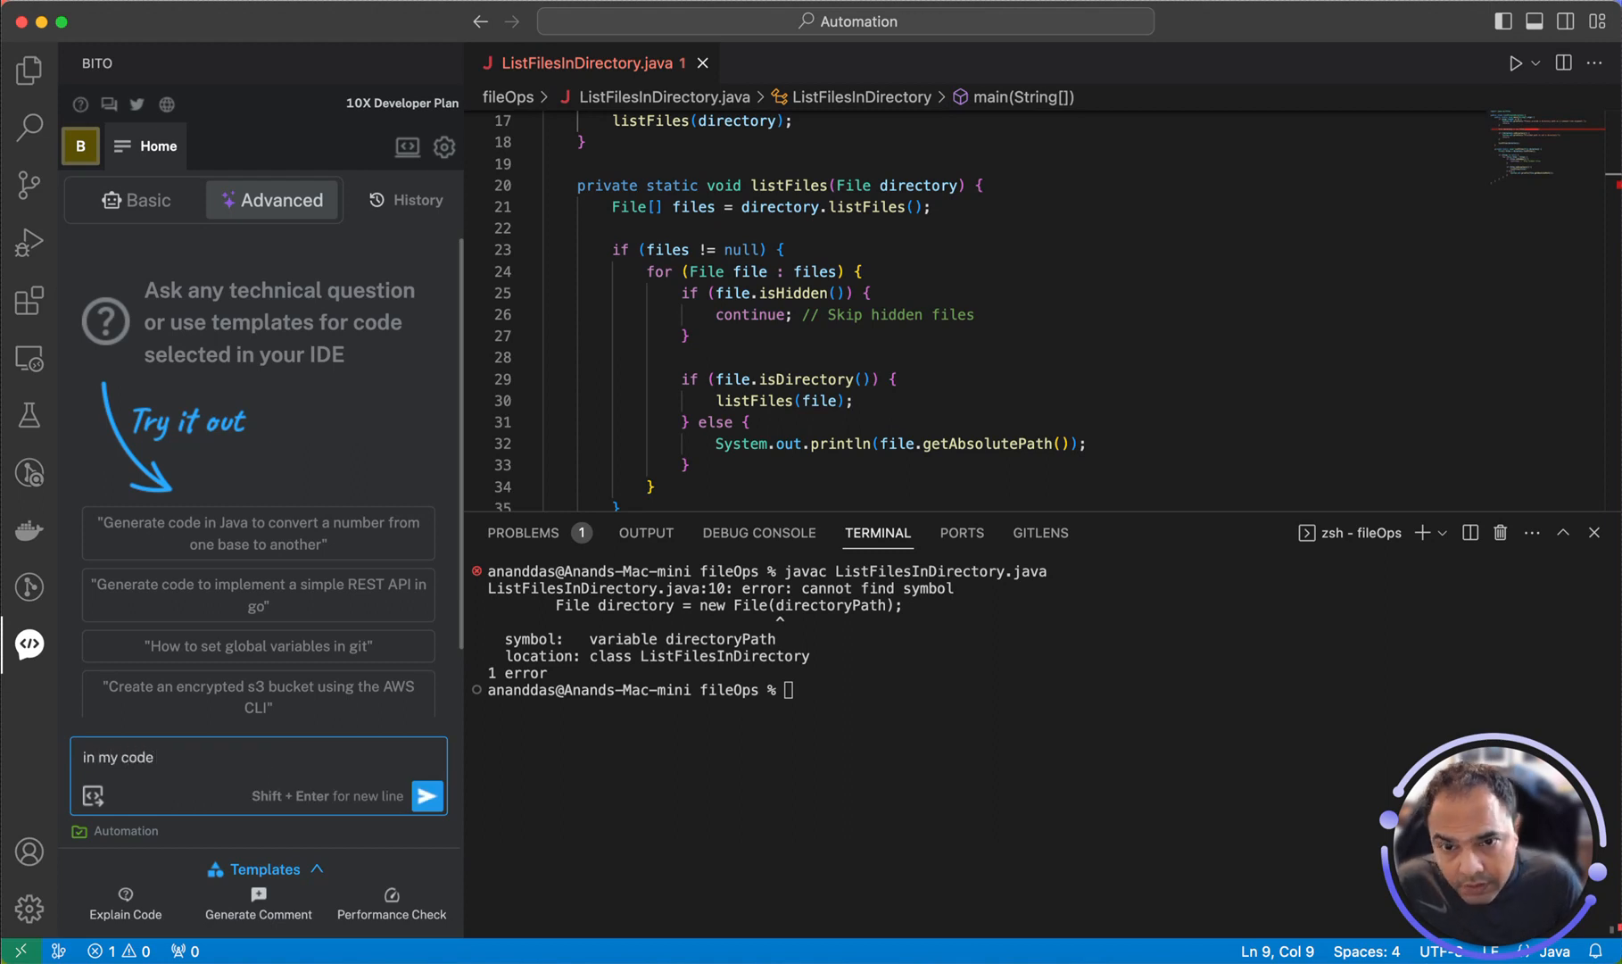
{"action": "type", "text": "compl"}
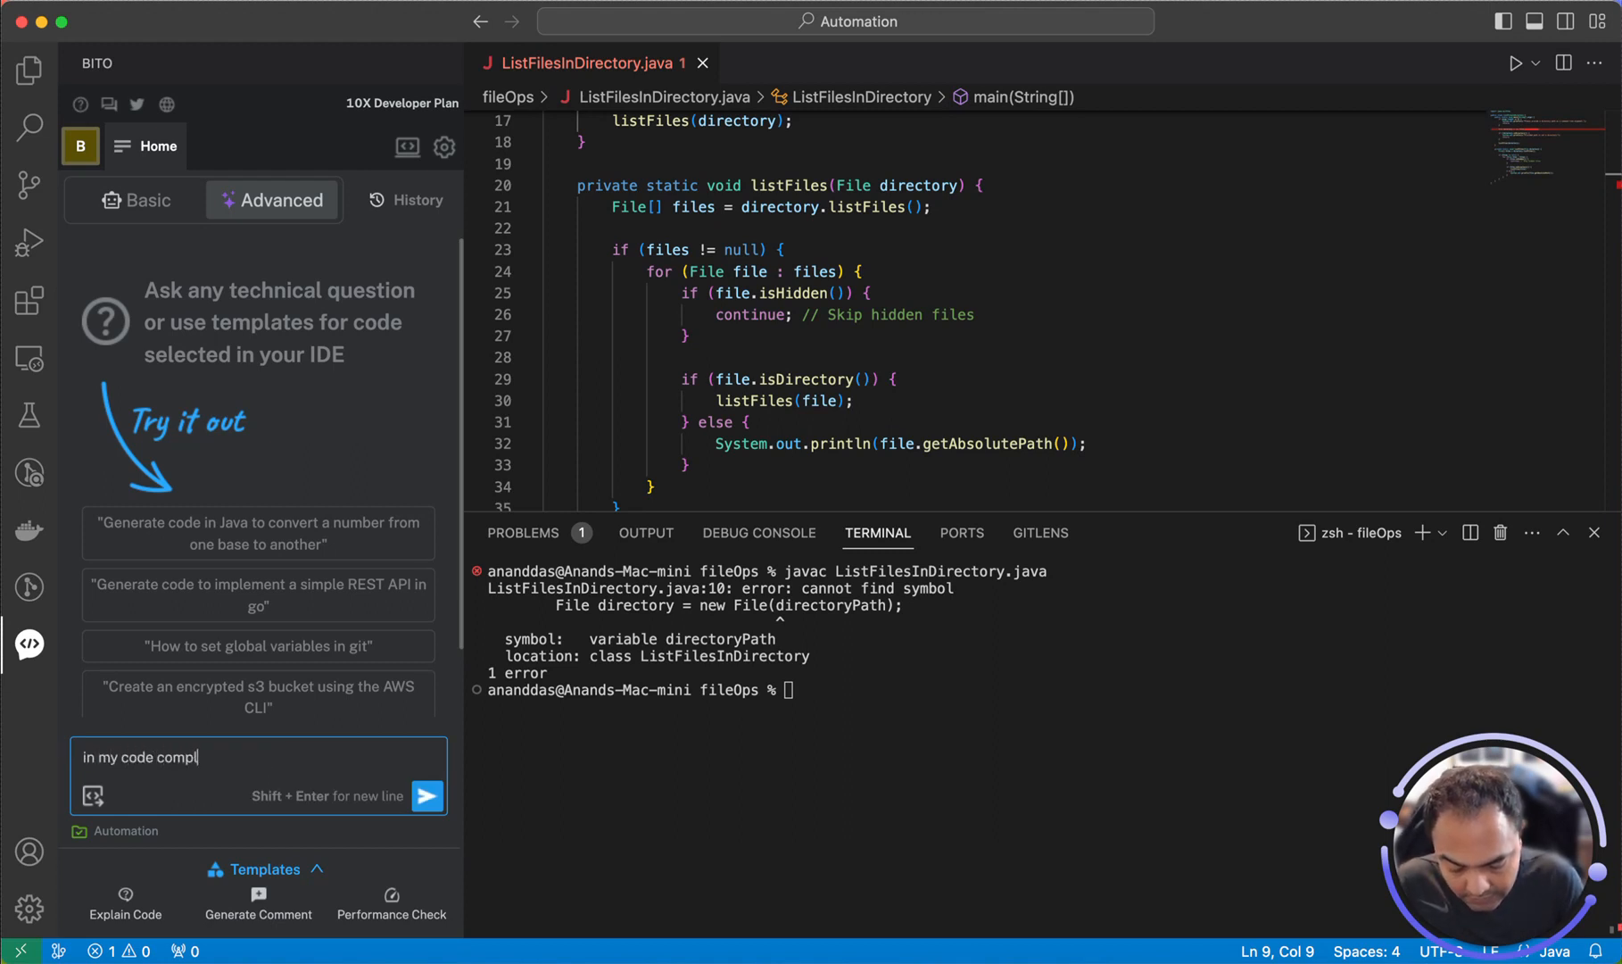
{"action": "type", "text": "iling"}
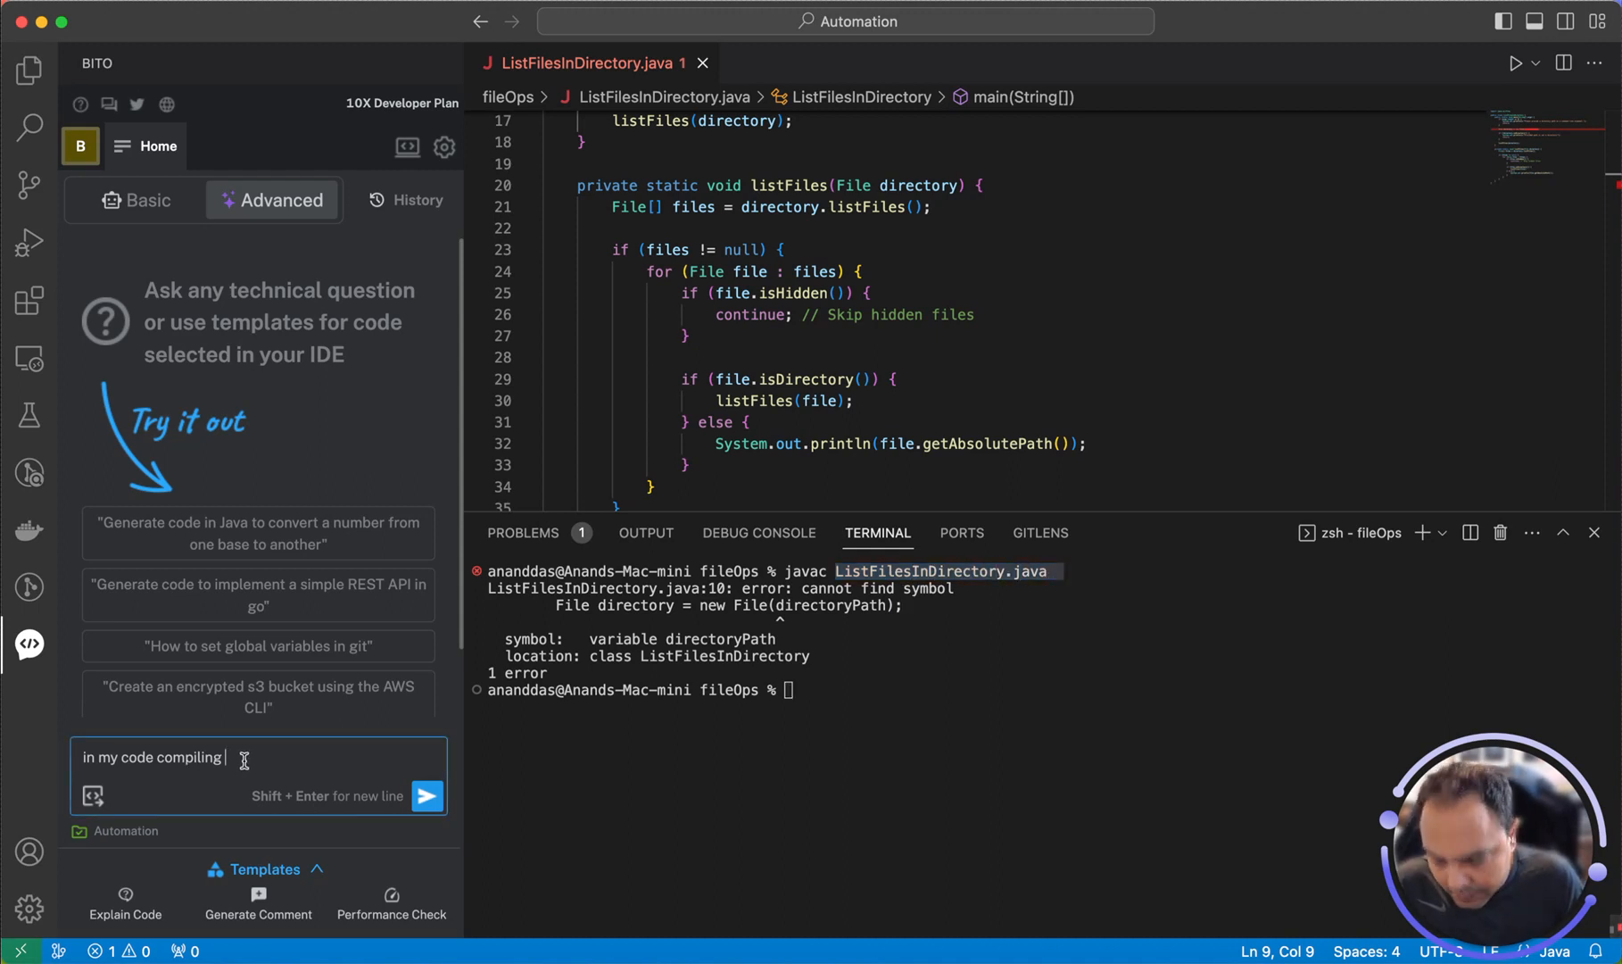
{"action": "type", "text": "ListFilesInDirectory.java is gi"}
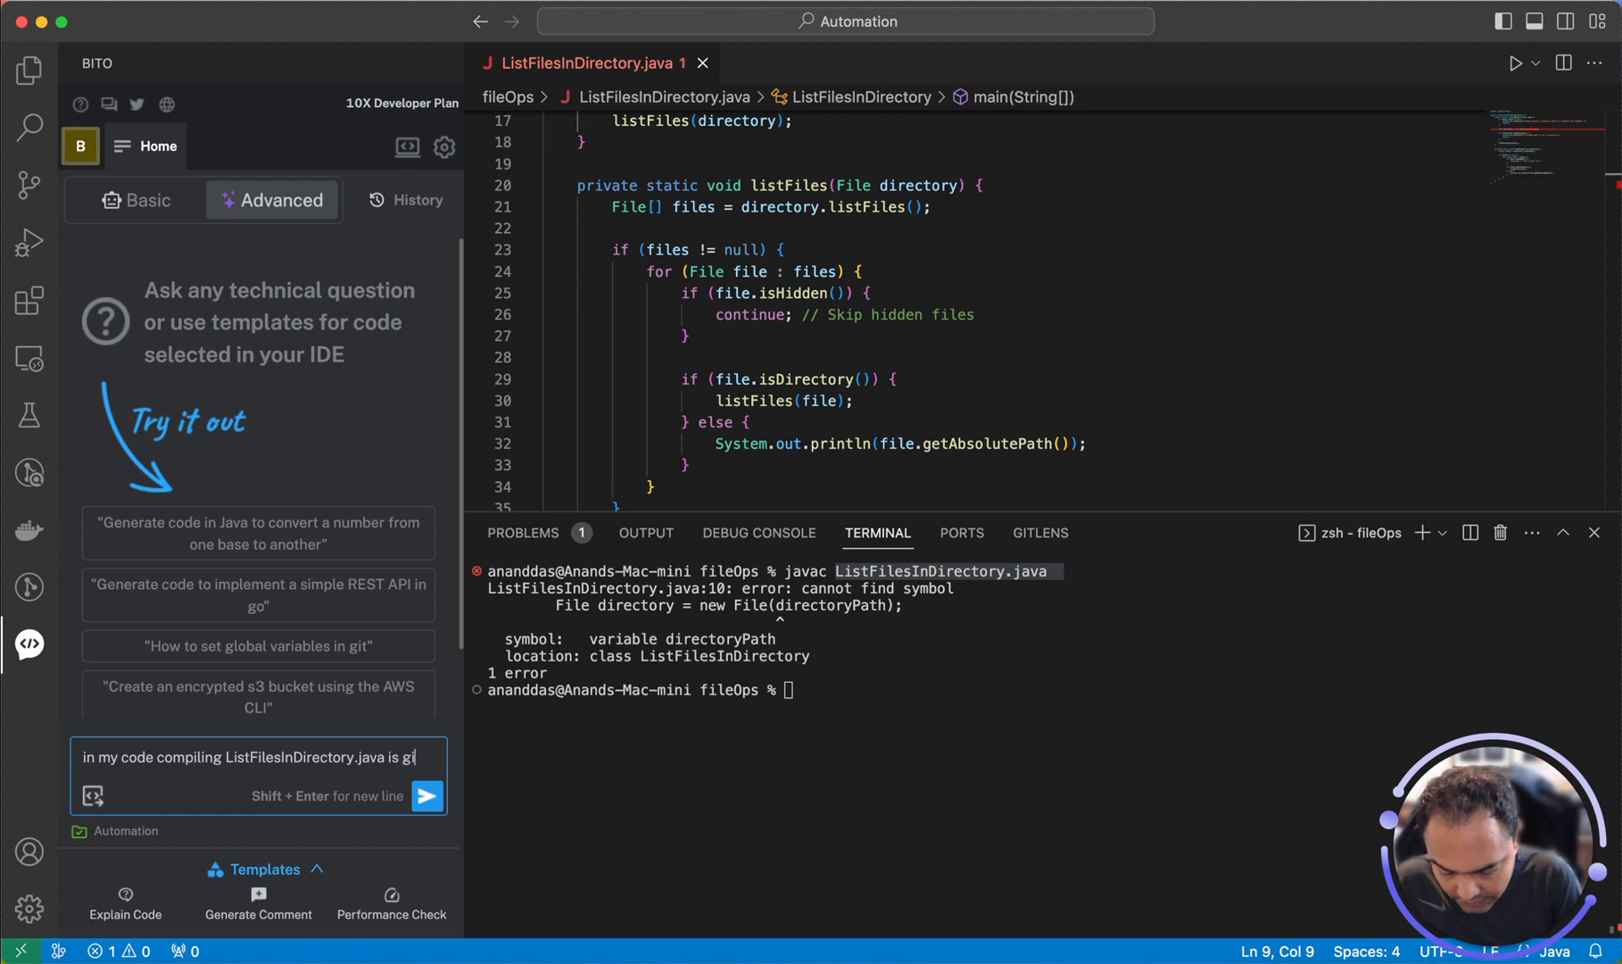
{"action": "type", "text": "iving error:"}
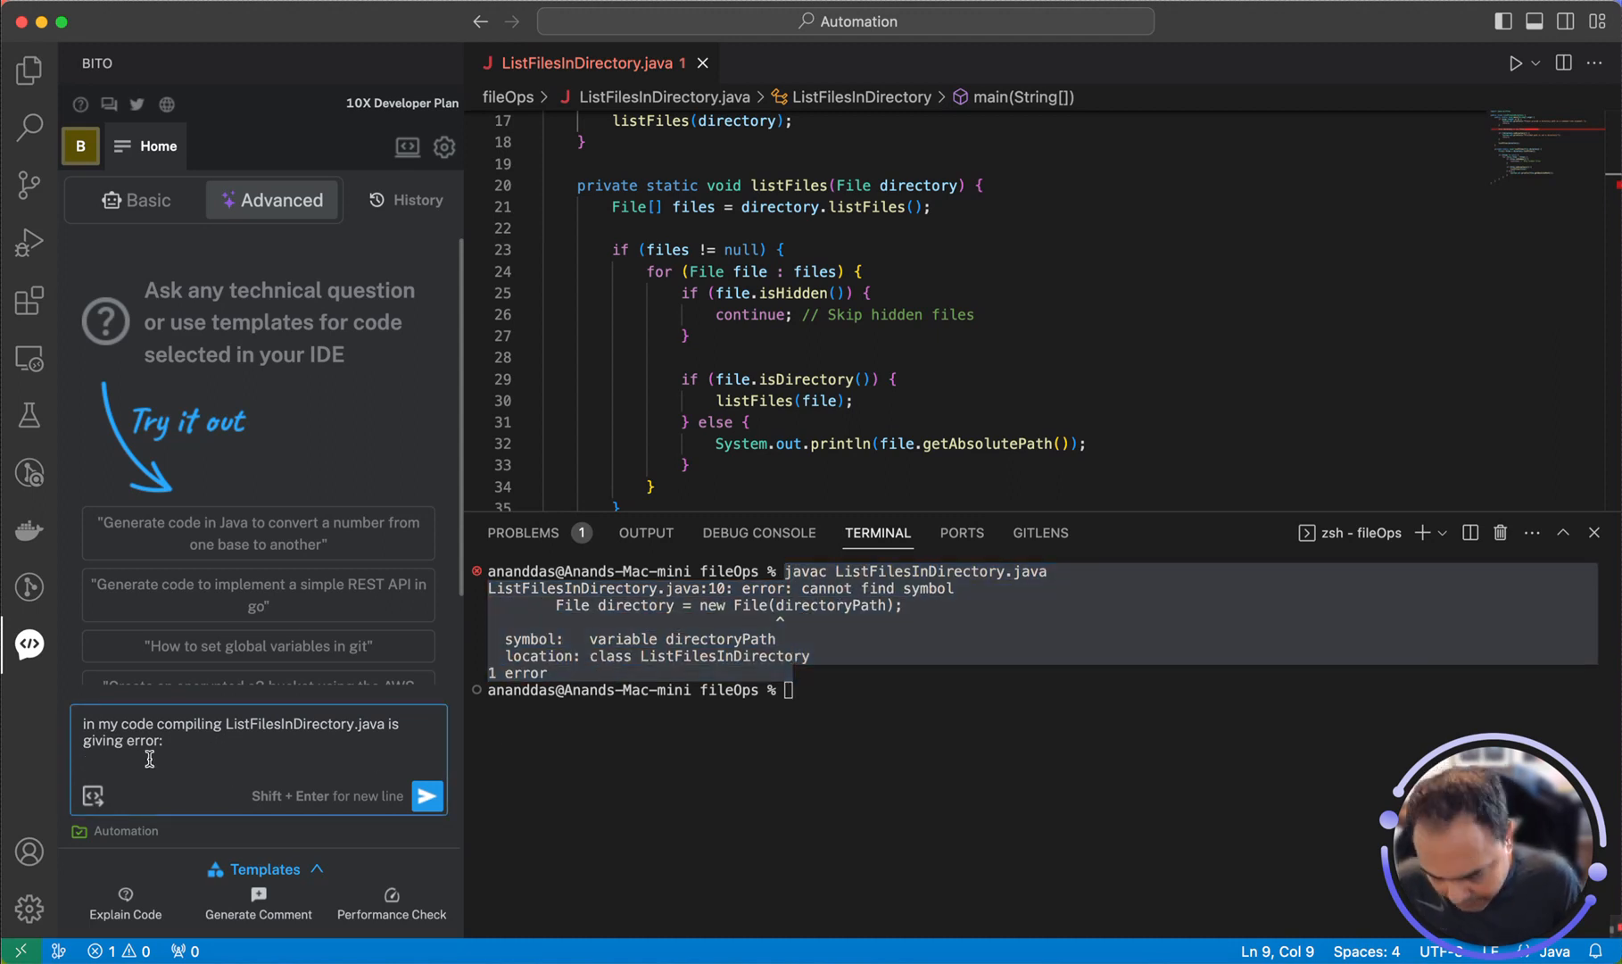
Send the compile-error question to Bito and read its answer suggesting directoryPath = args[0]
{"action": "left_click", "coordinate": [428, 796]}
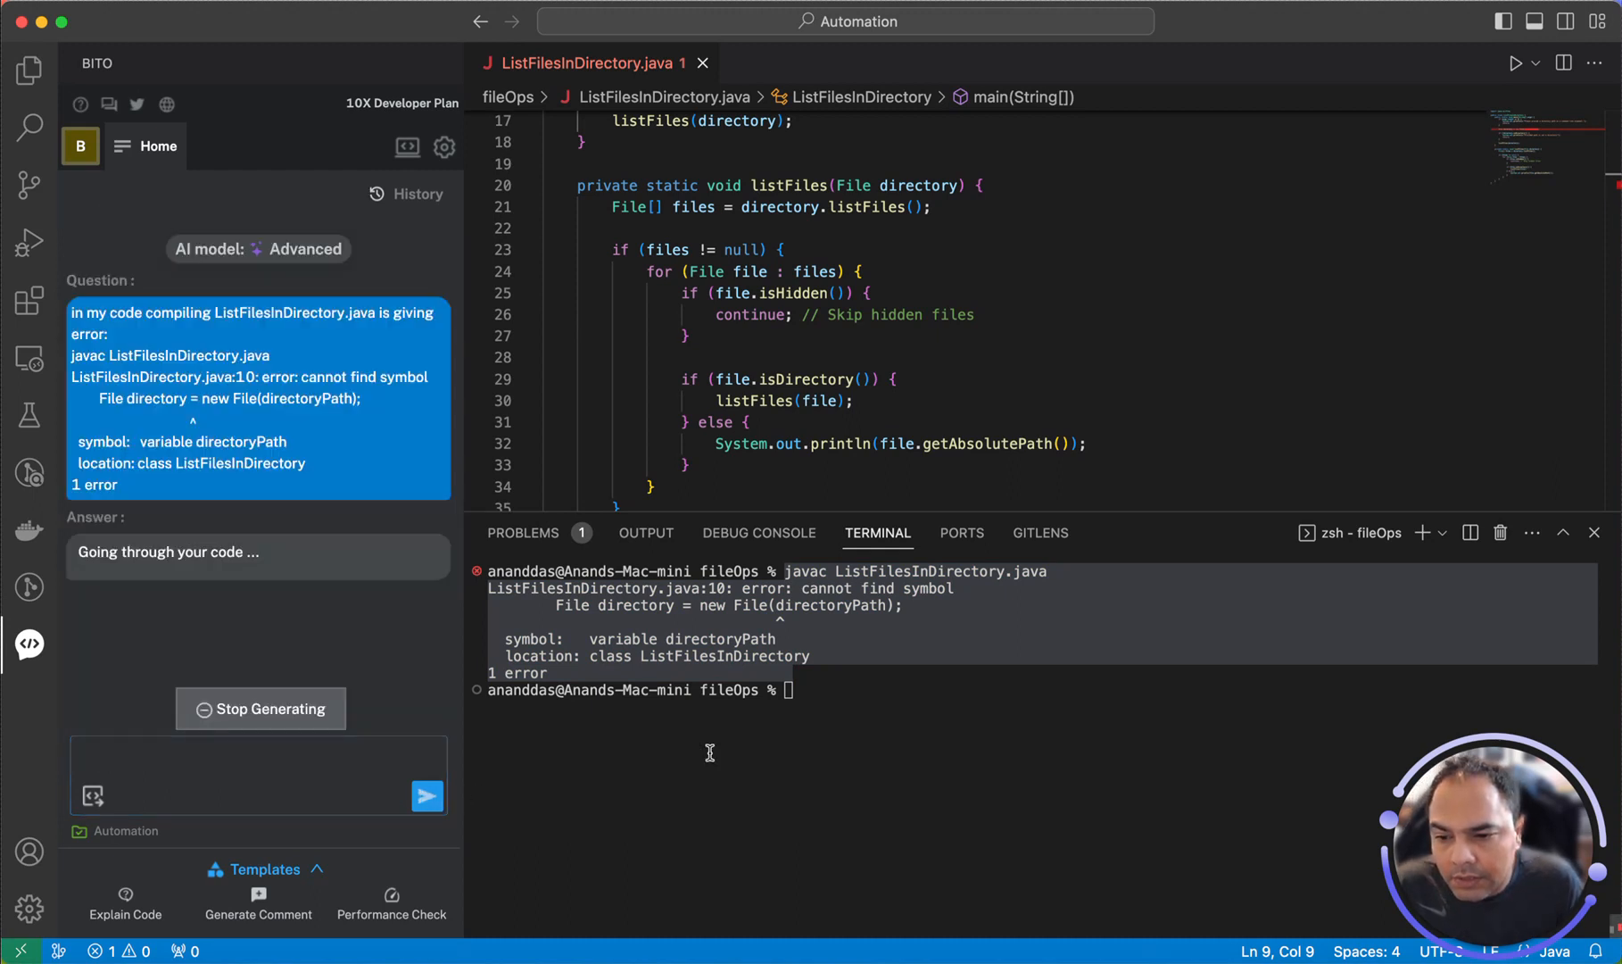
{"action": "mouse_move", "coordinate": [782, 725]}
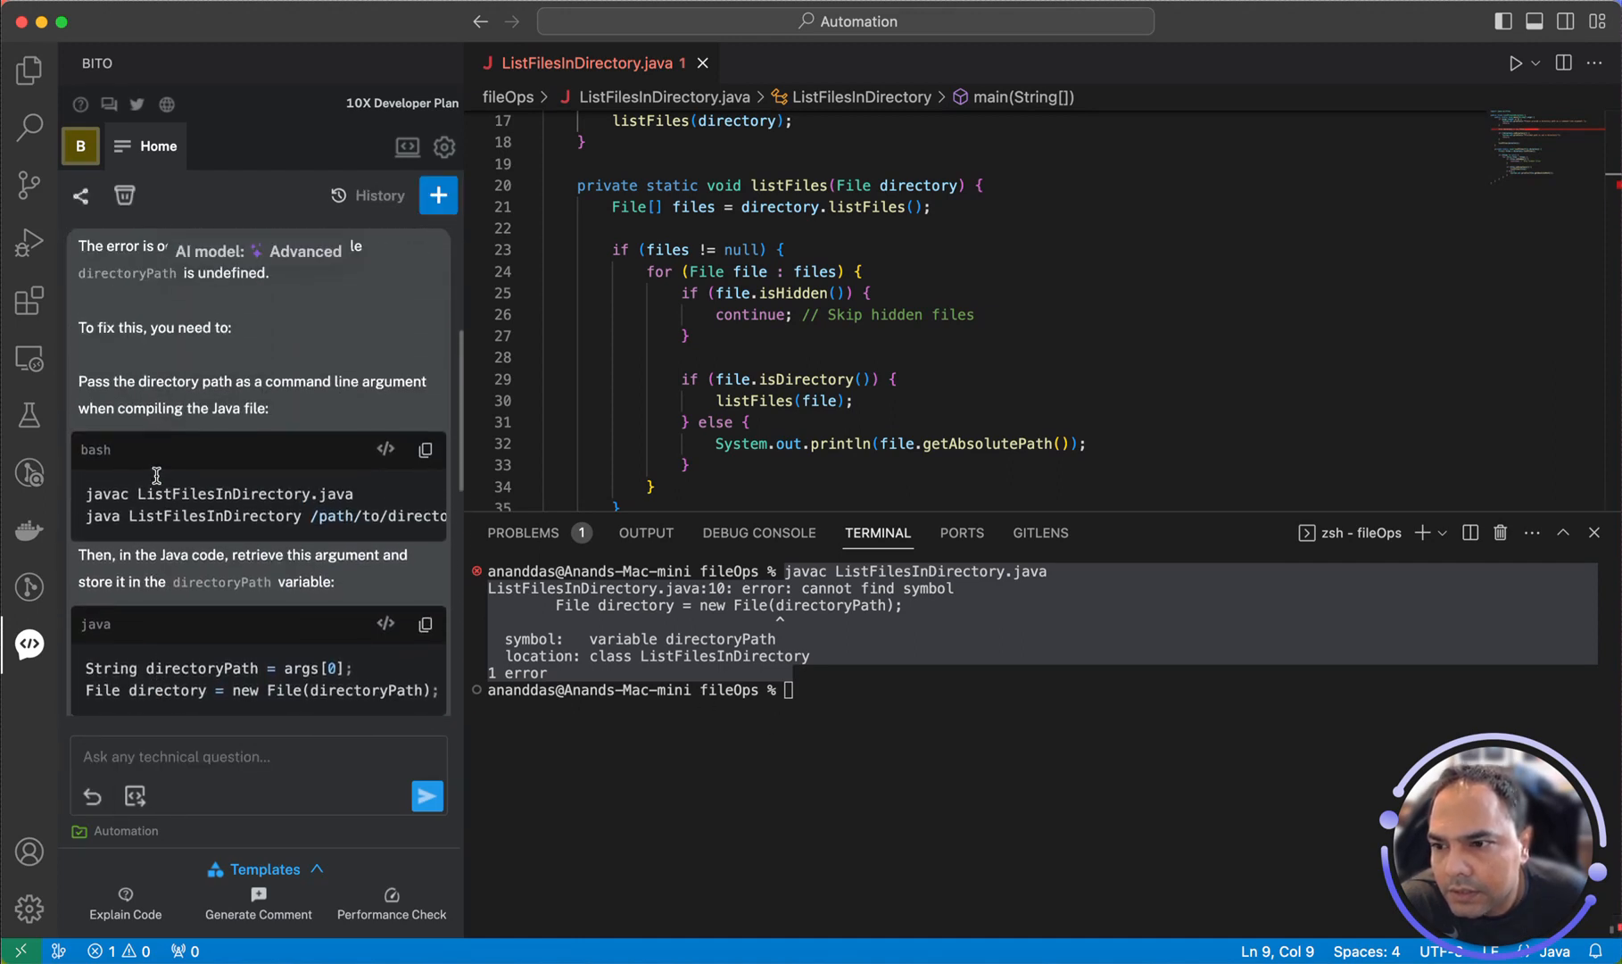
{"action": "mouse_move", "coordinate": [396, 389]}
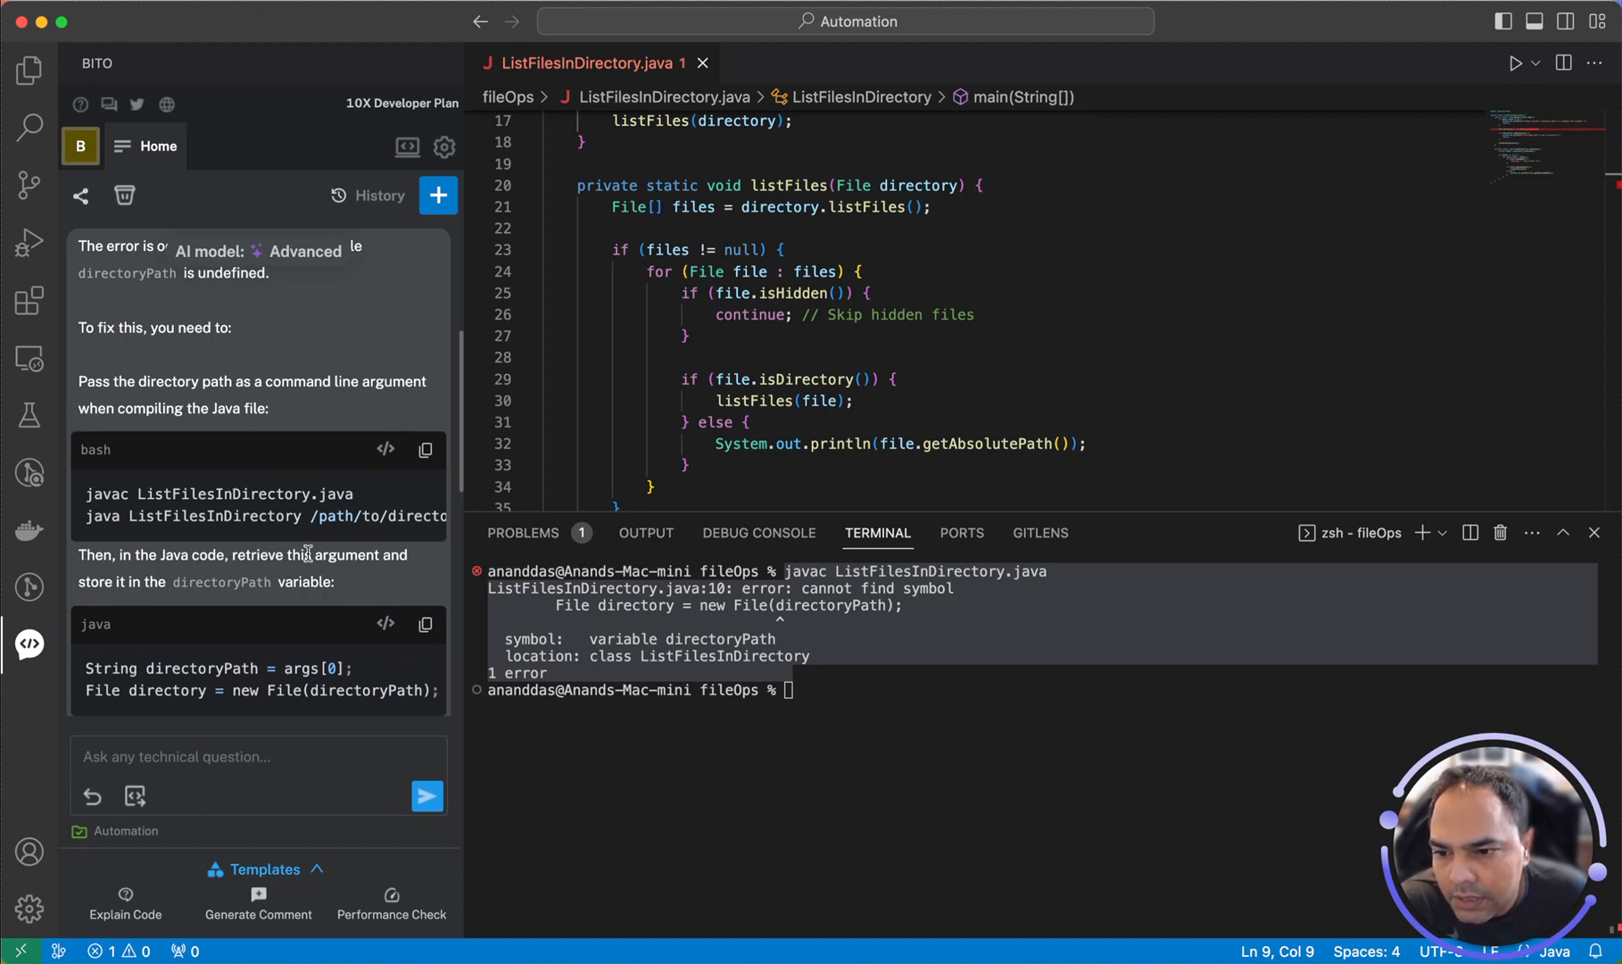
{"action": "scroll", "scroll_direction": "down", "scroll_amount": 3}
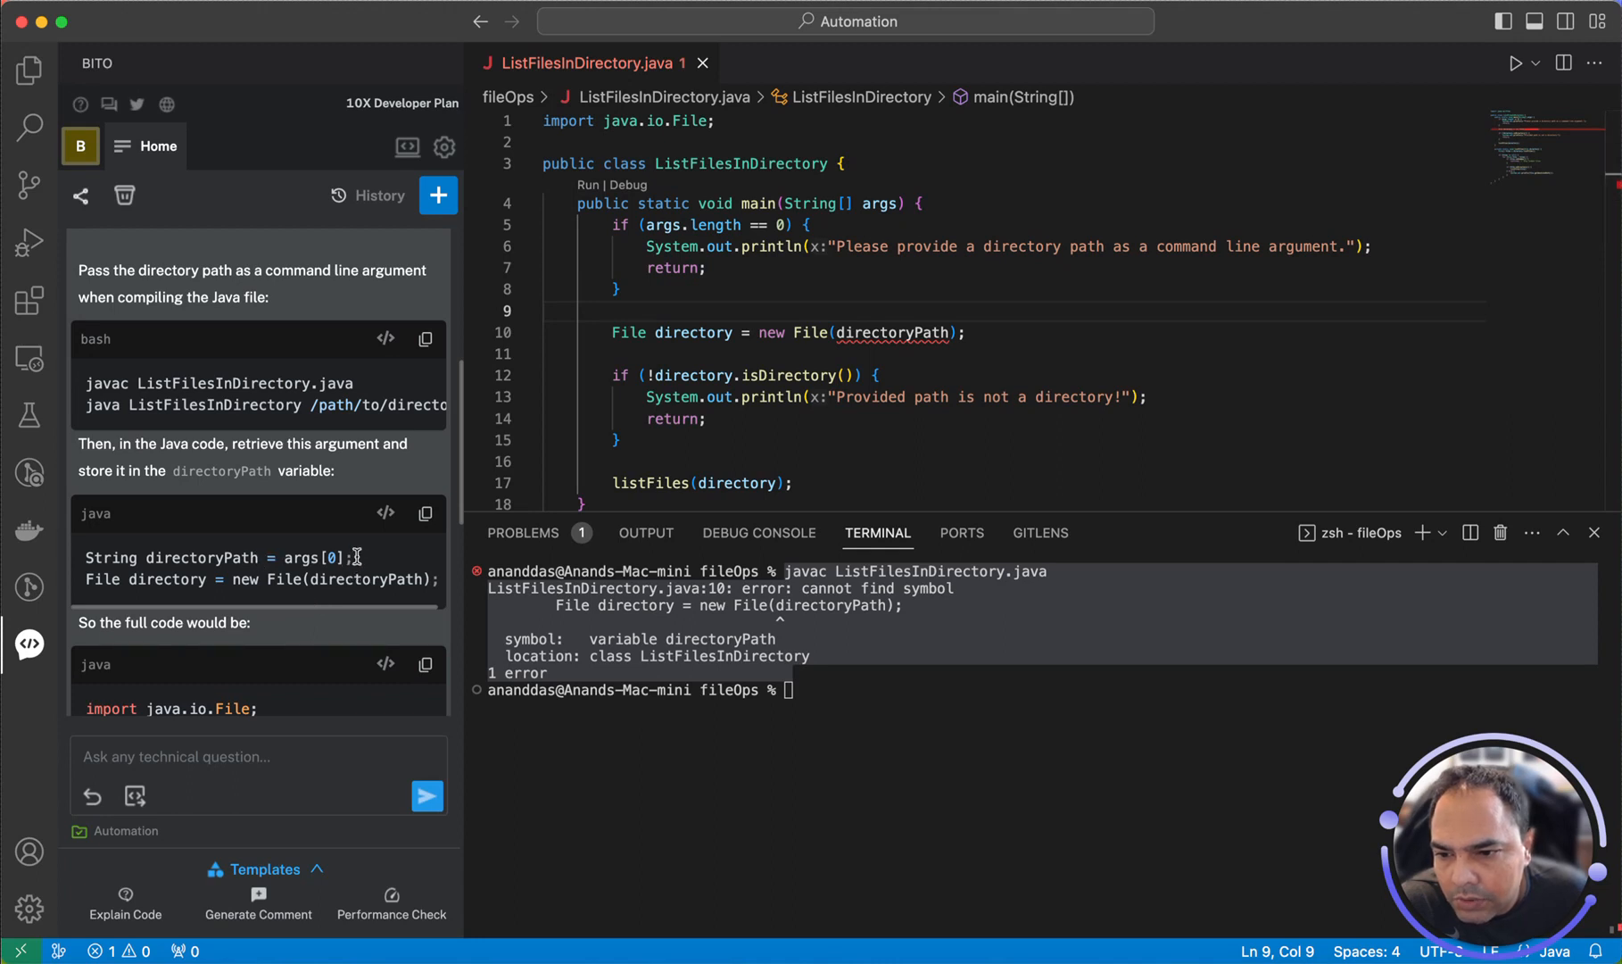
Add String directoryPath = args[0]; from Bito's answer and recompile with javac without errors
{"action": "double_click", "coordinate": [218, 558]}
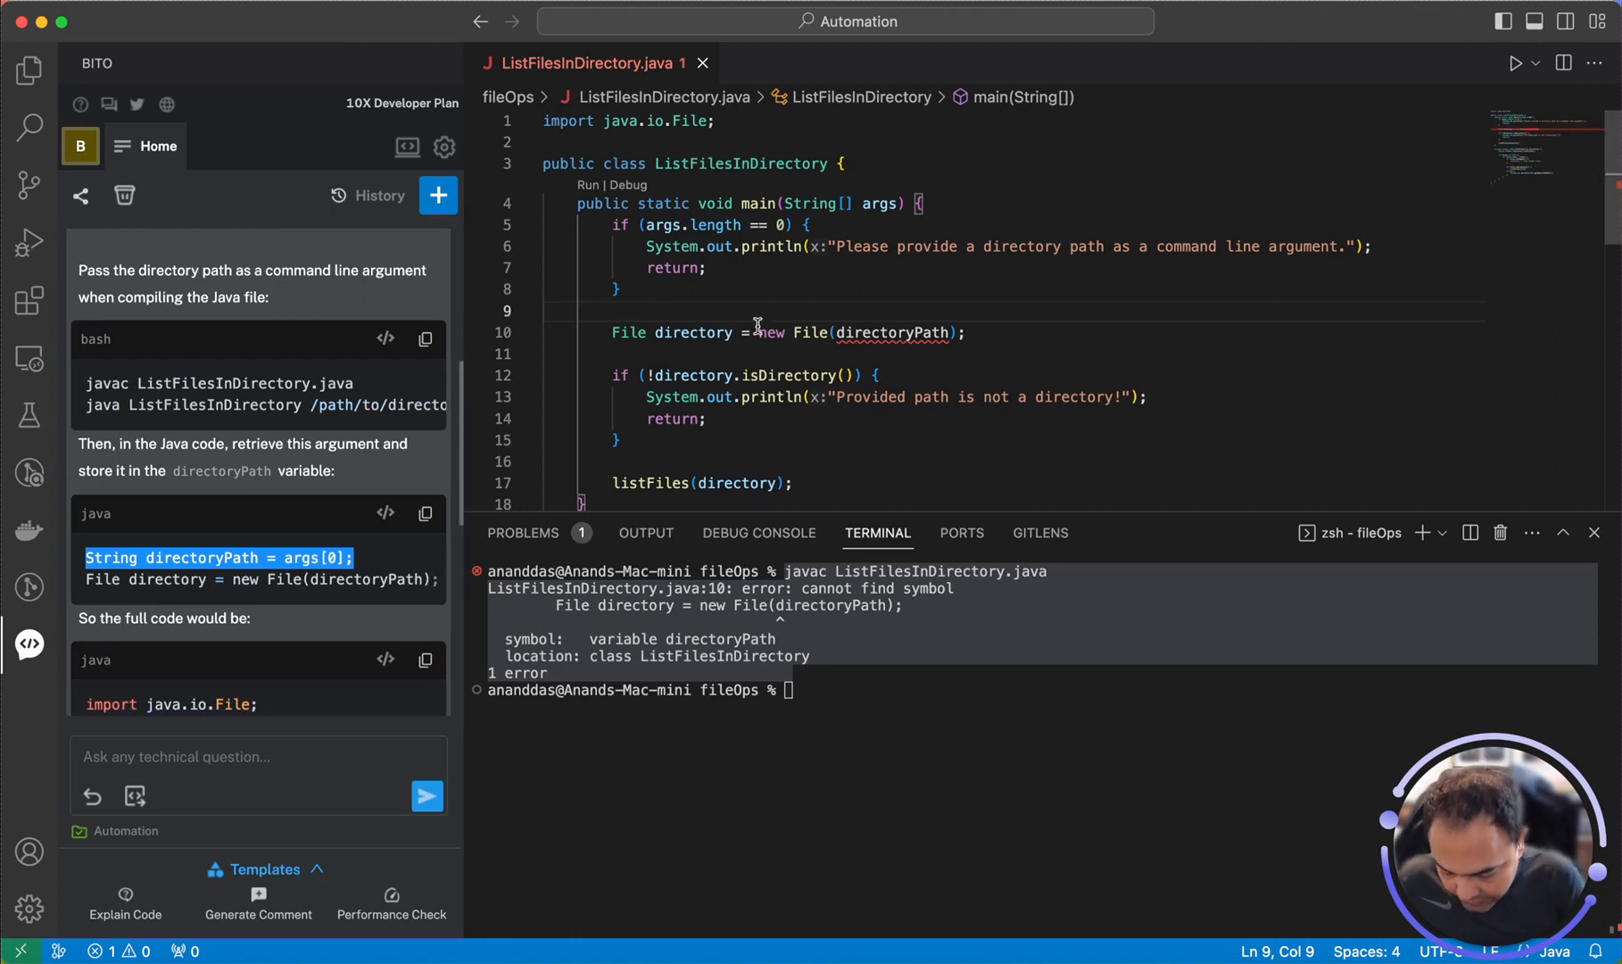
{"action": "type", "text": "String directoryPath = args[0];"}
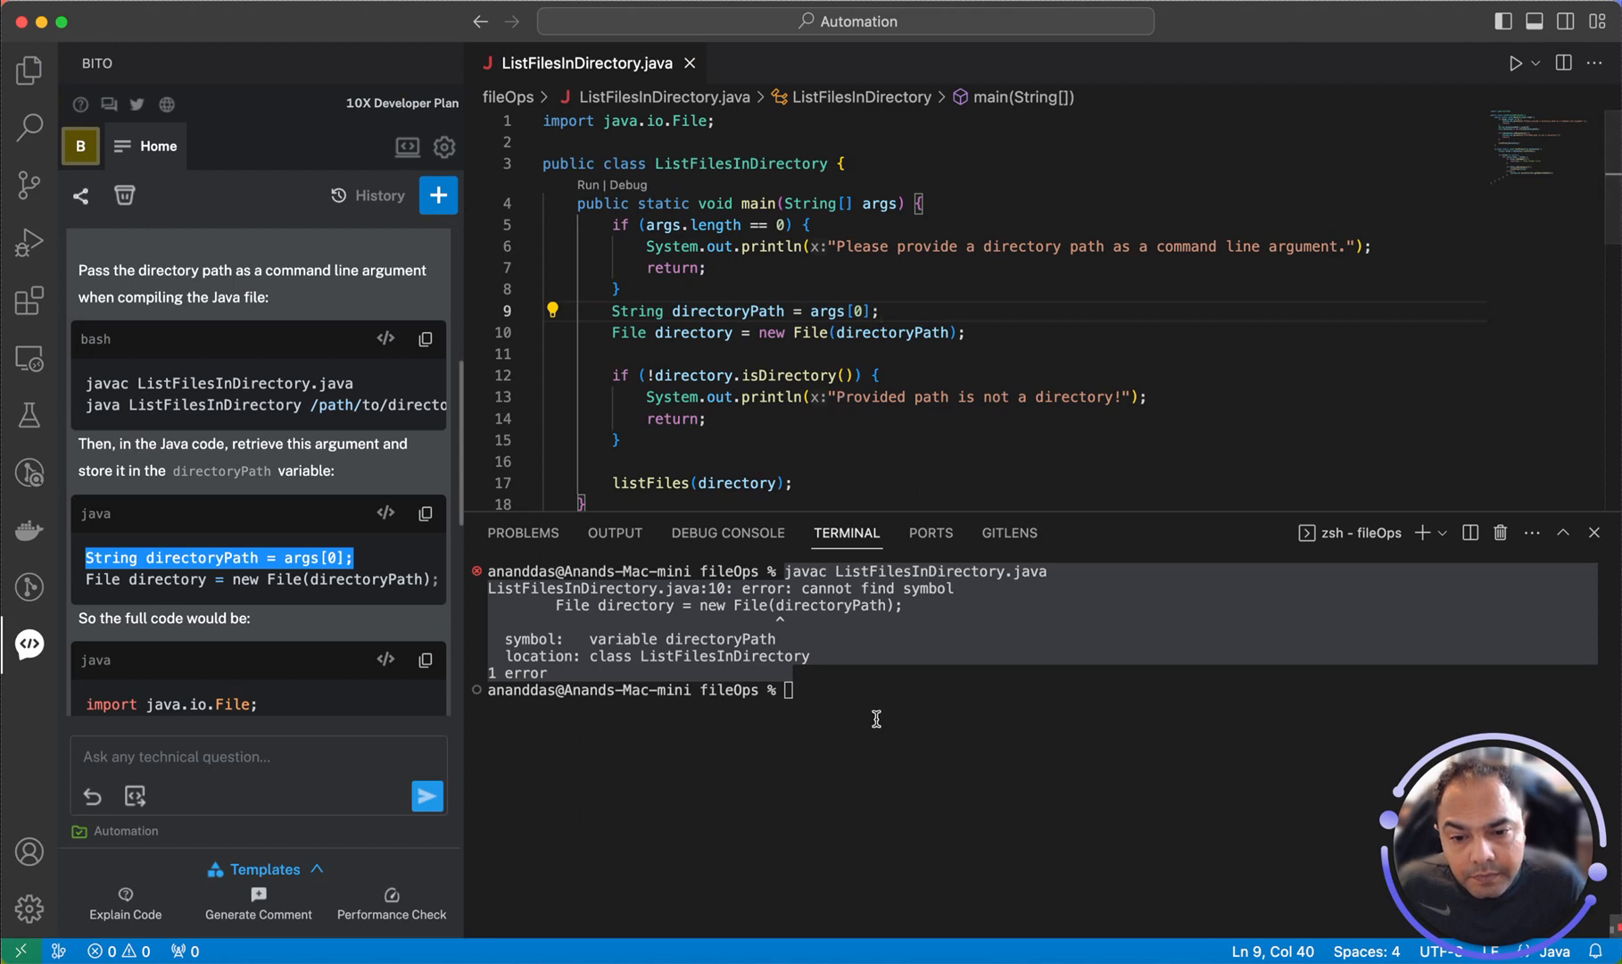
{"action": "type", "text": "javac ListFilesInDirectory.java"}
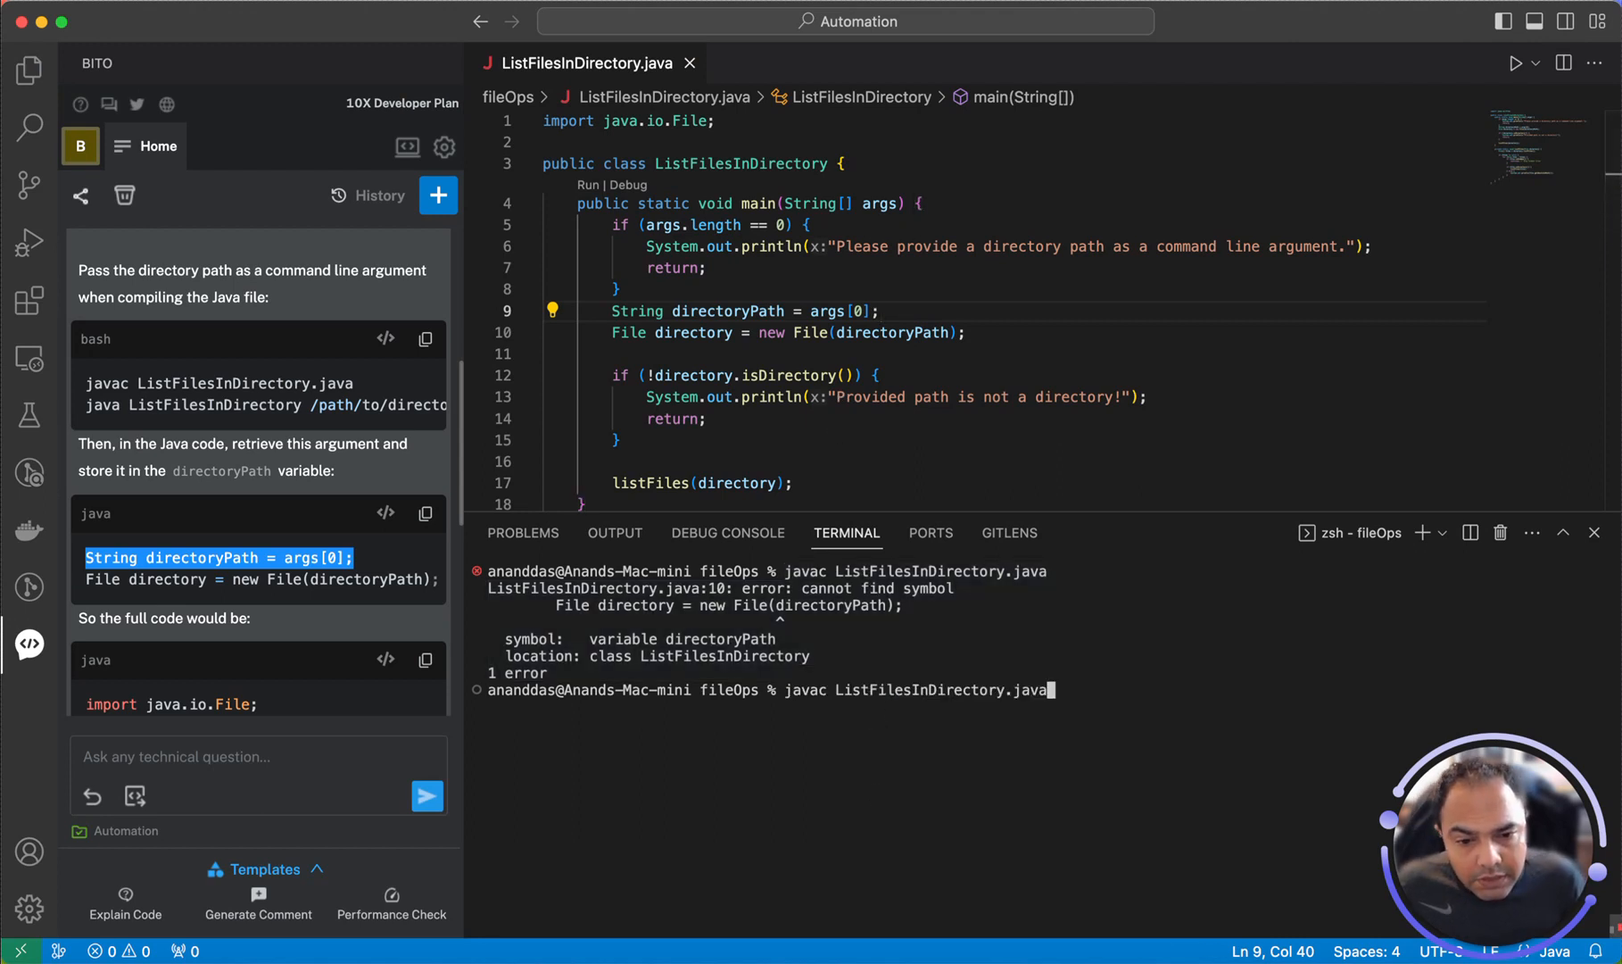
{"action": "key", "text": "Return"}
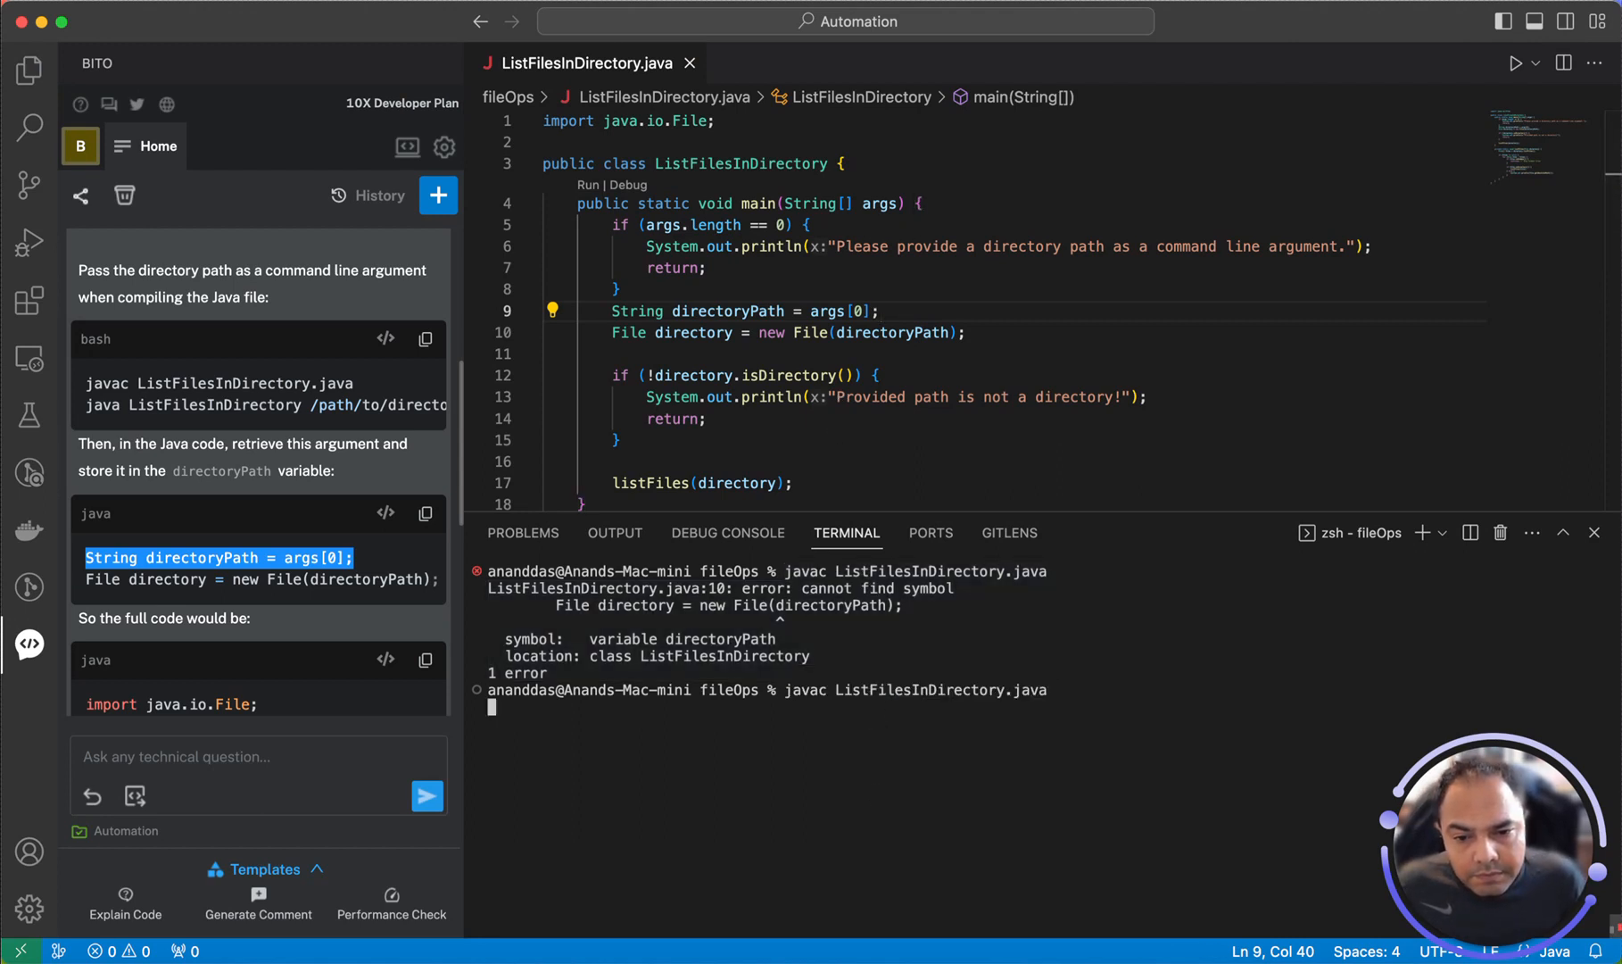
{"action": "key", "text": "Enter"}
{"action": "type", "text": "ls ~"}
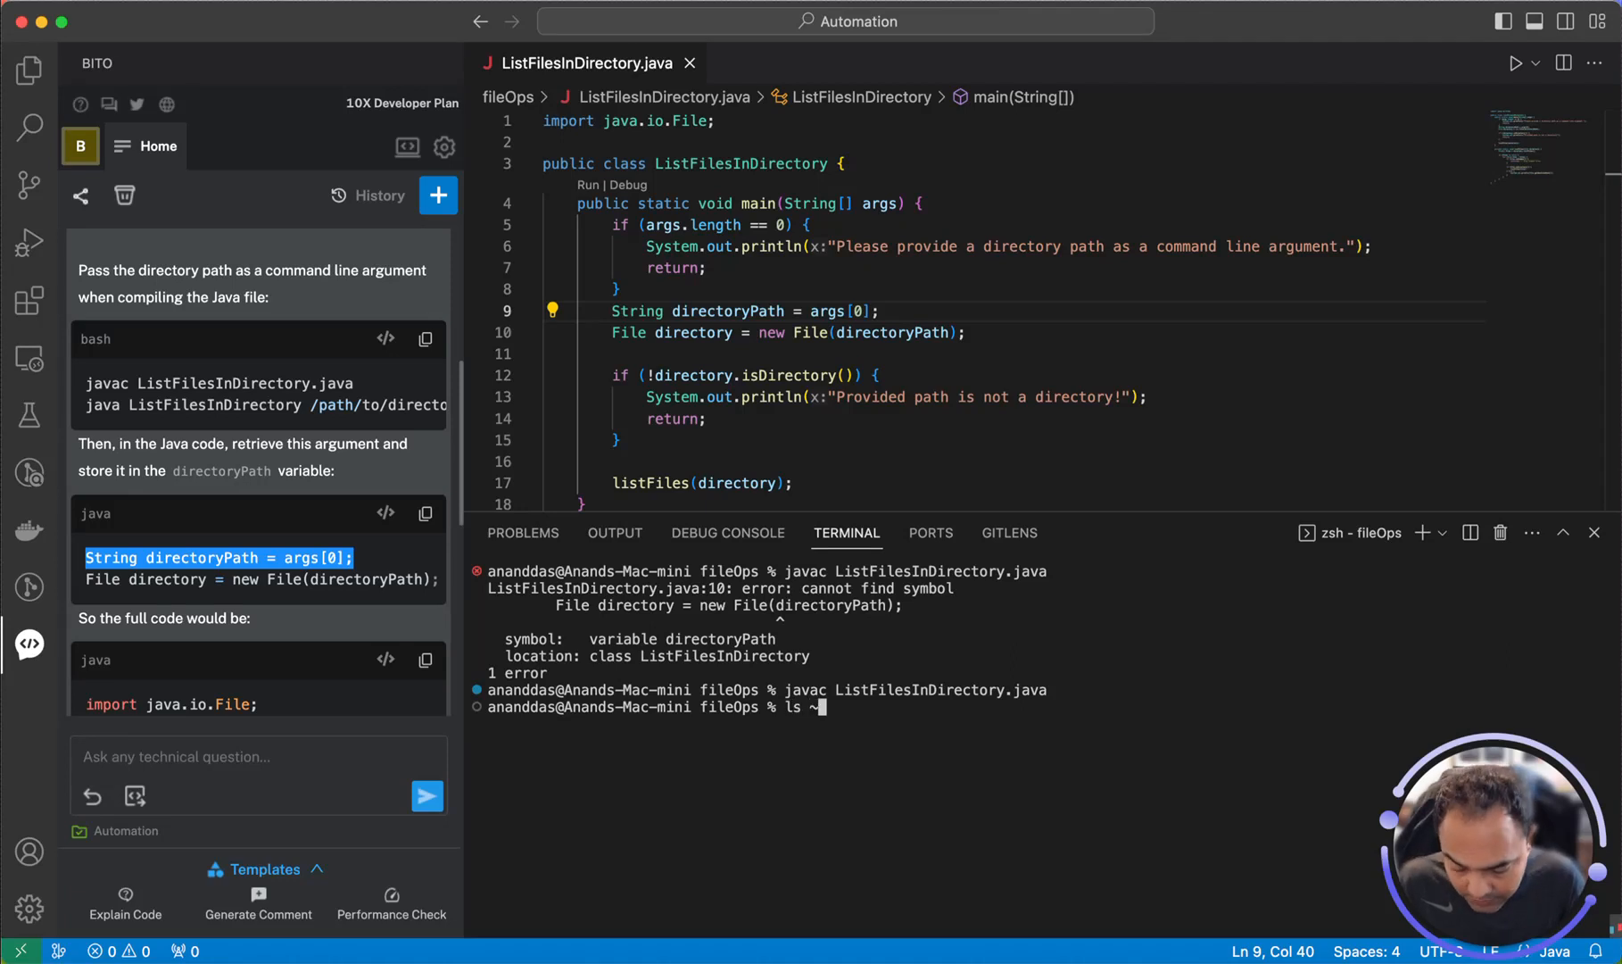
Run ls -al ~/Downloads/testFolder, showing file1.txt, file2.txt and several symlinks
{"action": "type", "text": "D"}
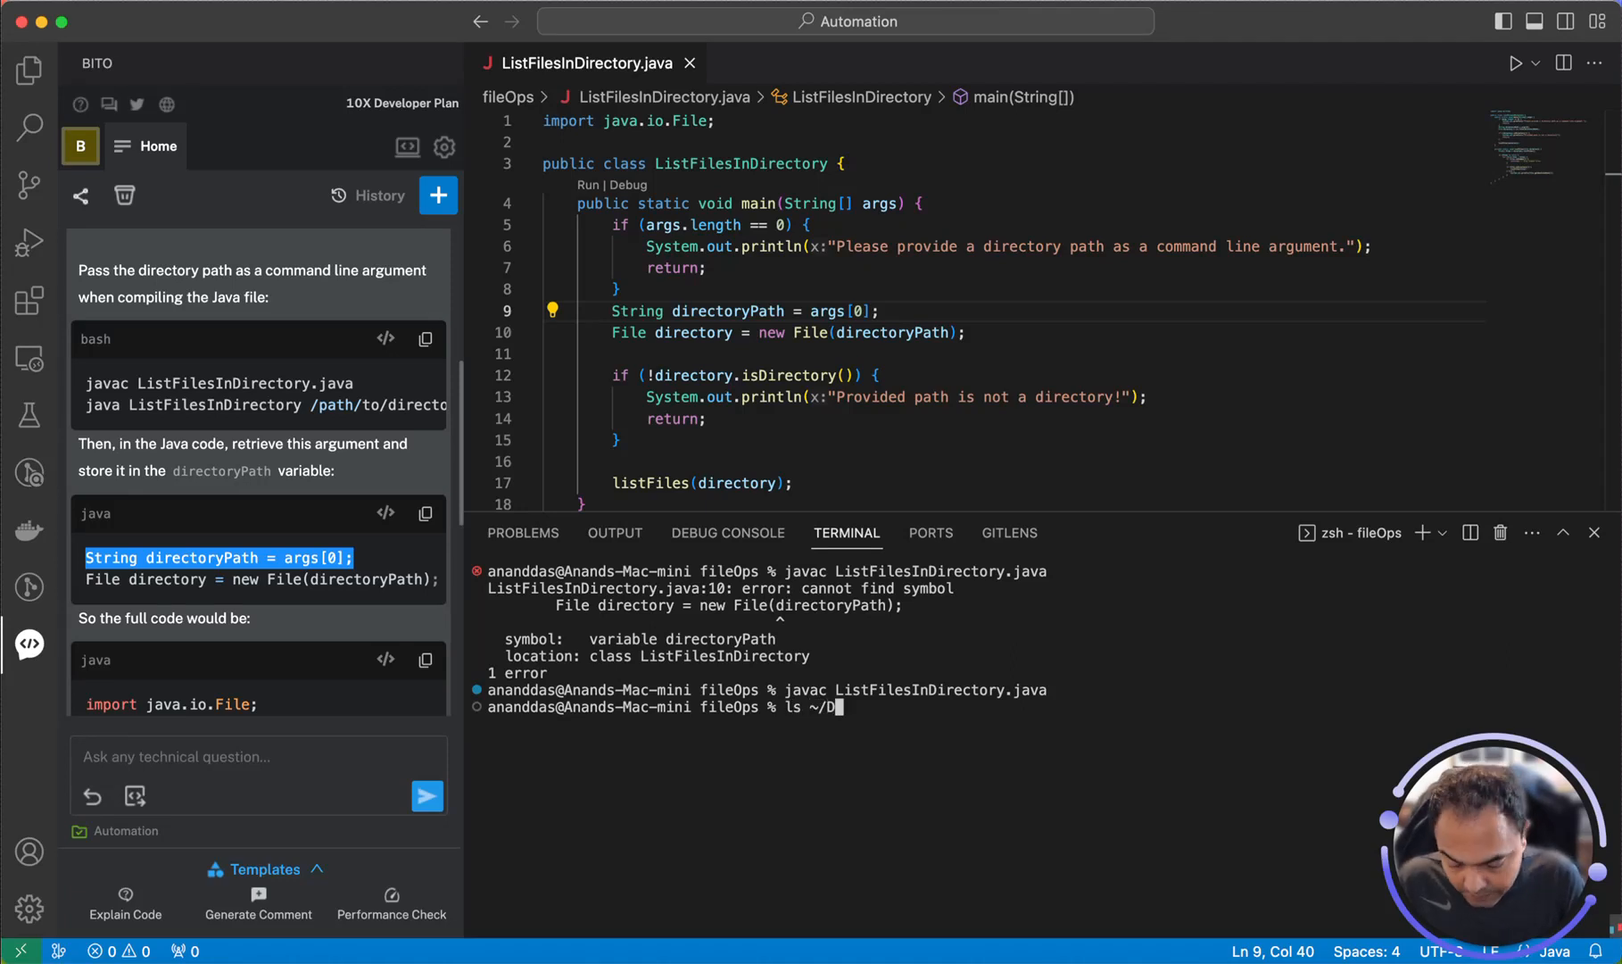
{"action": "type", "text": "ownloads/t"}
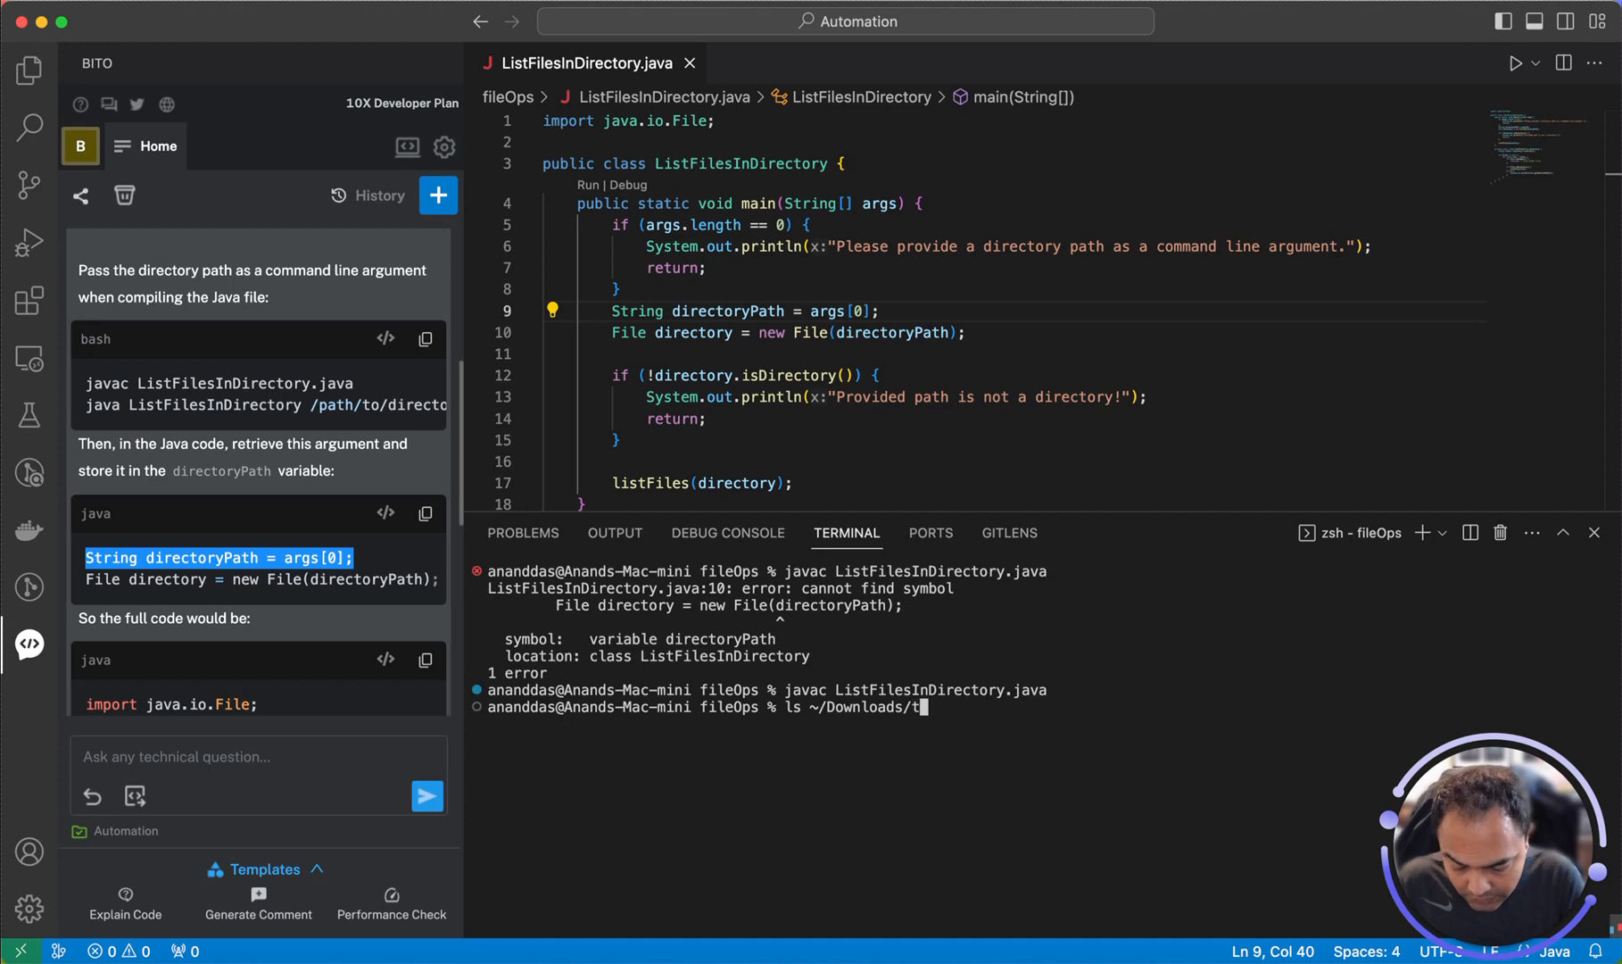
{"action": "type", "text": "estFolder"}
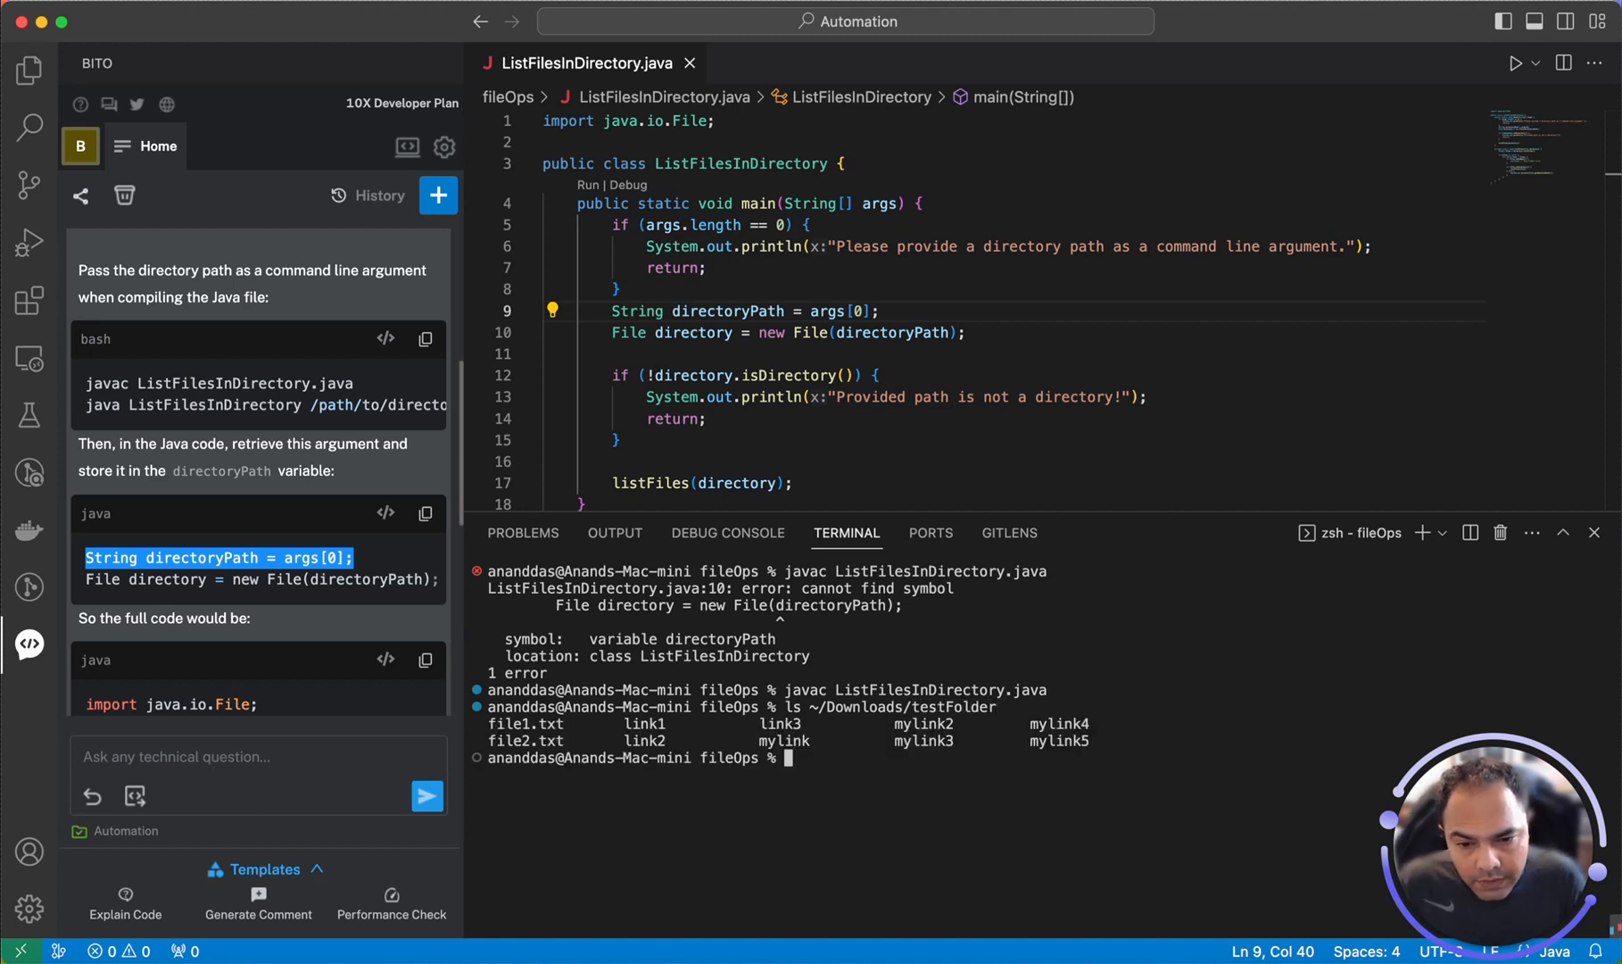
{"action": "type", "text": "ls ~/Downloads/testFolder"}
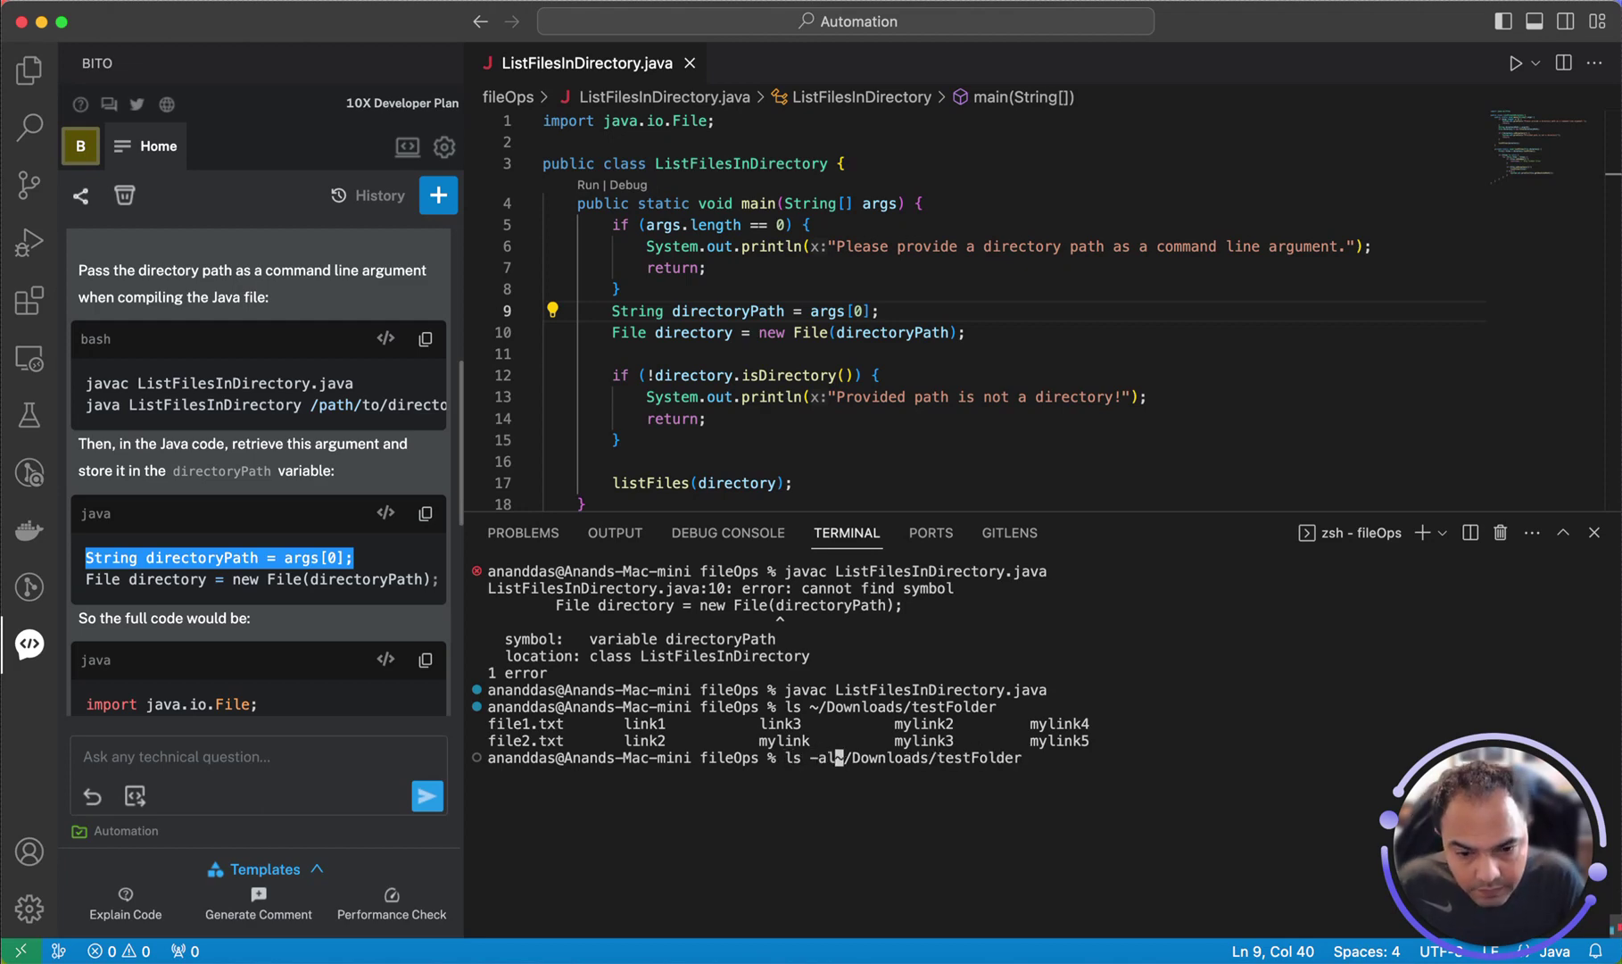
{"action": "key", "text": "Enter"}
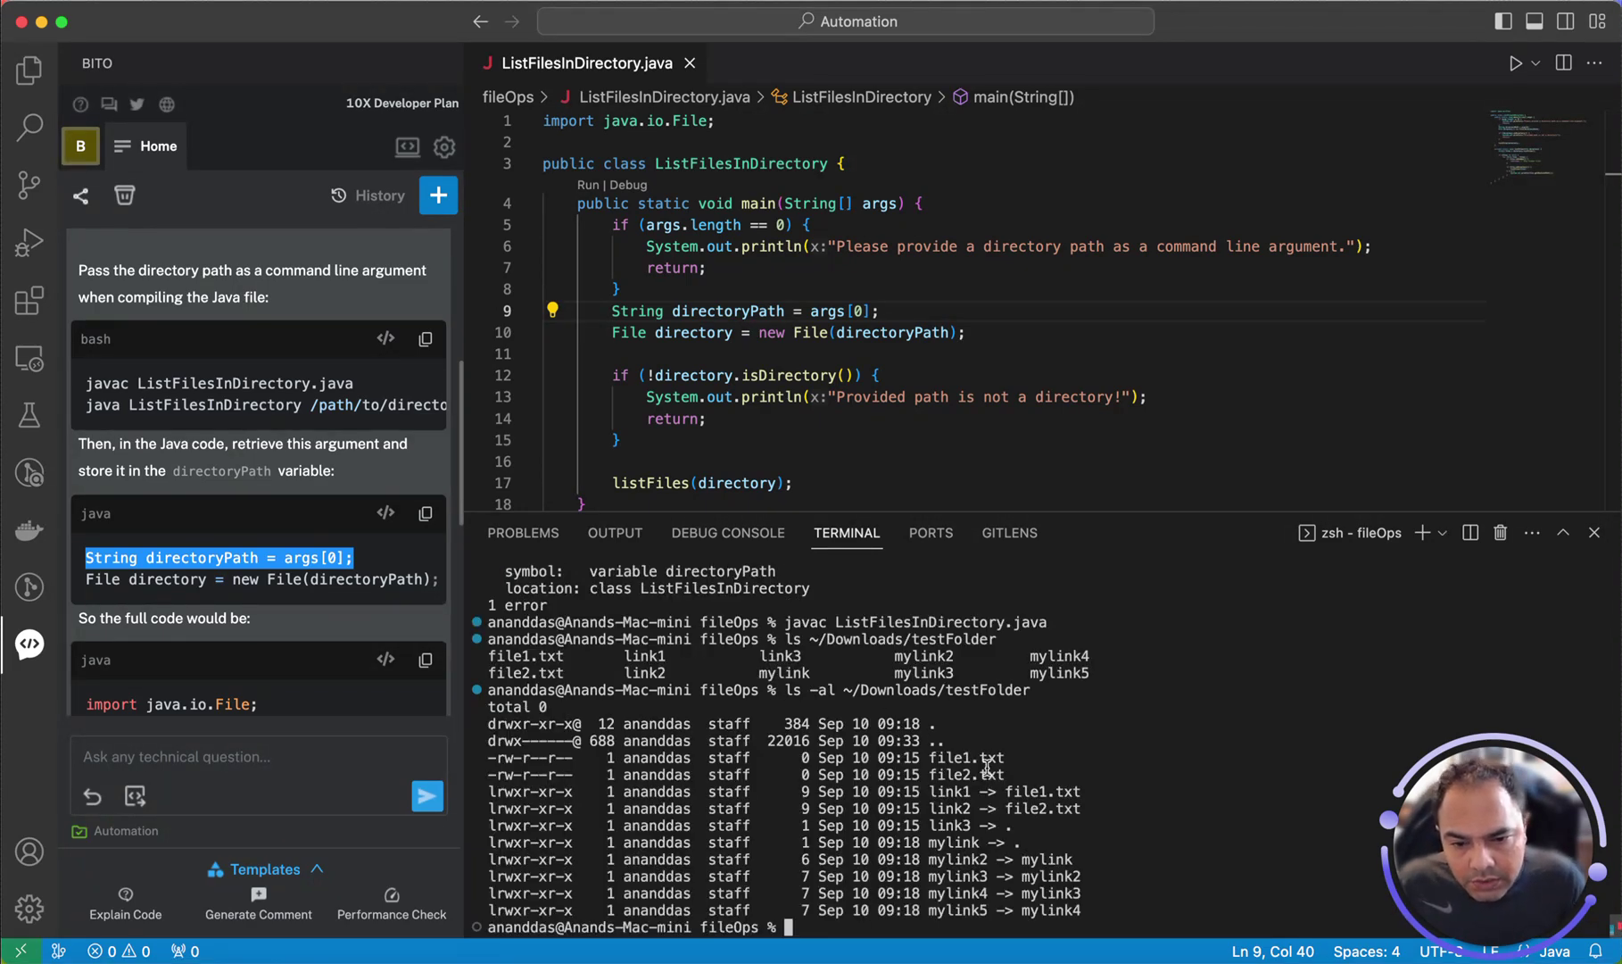
{"action": "left_click_drag", "start_coordinate": [1003, 775], "coordinate": [1138, 911]}
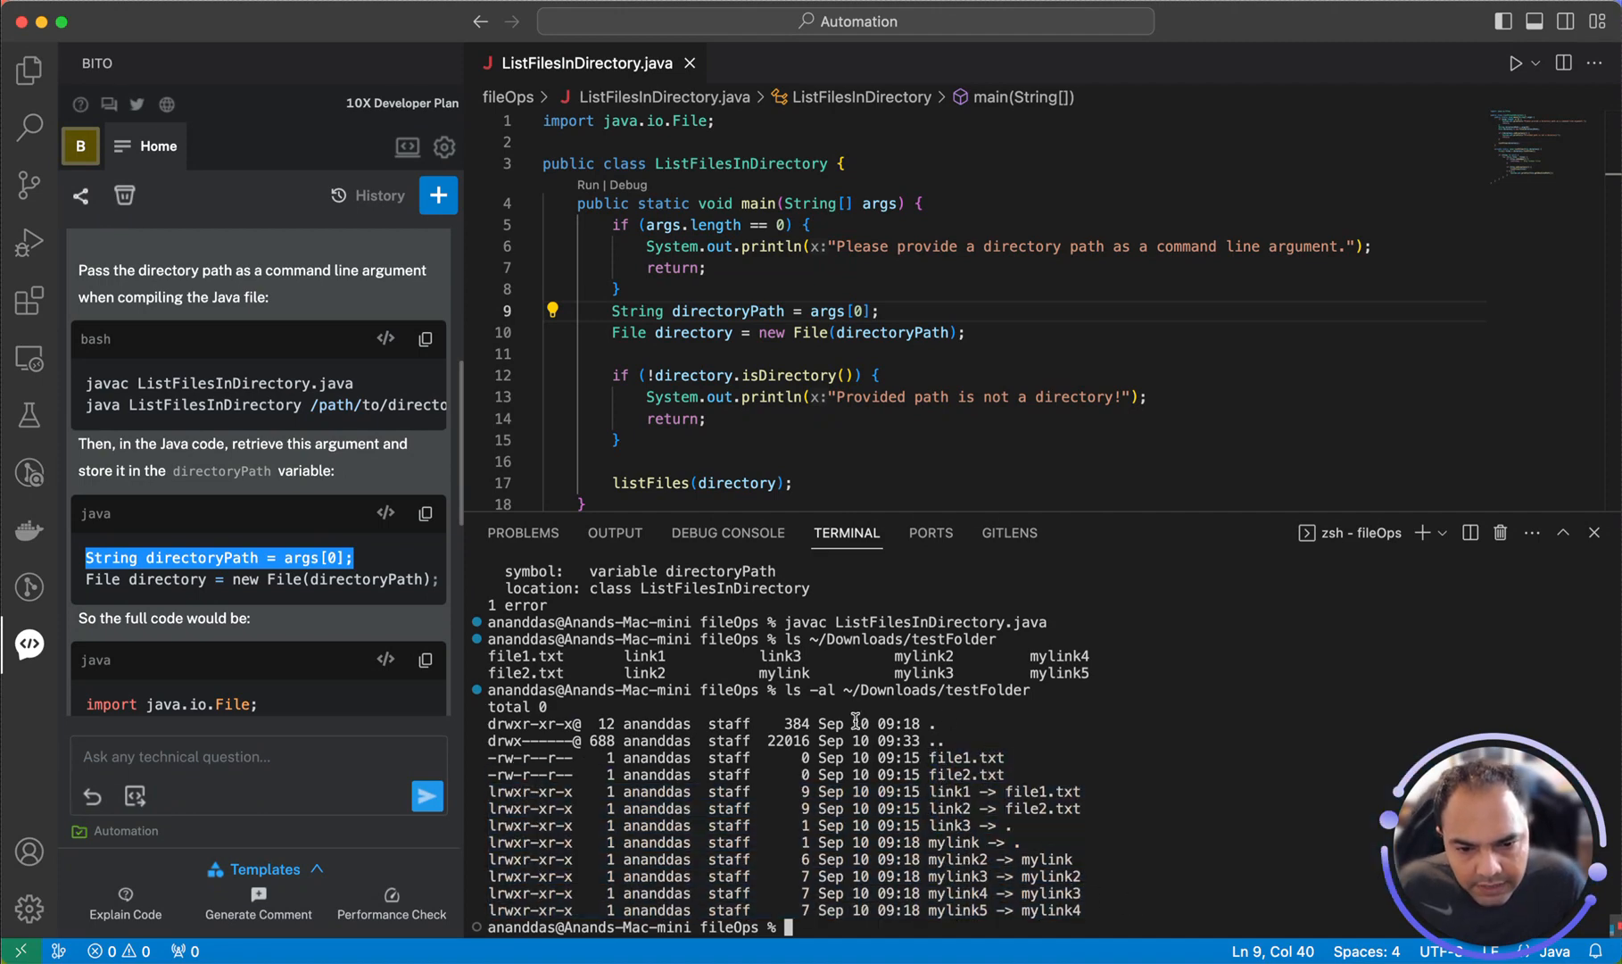
Run java ListFilesInDirectory on testFolder, which prints endlessly nested link3 paths
{"action": "type", "text": "java ListFilesInDirectory"}
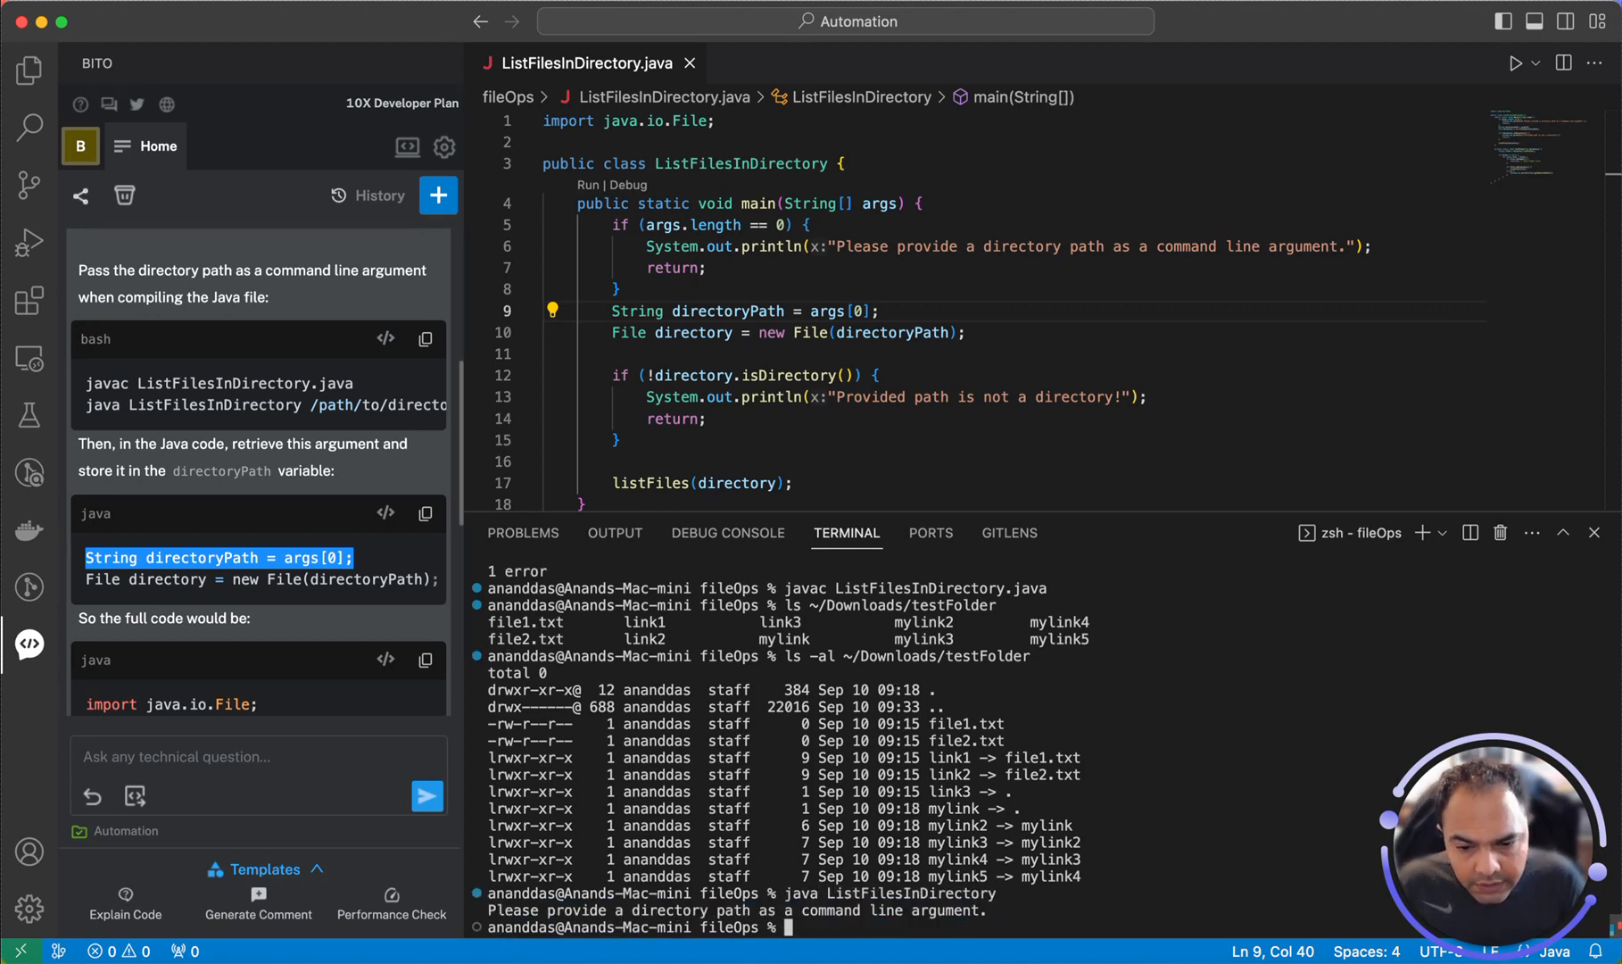
{"action": "type", "text": "java ListFilesInDirectory"}
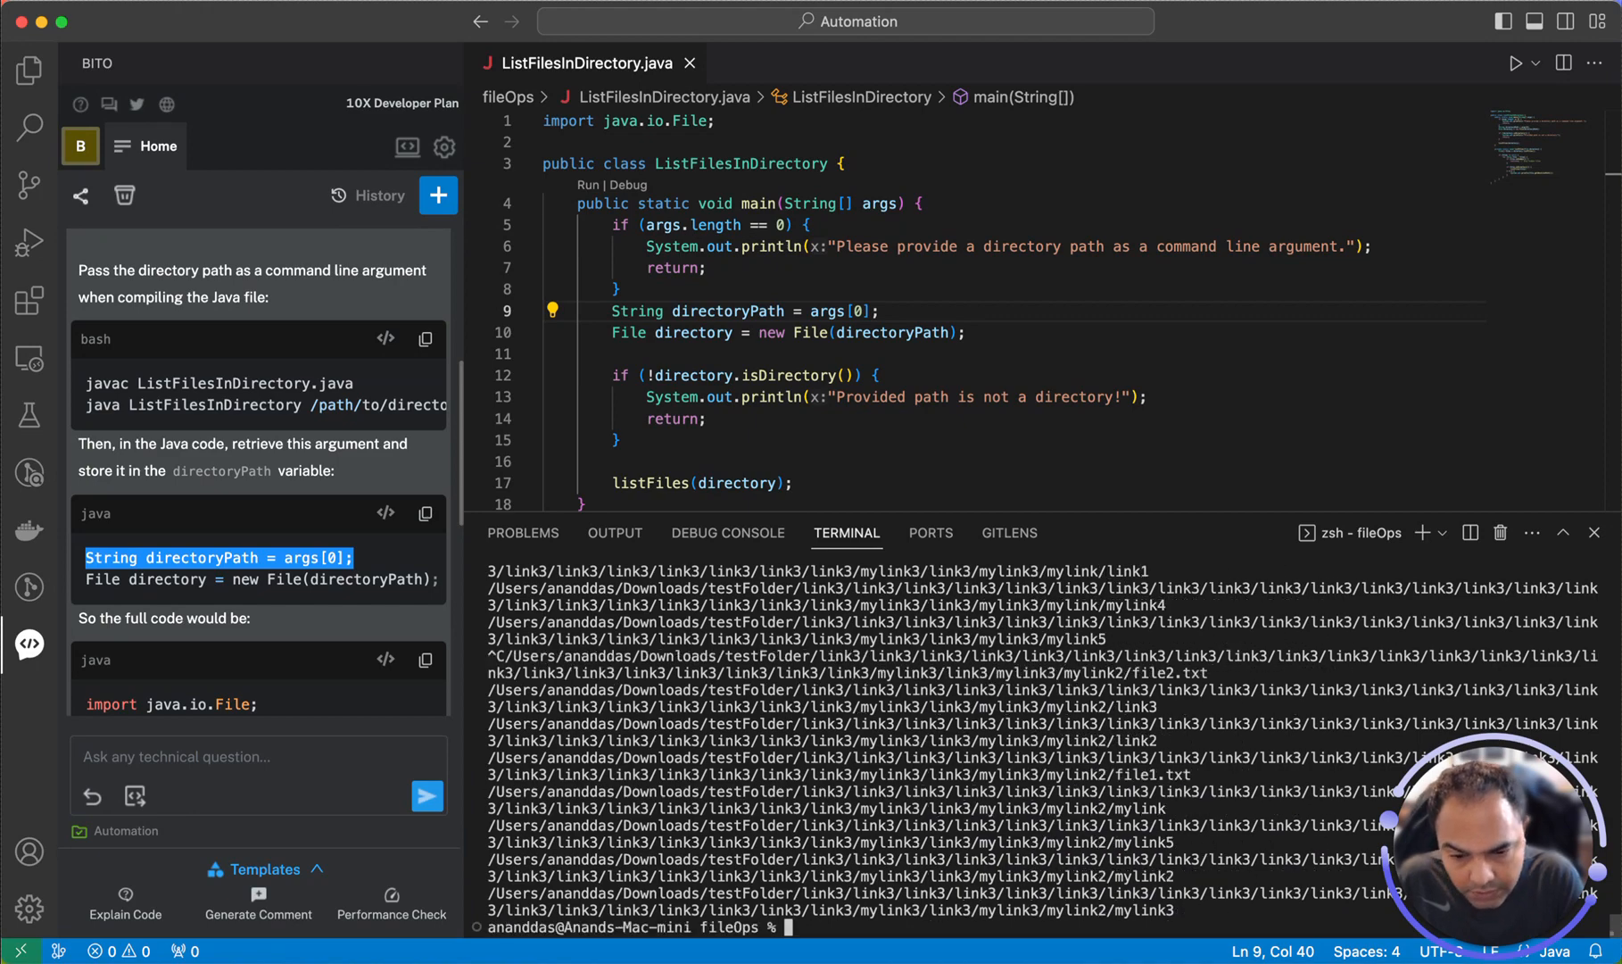
{"action": "scroll", "scroll_direction": "down", "scroll_amount": 3}
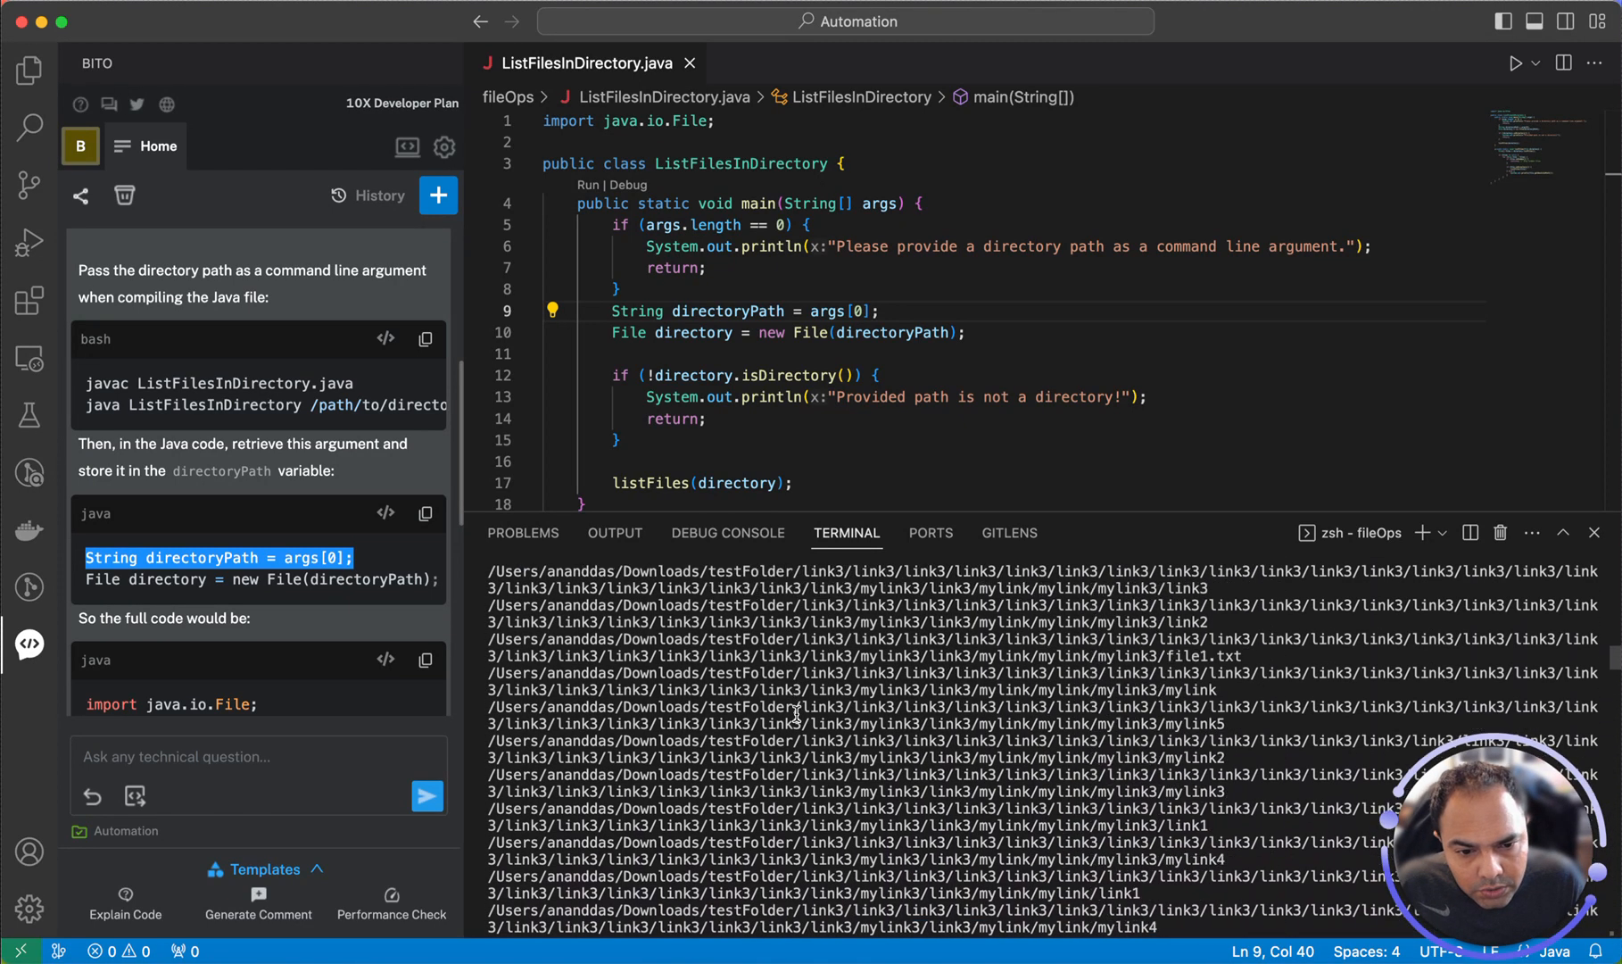
{"action": "scroll", "scroll_direction": "down", "scroll_amount": 3}
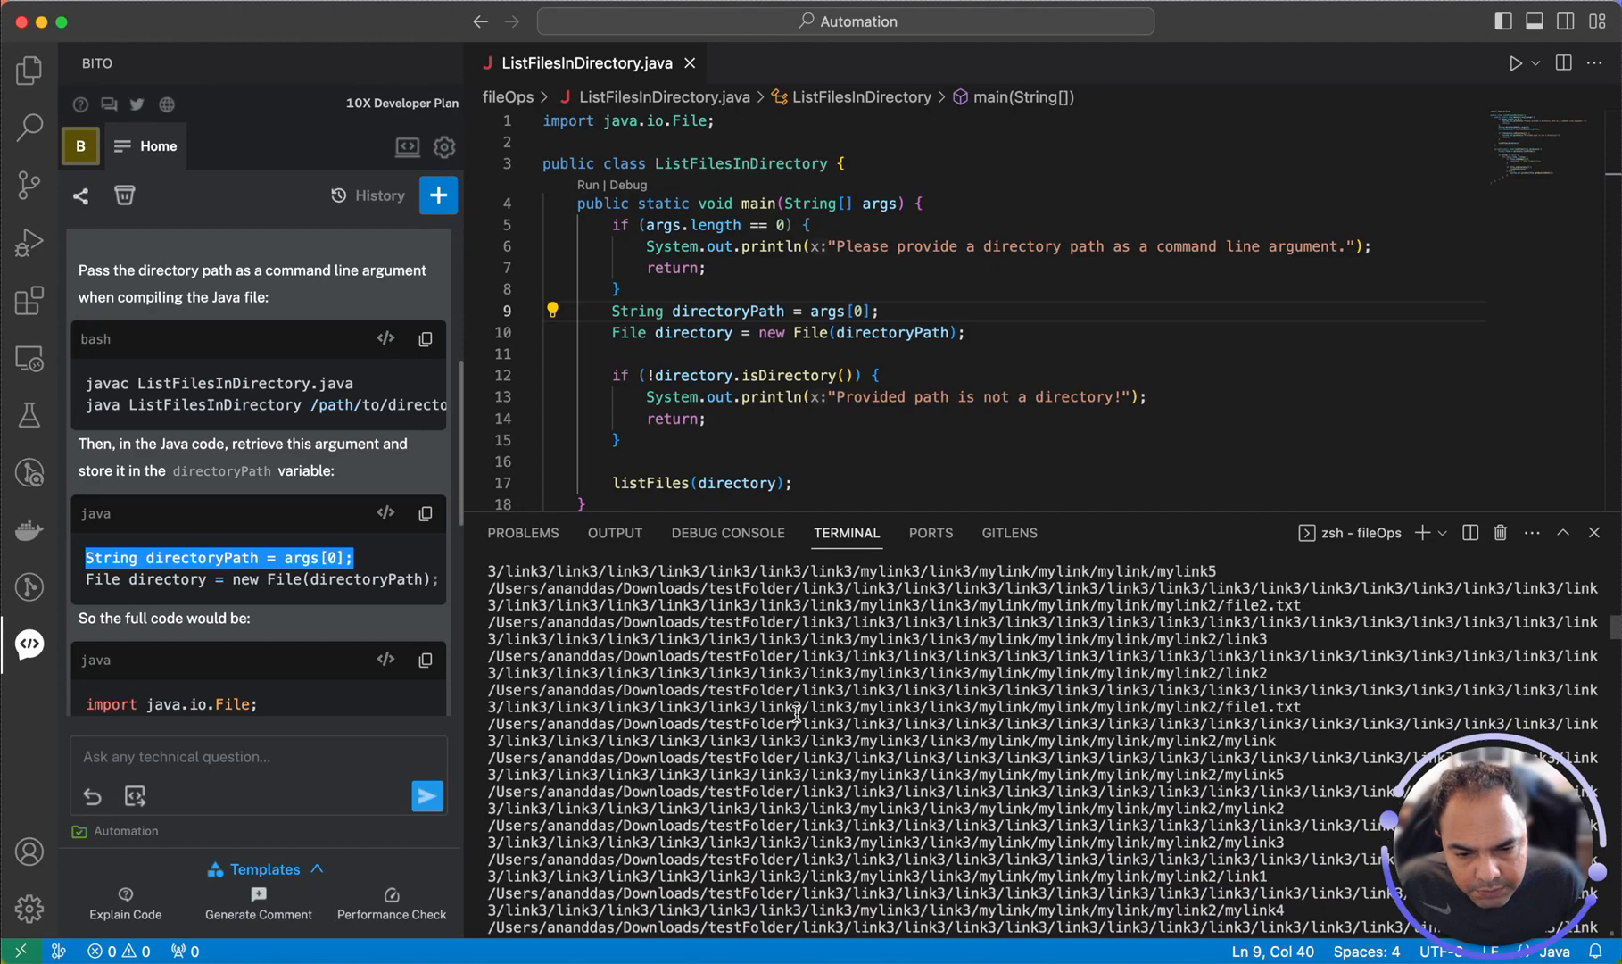
{"action": "scroll", "scroll_direction": "down", "scroll_amount": 3}
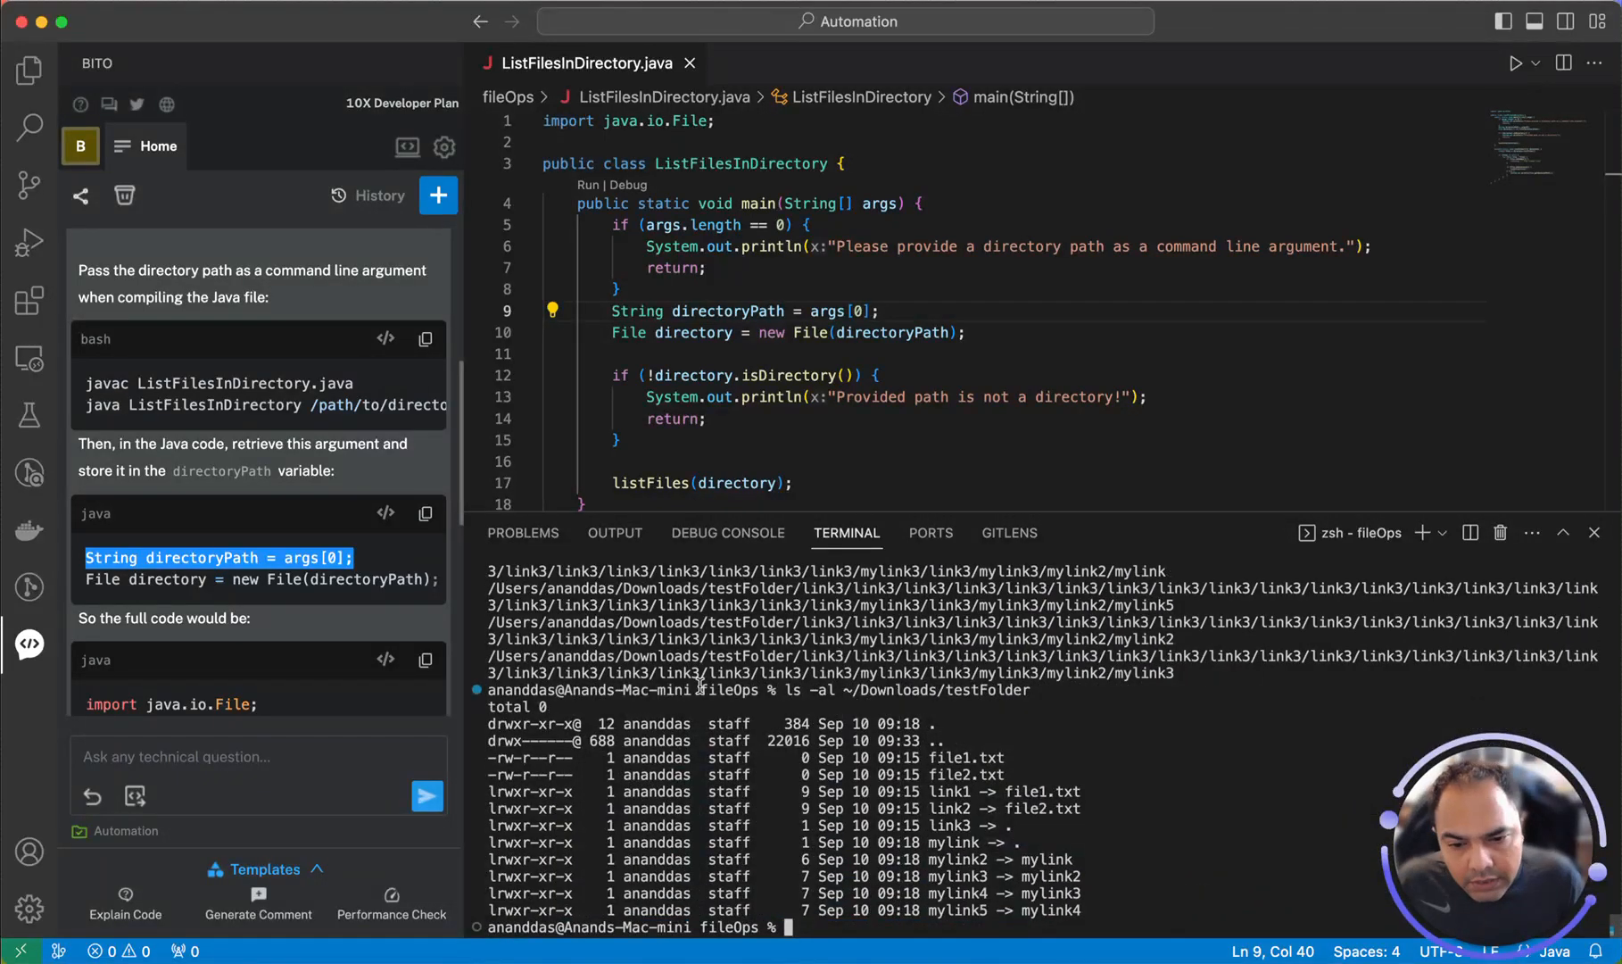
{"action": "scroll", "scroll_direction": "down", "scroll_amount": 3}
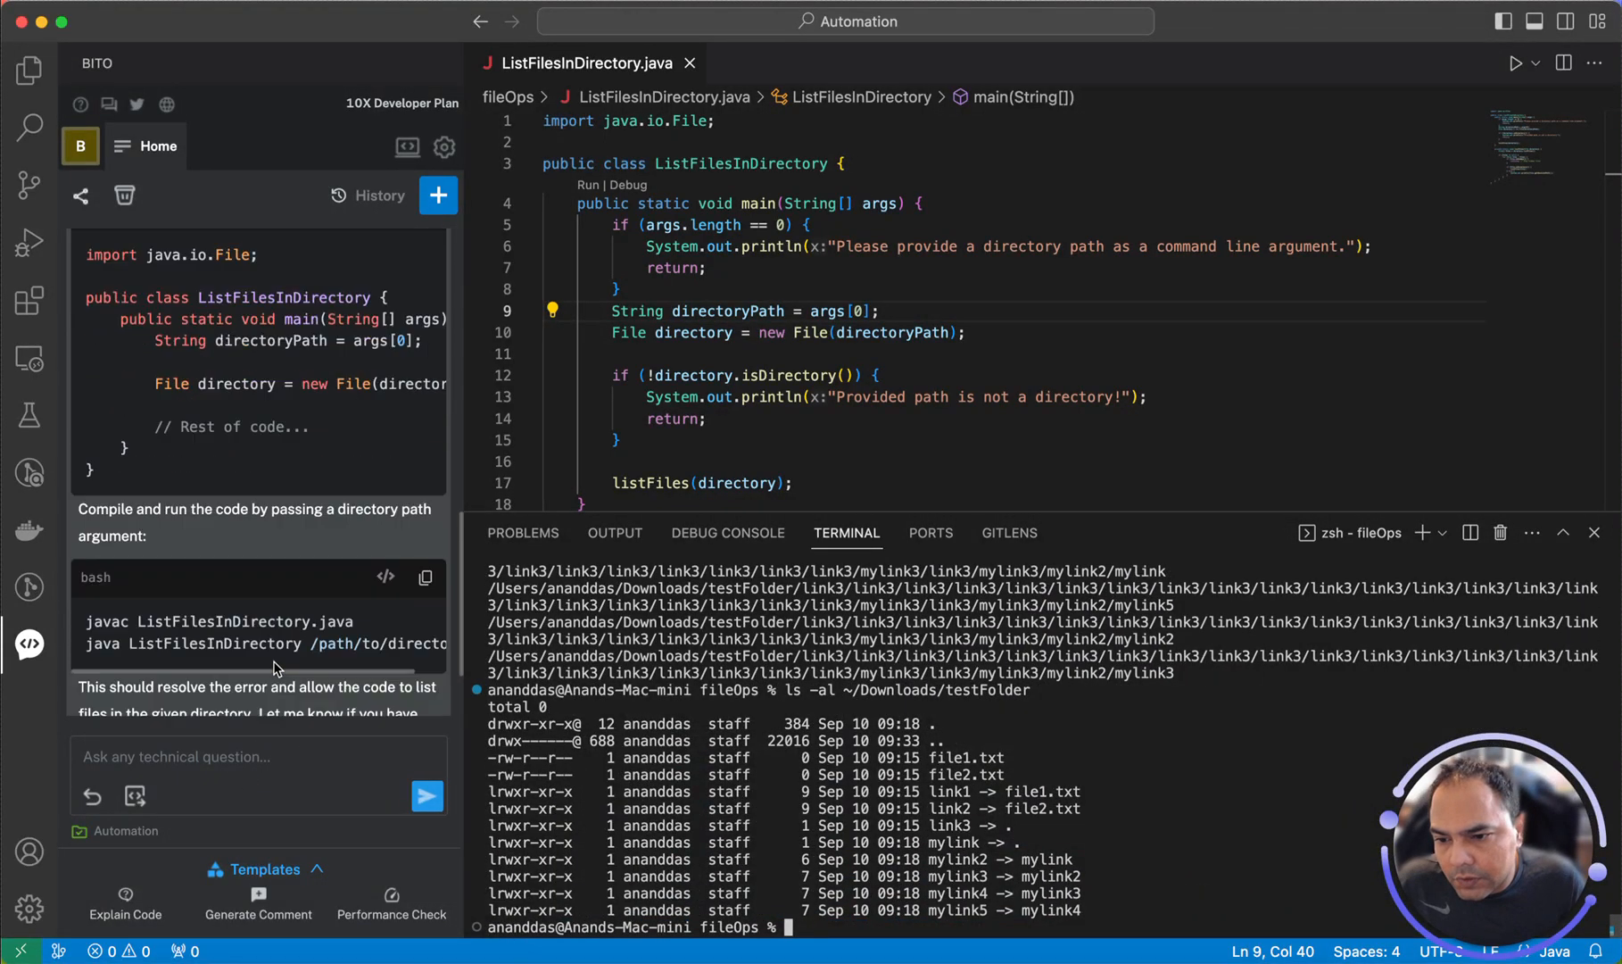
Ask Bito why ListFilesInDirectory loops infinitely on link files and to print all files and links
{"action": "type", "text": "in"}
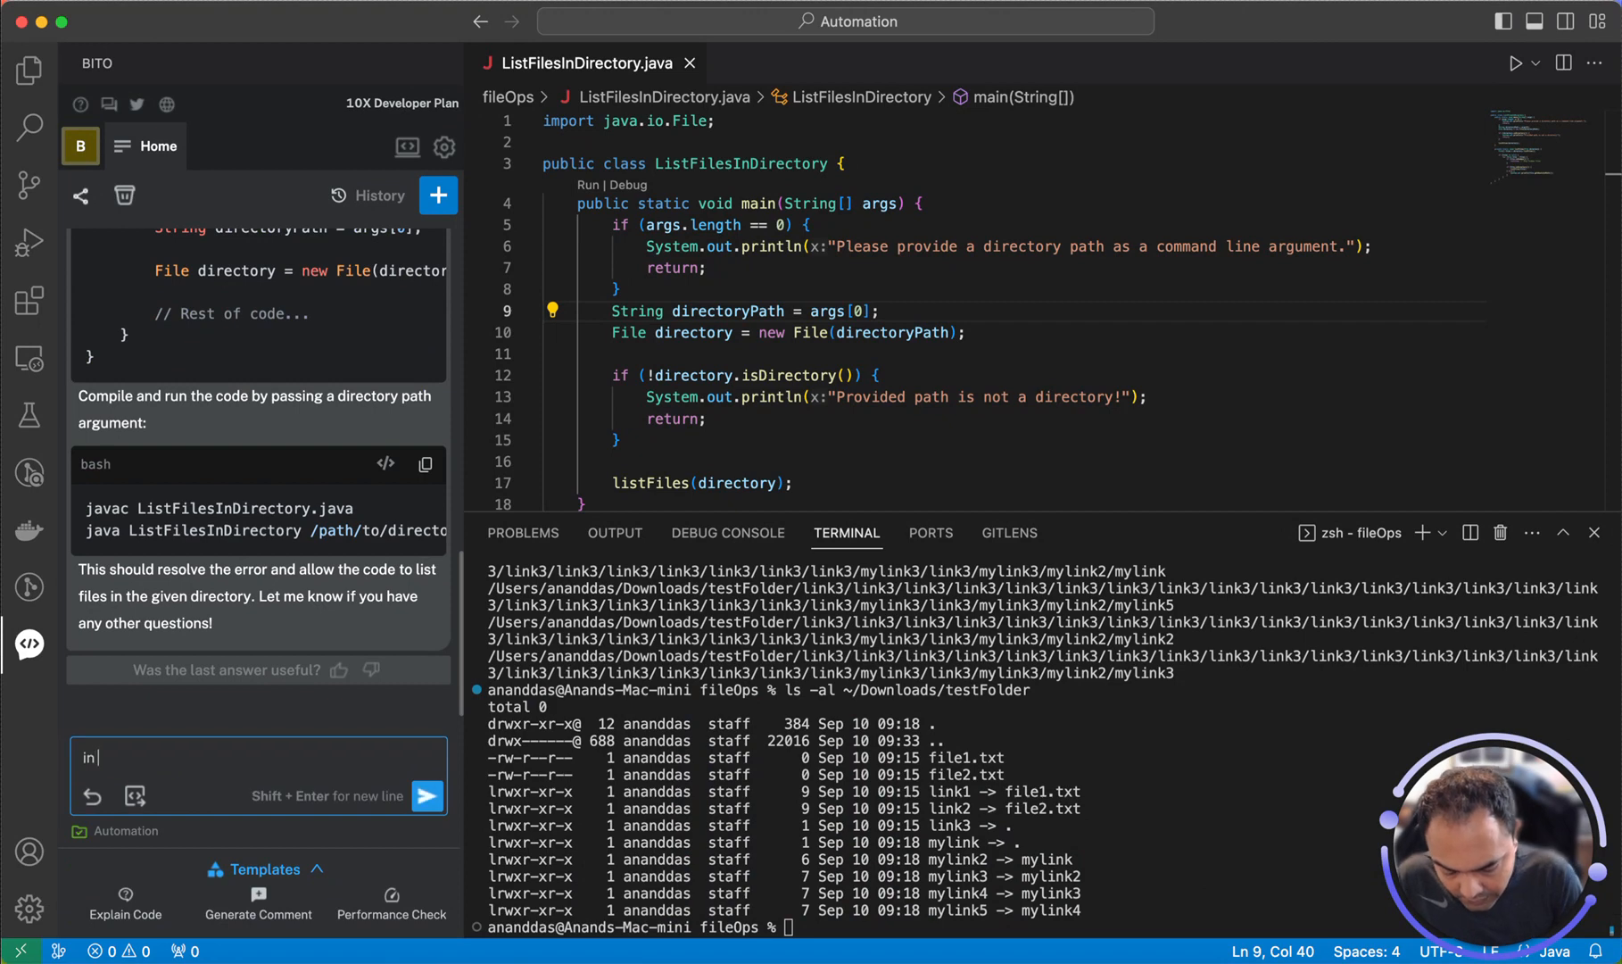
{"action": "type", "text": "my code"}
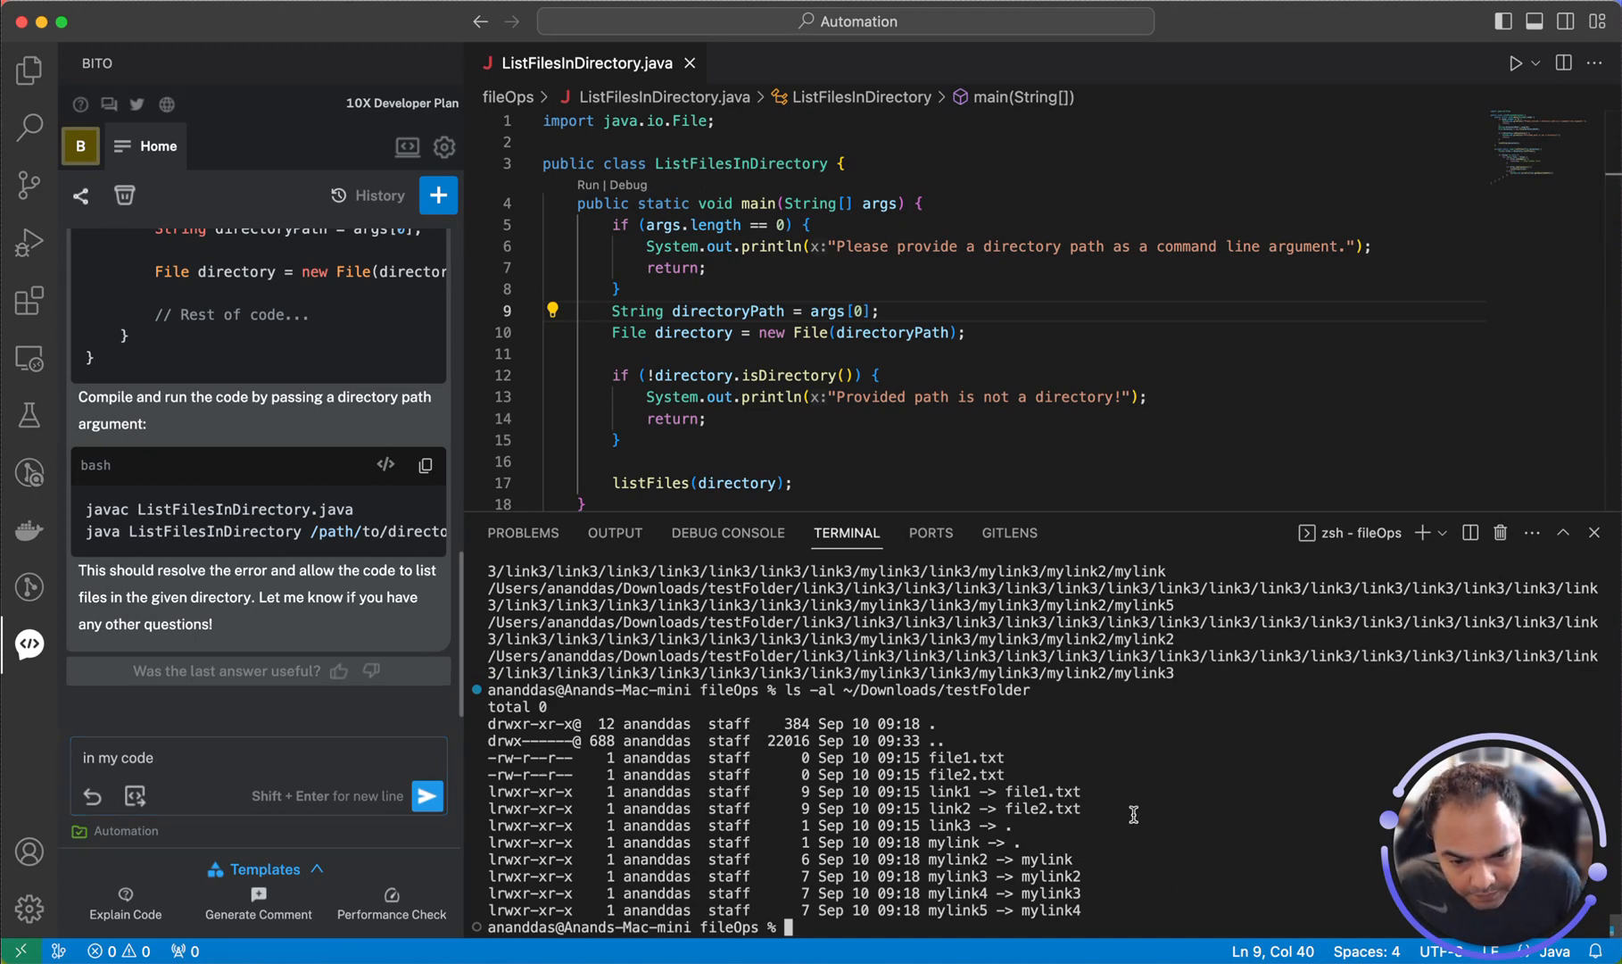
{"action": "type", "text": "java ListFilesInDirectory ~/Downloads/testFolder"}
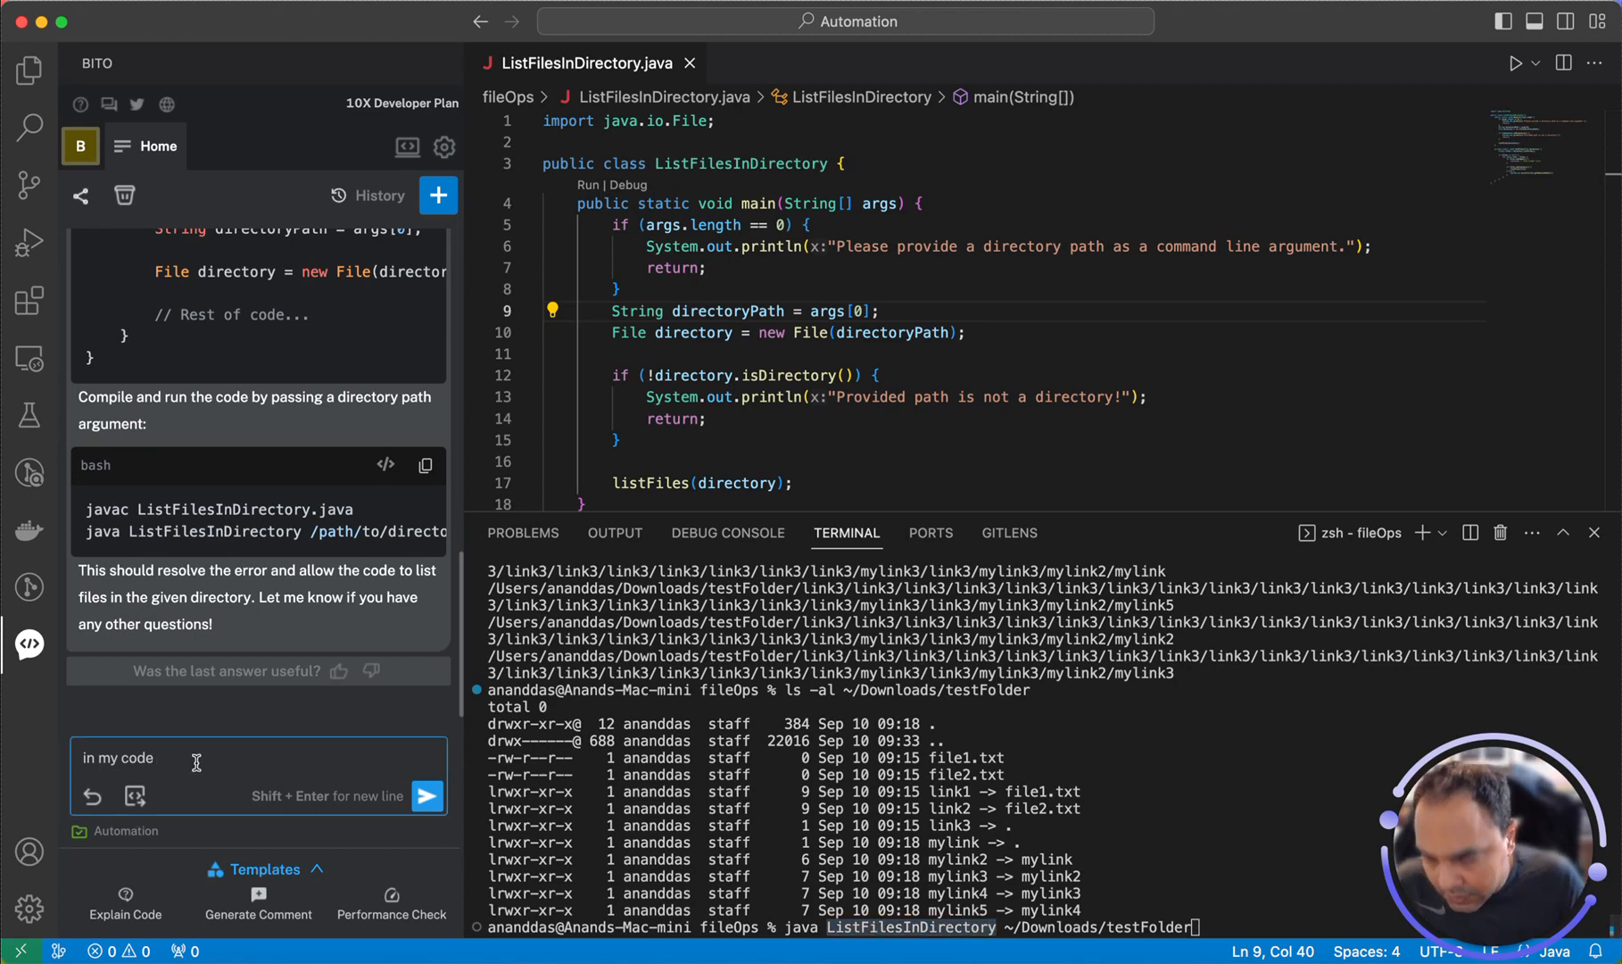
{"action": "type", "text": "ListFilesInDirectory.js"}
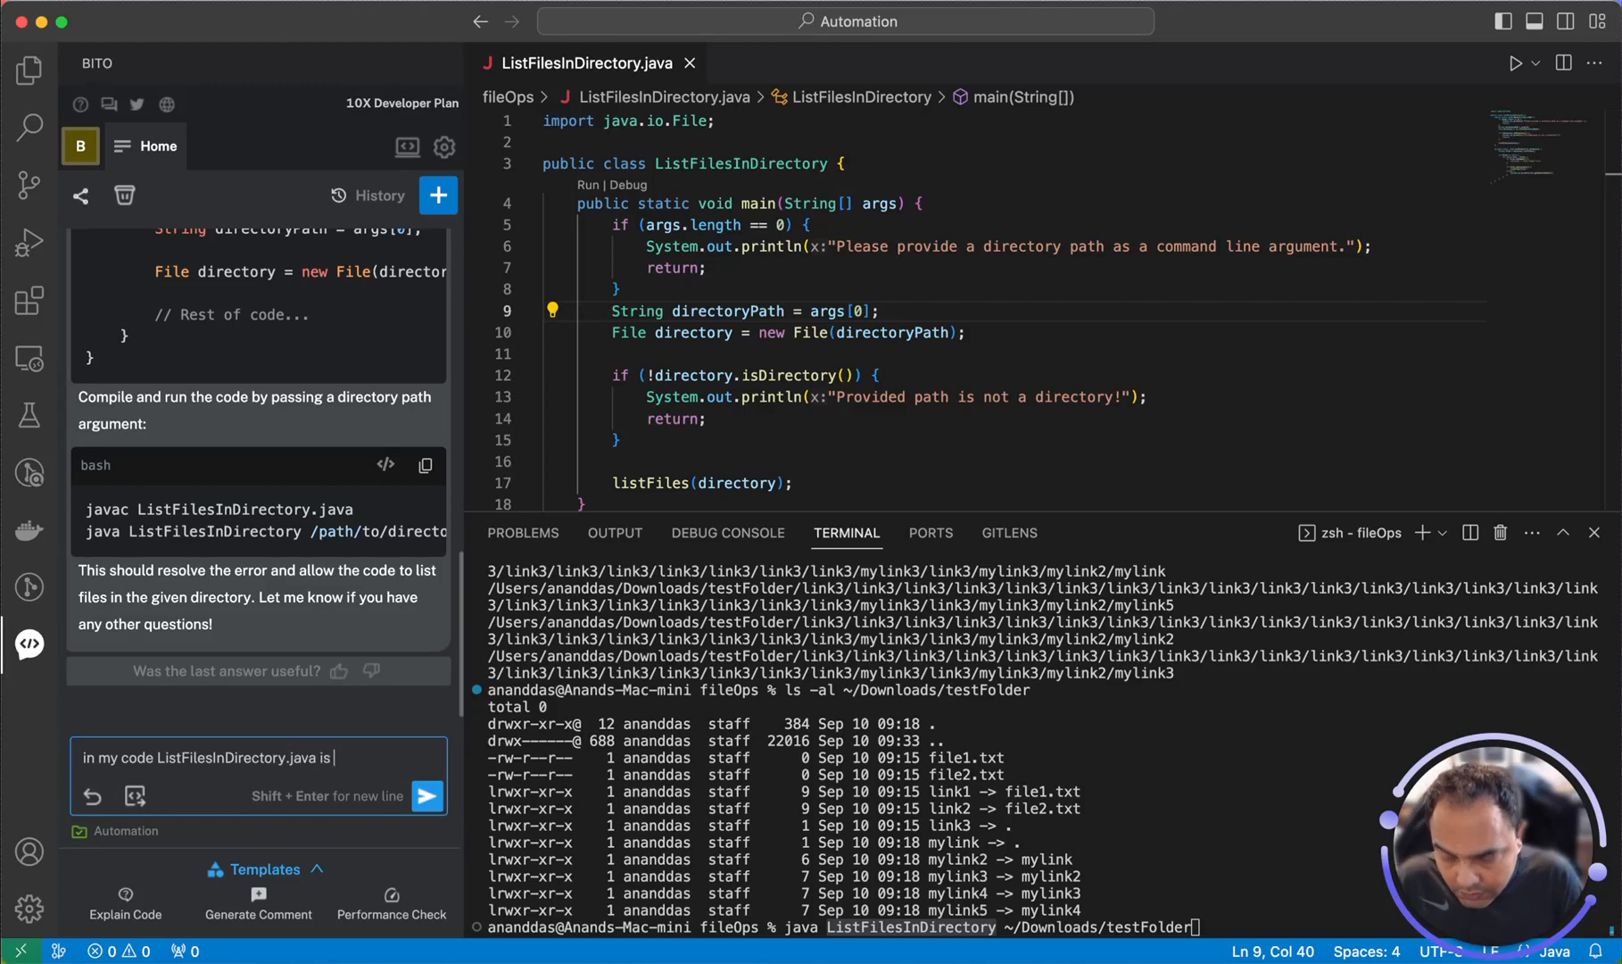
{"action": "type", "text": "going in"}
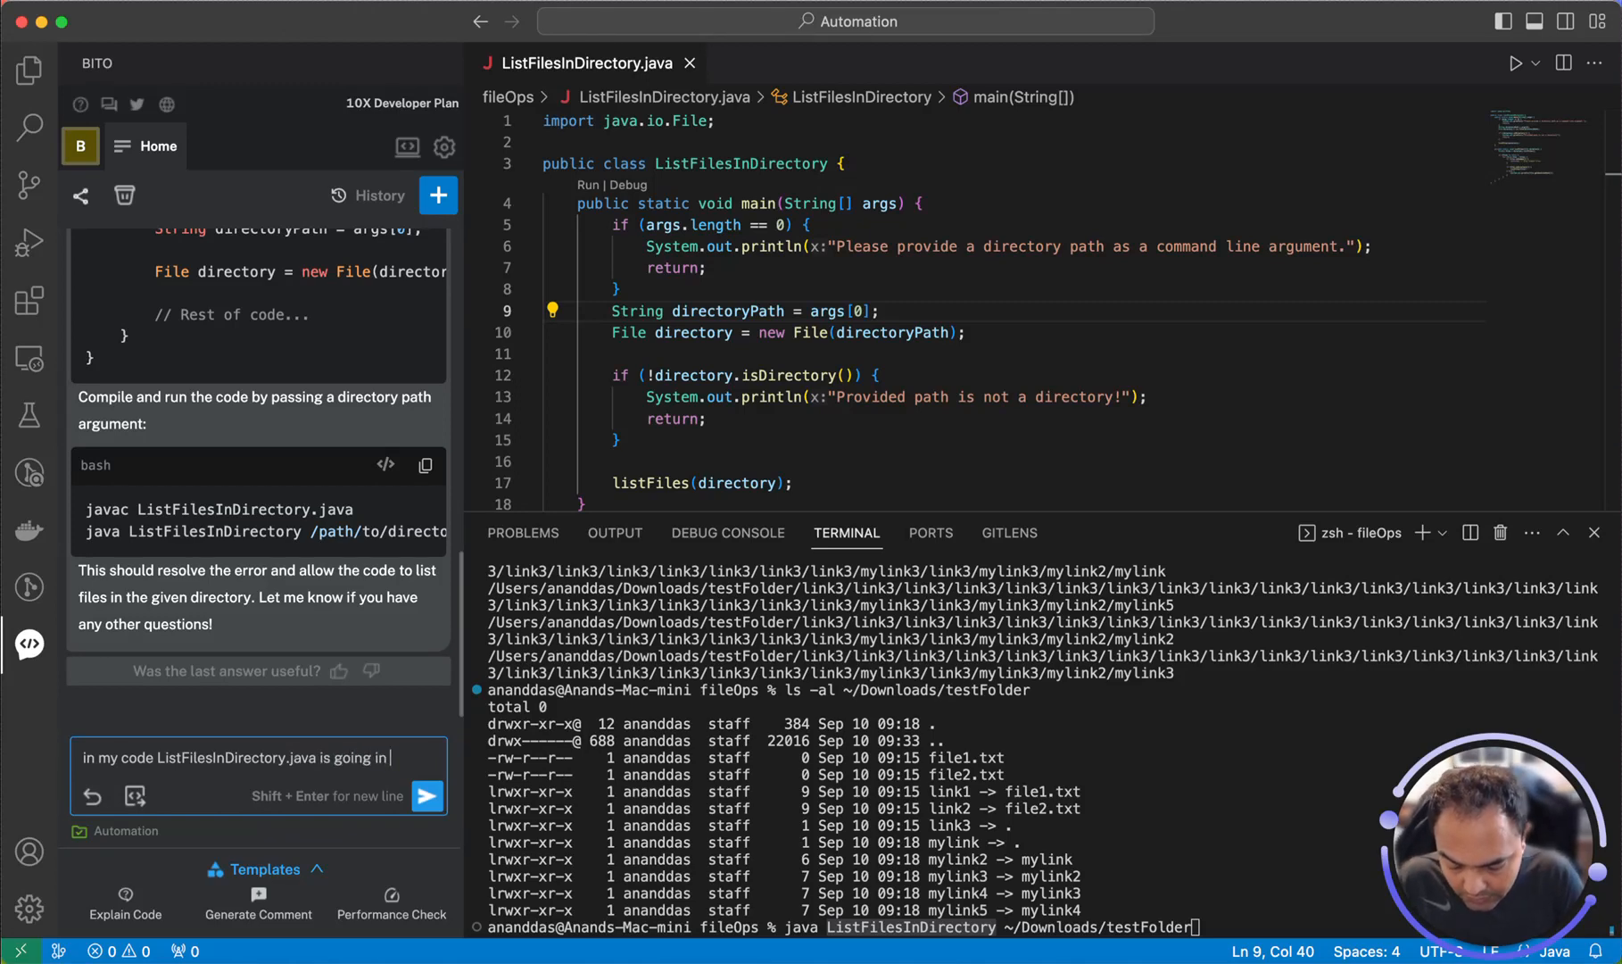
{"action": "type", "text": "infinite"}
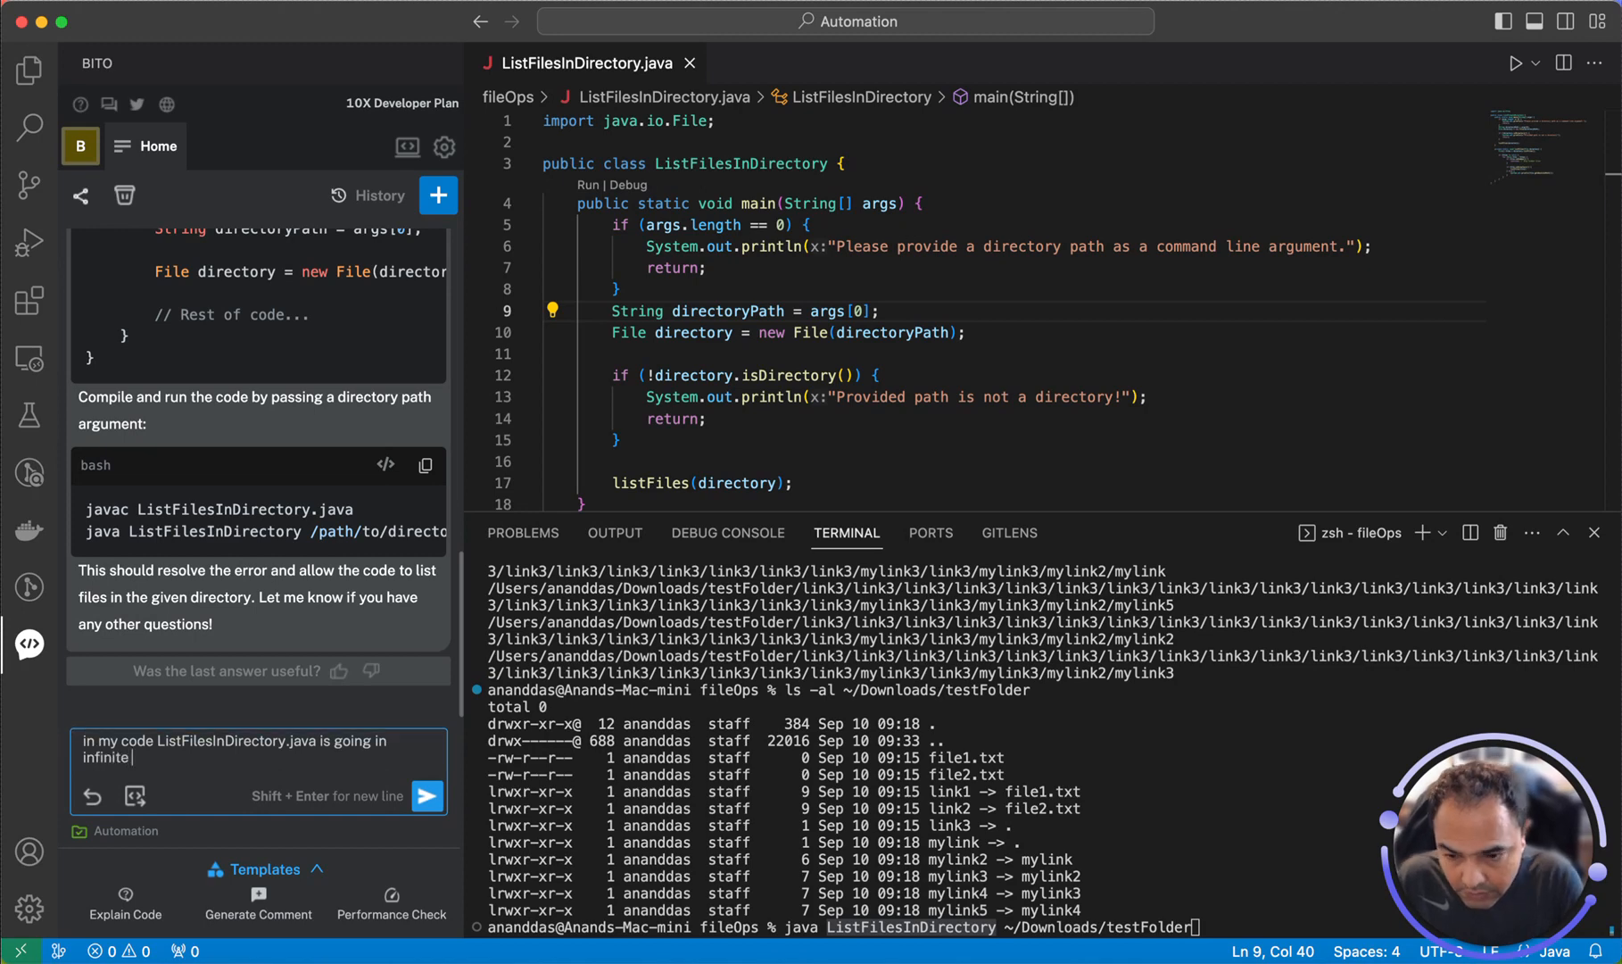
{"action": "type", "text": "loop with link"}
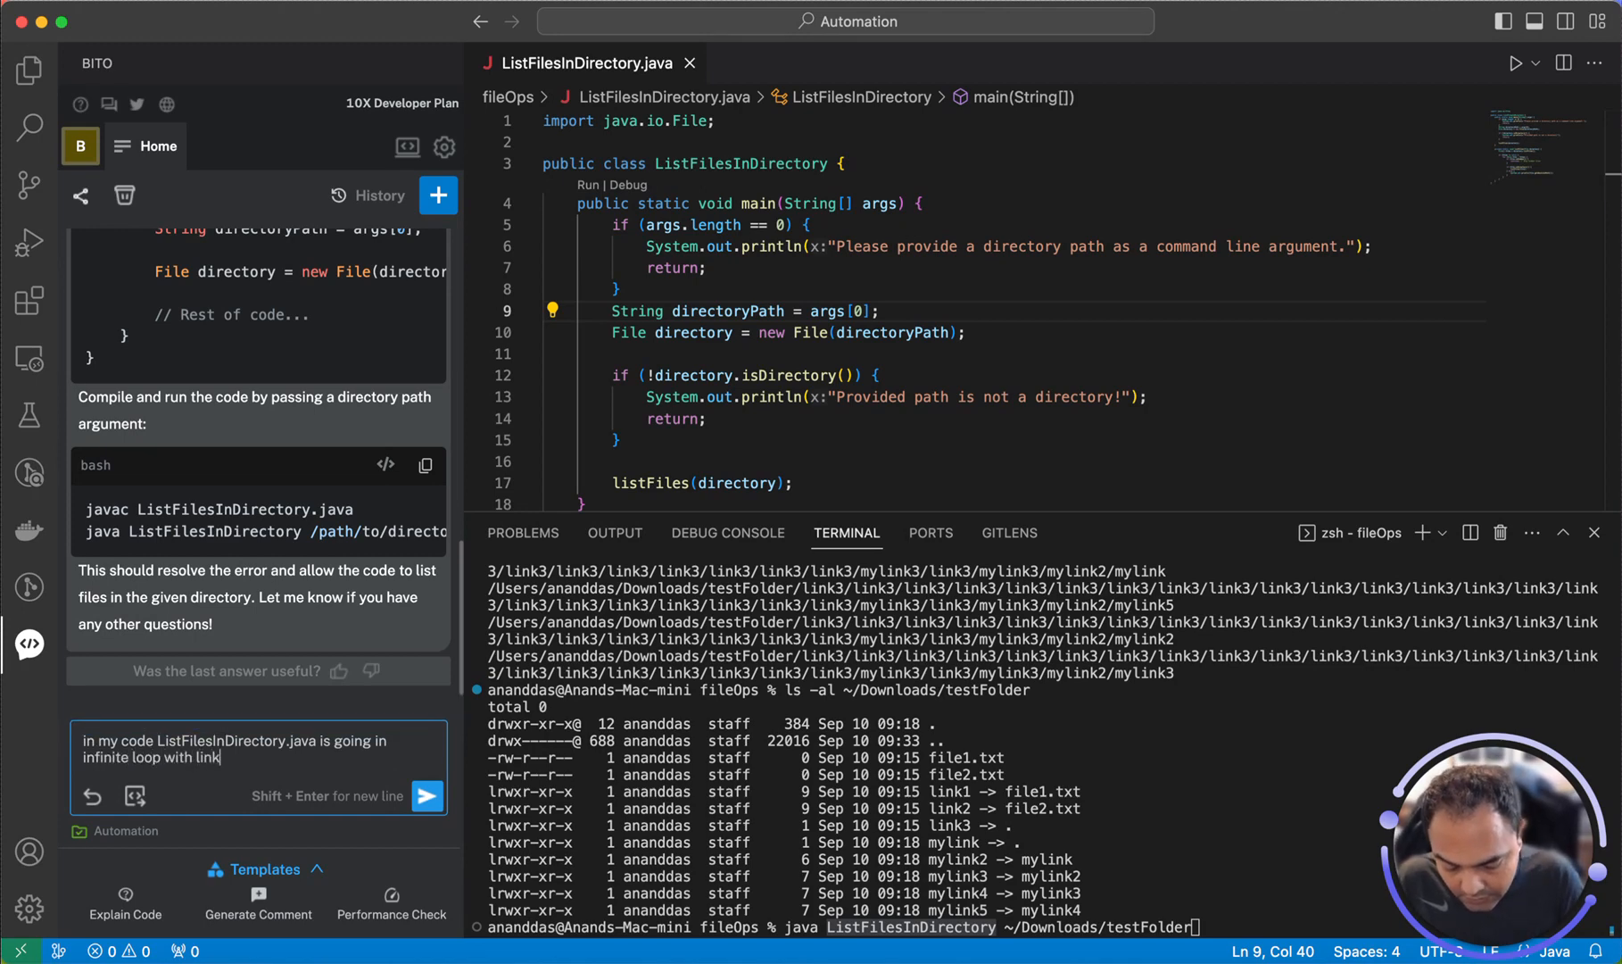
{"action": "type", "text": "files can"}
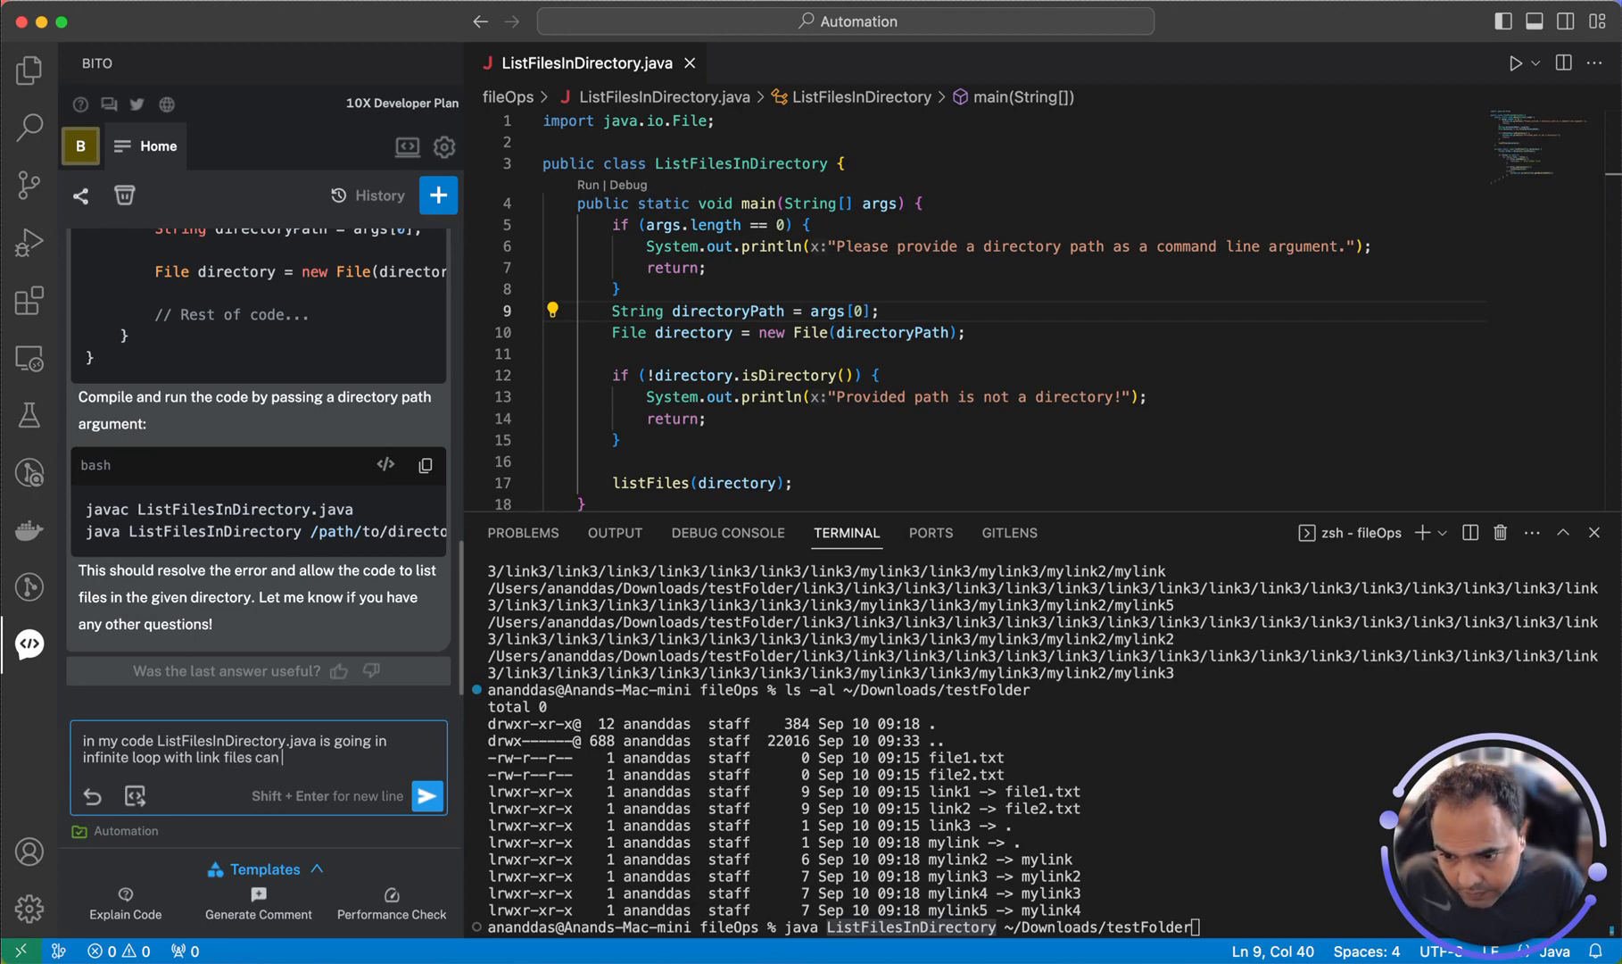
{"action": "type", "text": "you fix the code so that i do not"}
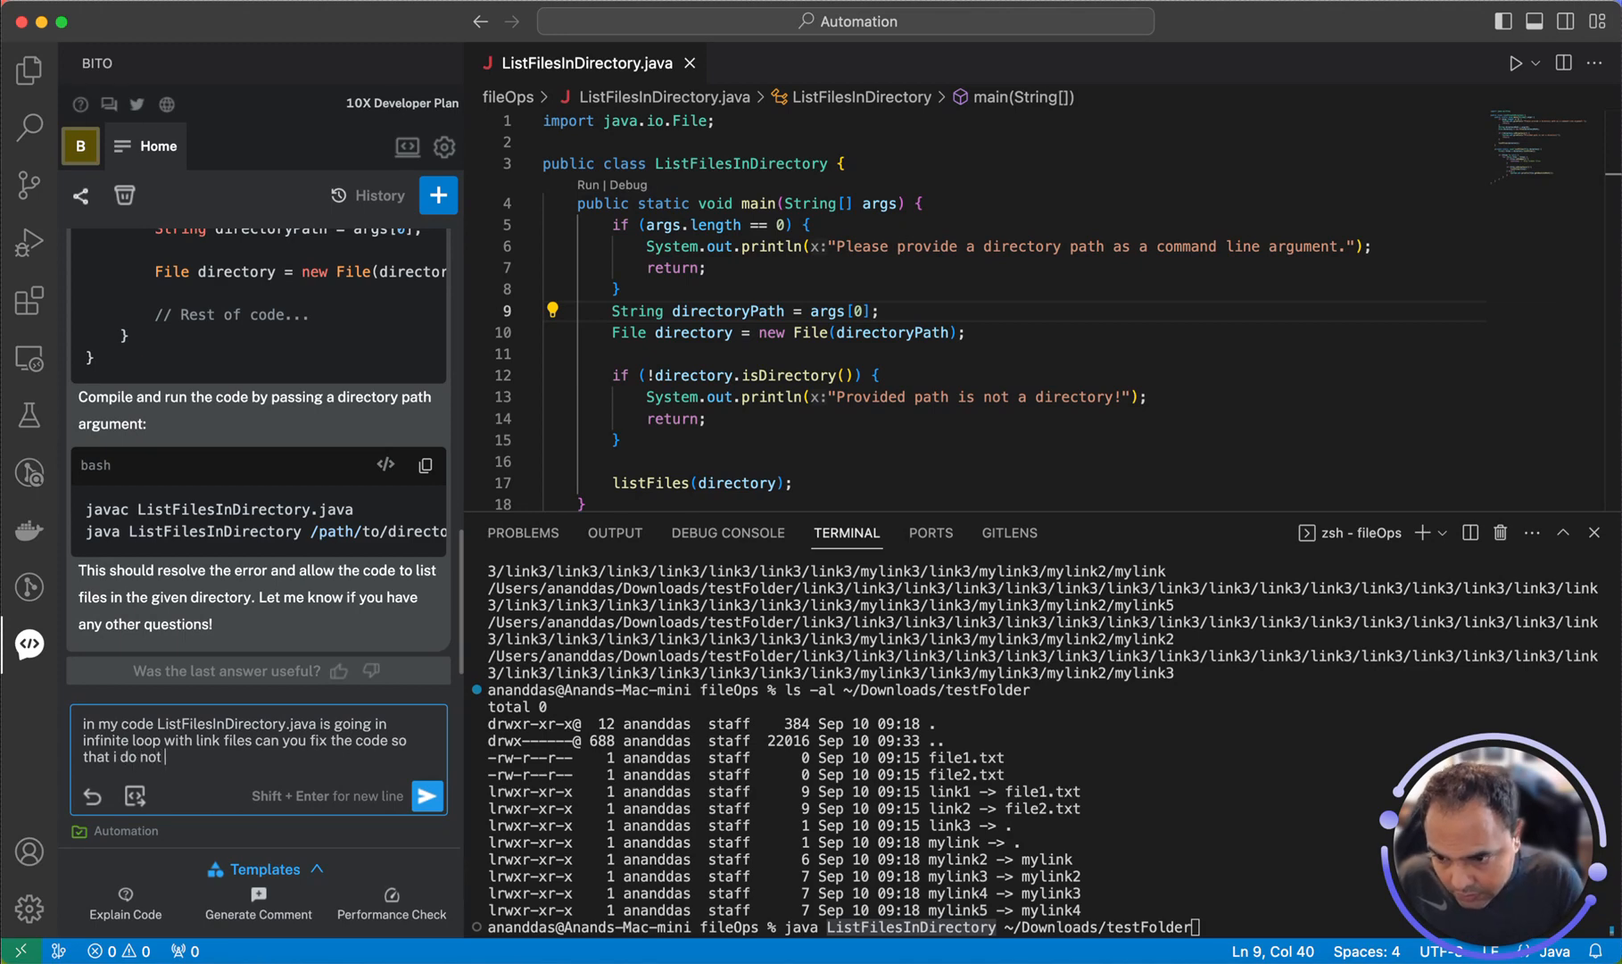
{"action": "type", "text": "go into a"}
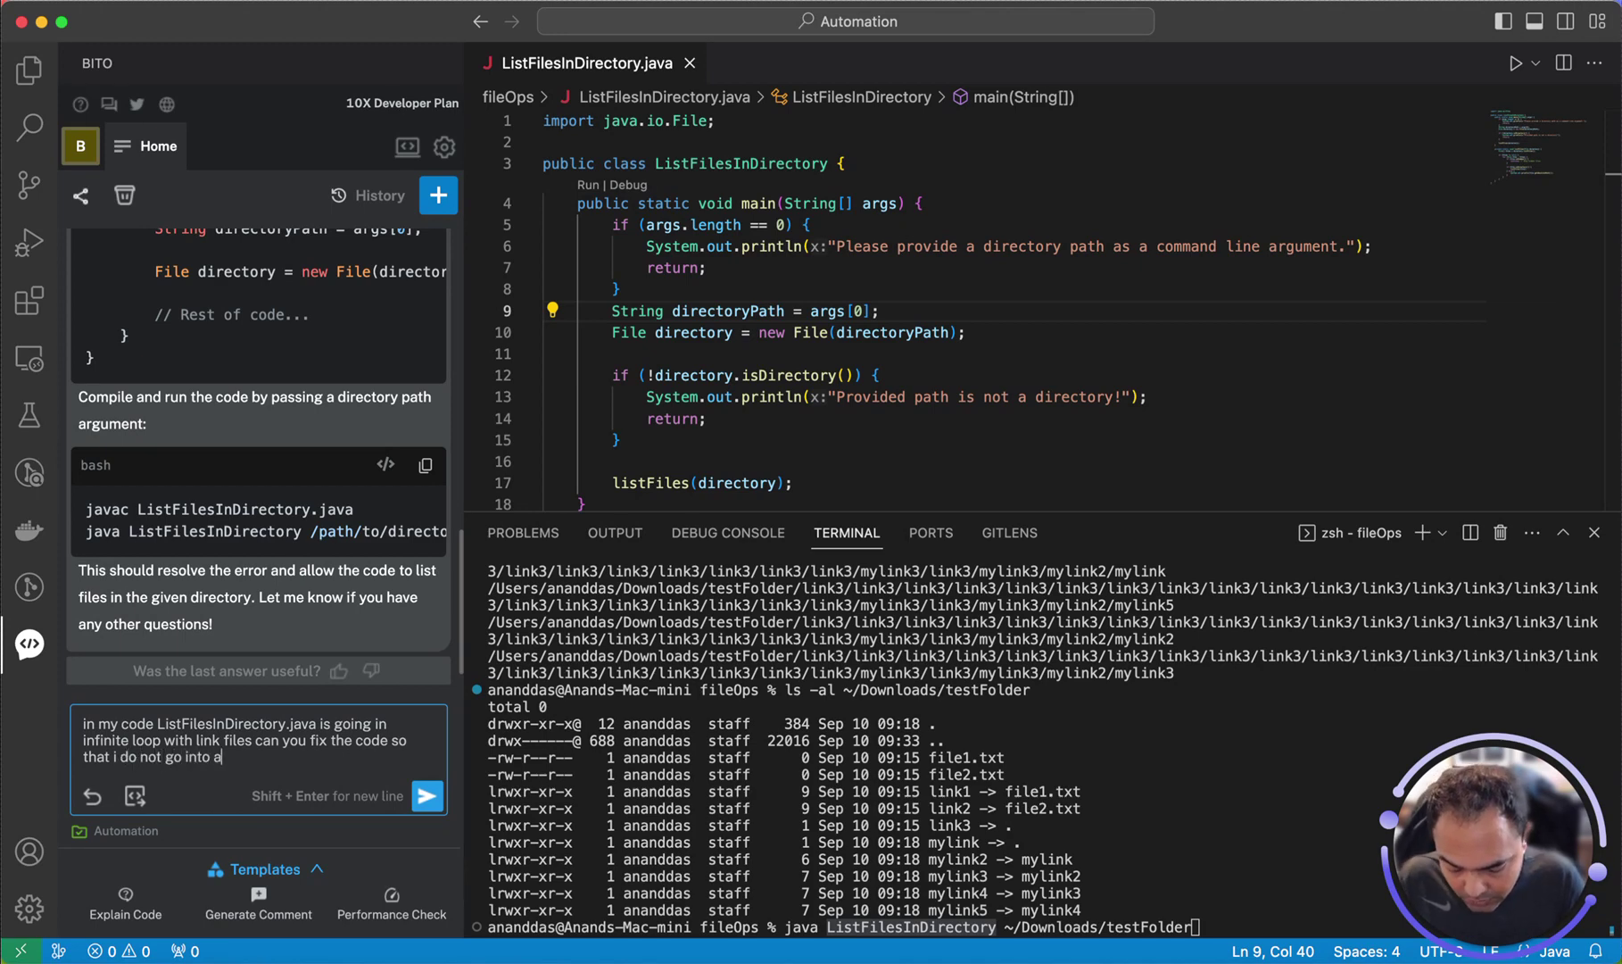
{"action": "type", "text": "n infinite"}
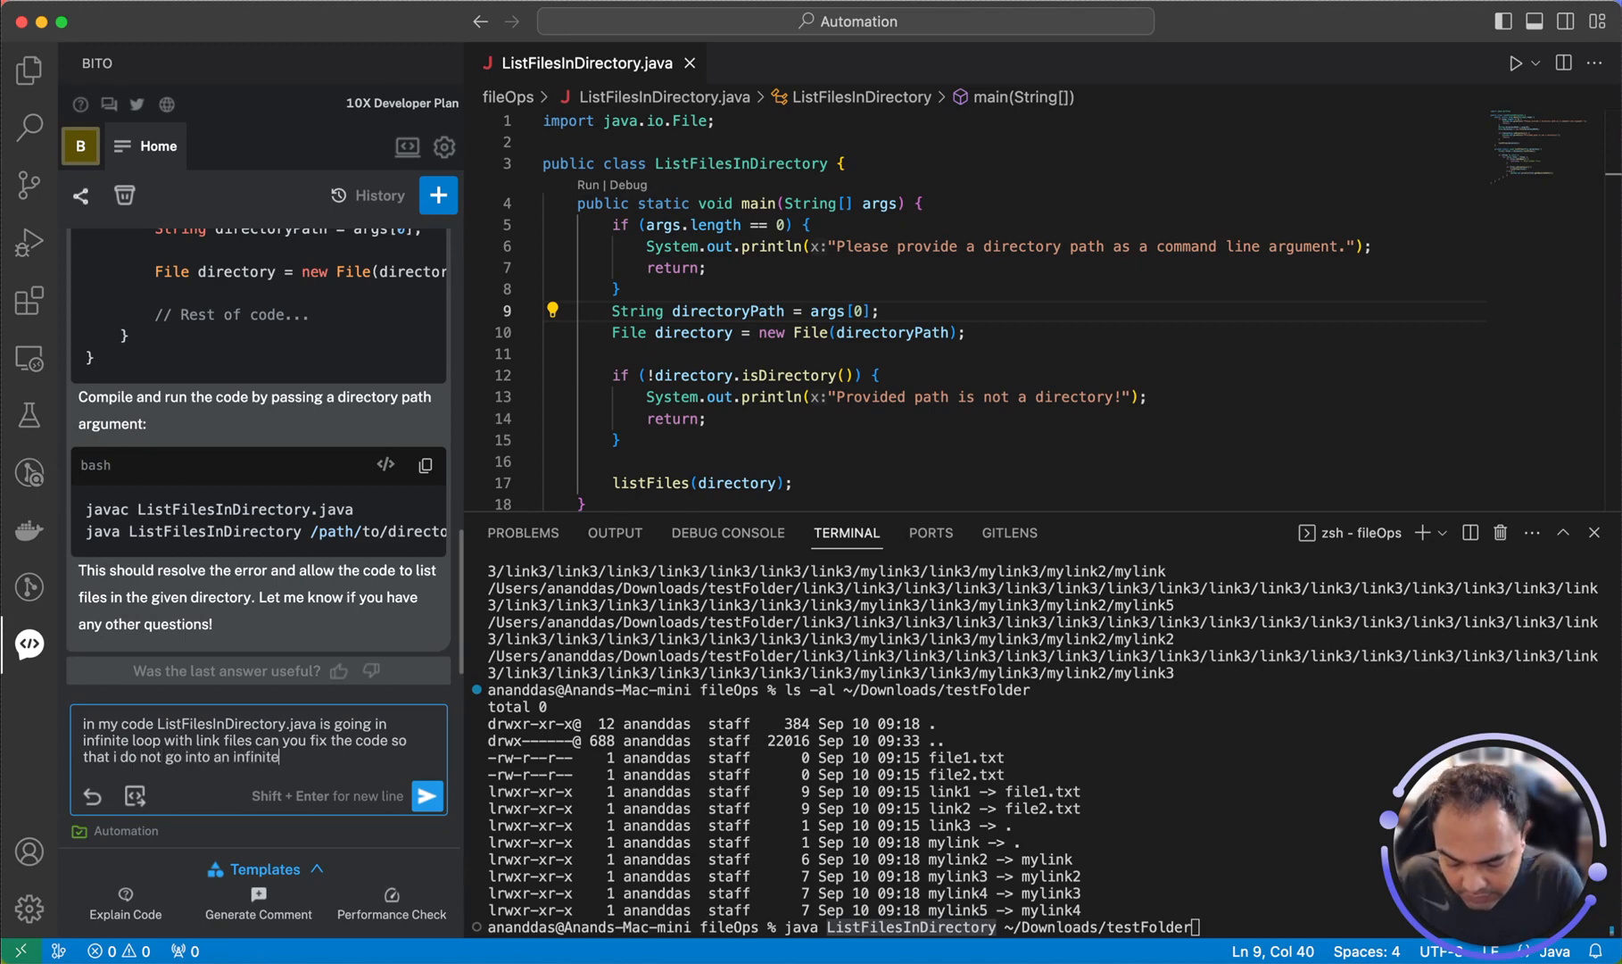
{"action": "type", "text": "loop but"}
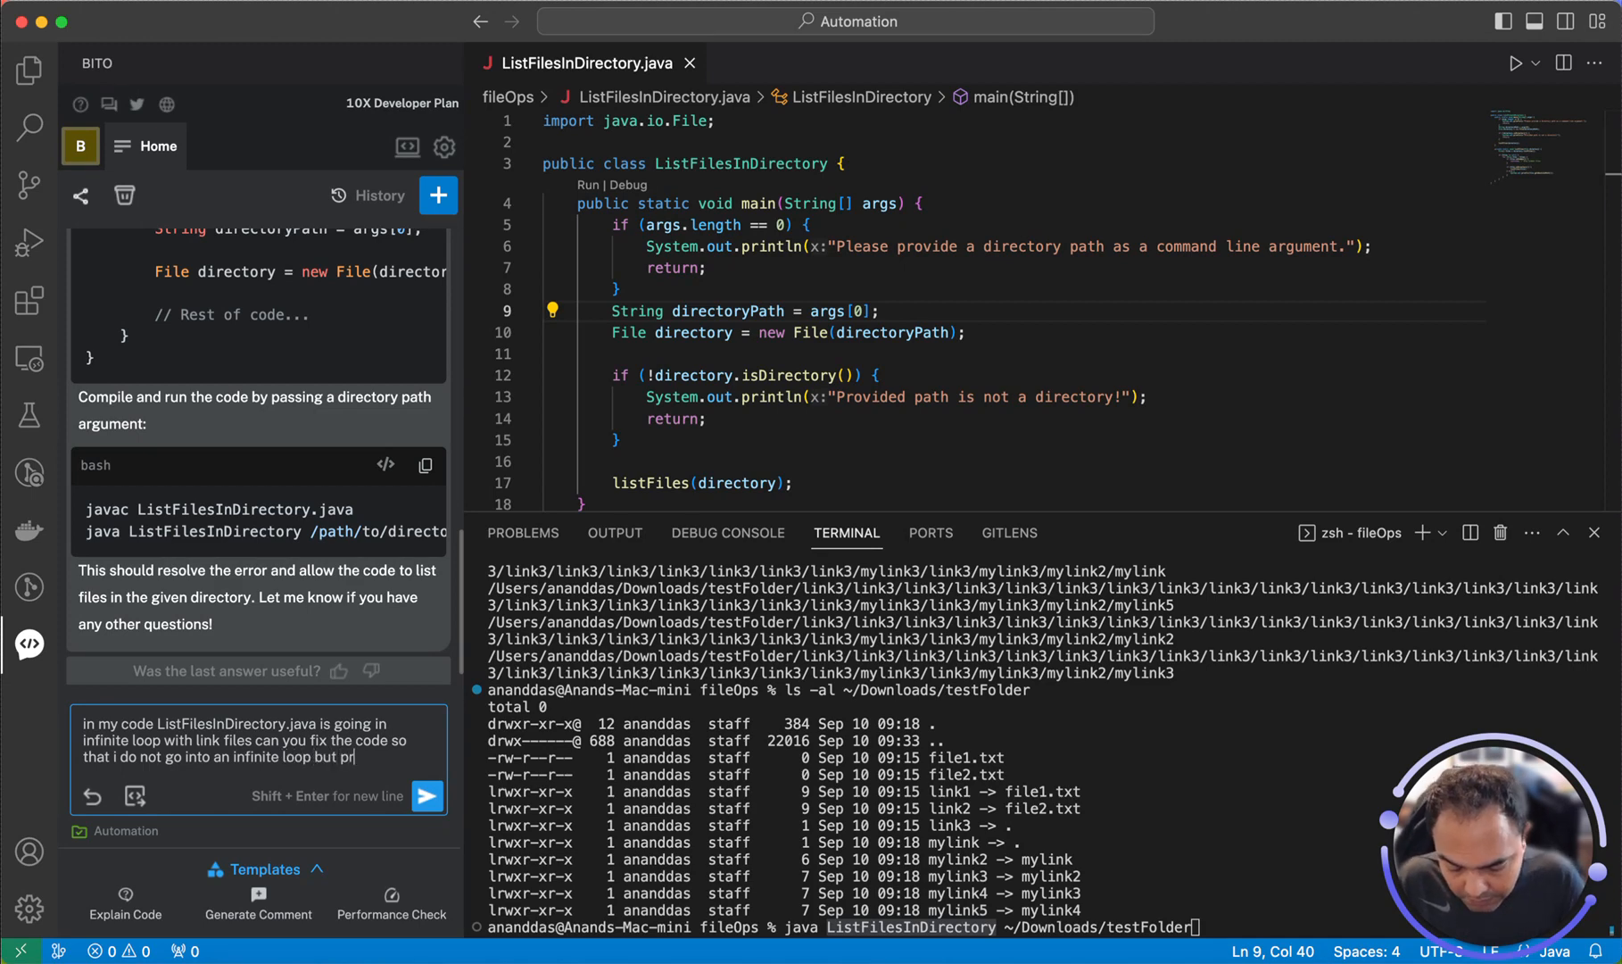
{"action": "type", "text": "print all the files and link file"}
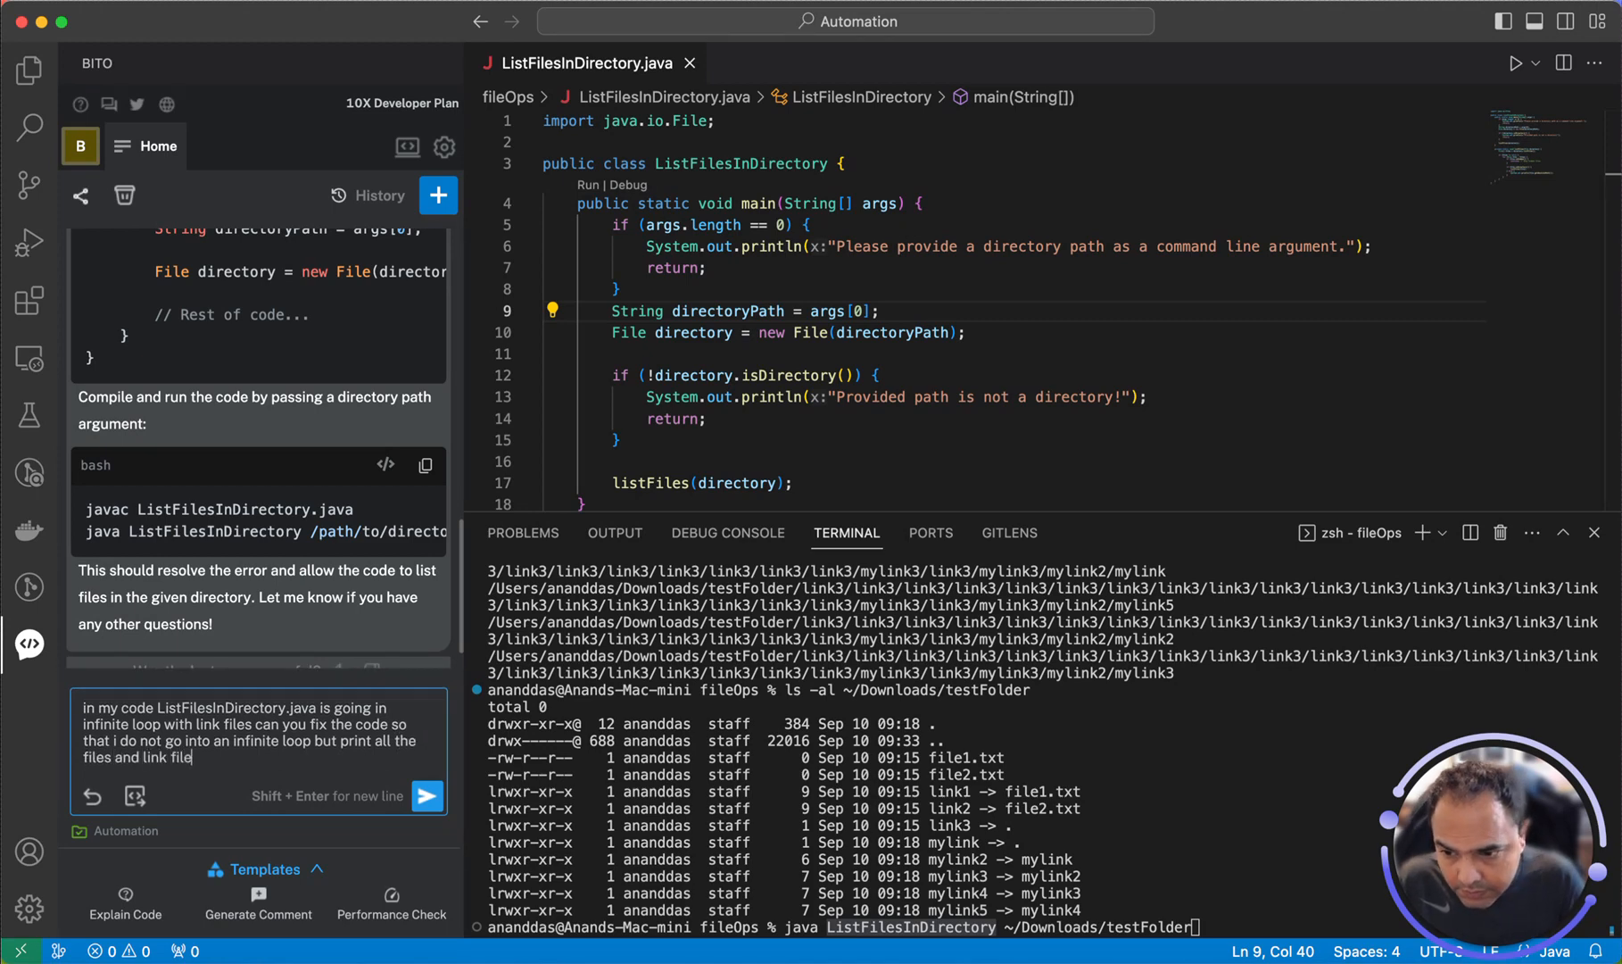
{"action": "left_click", "coordinate": [427, 796]}
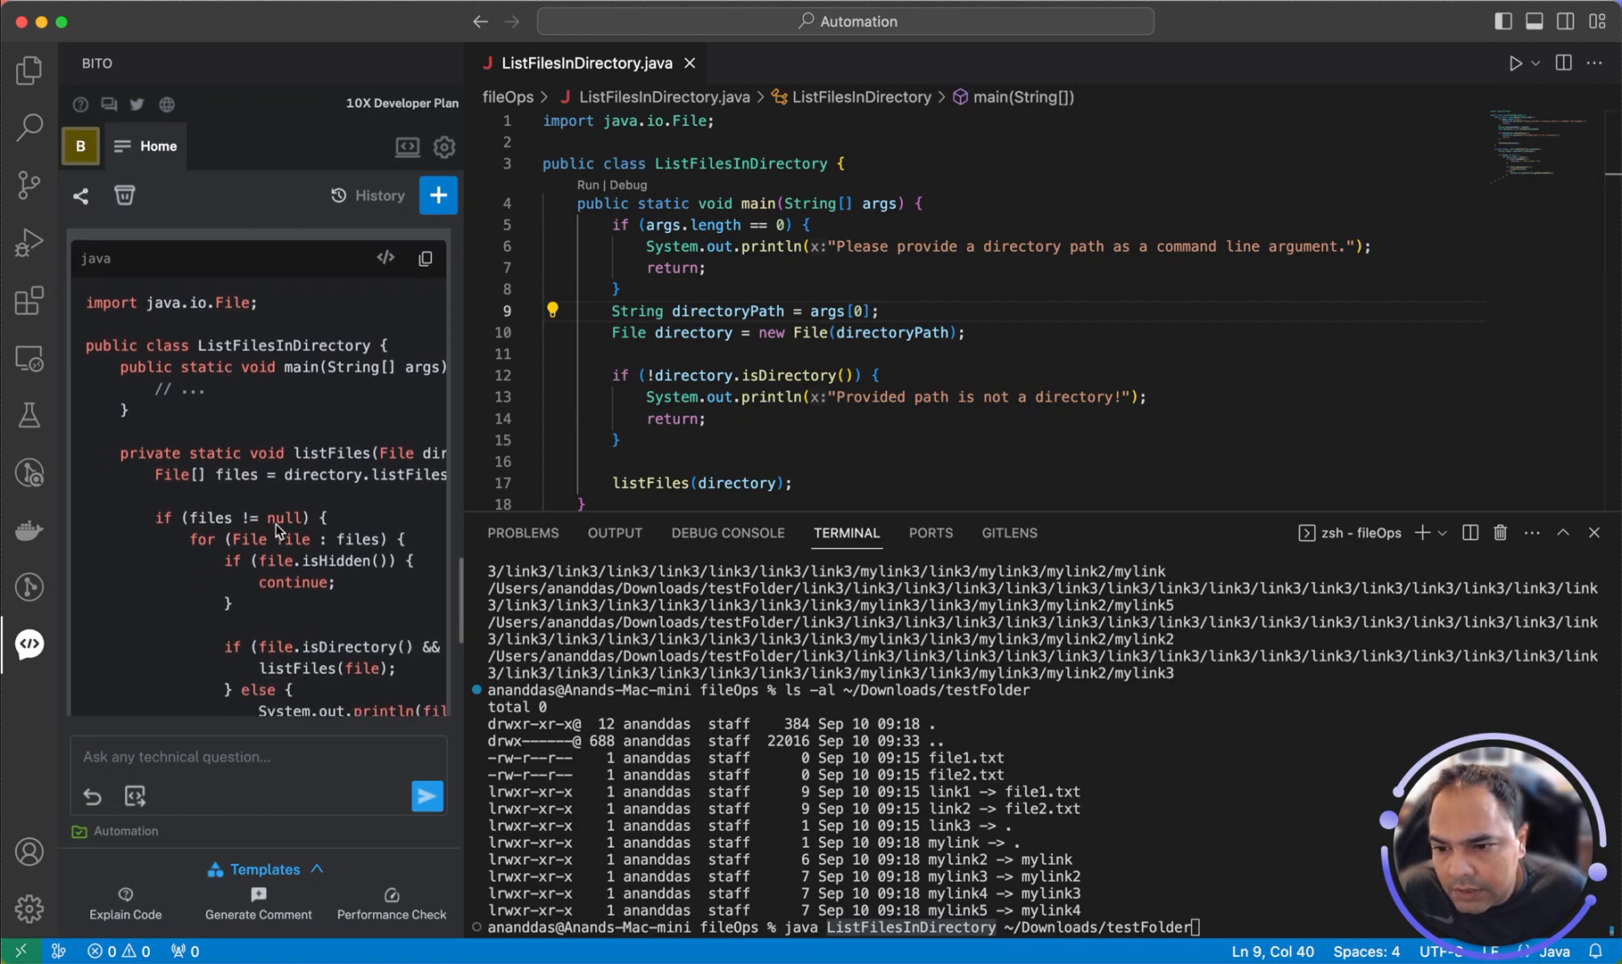
Review Bito's revised answer and select its listFiles method that skips symbolic-link directories
{"action": "scroll", "scroll_direction": "down", "scroll_amount": 3}
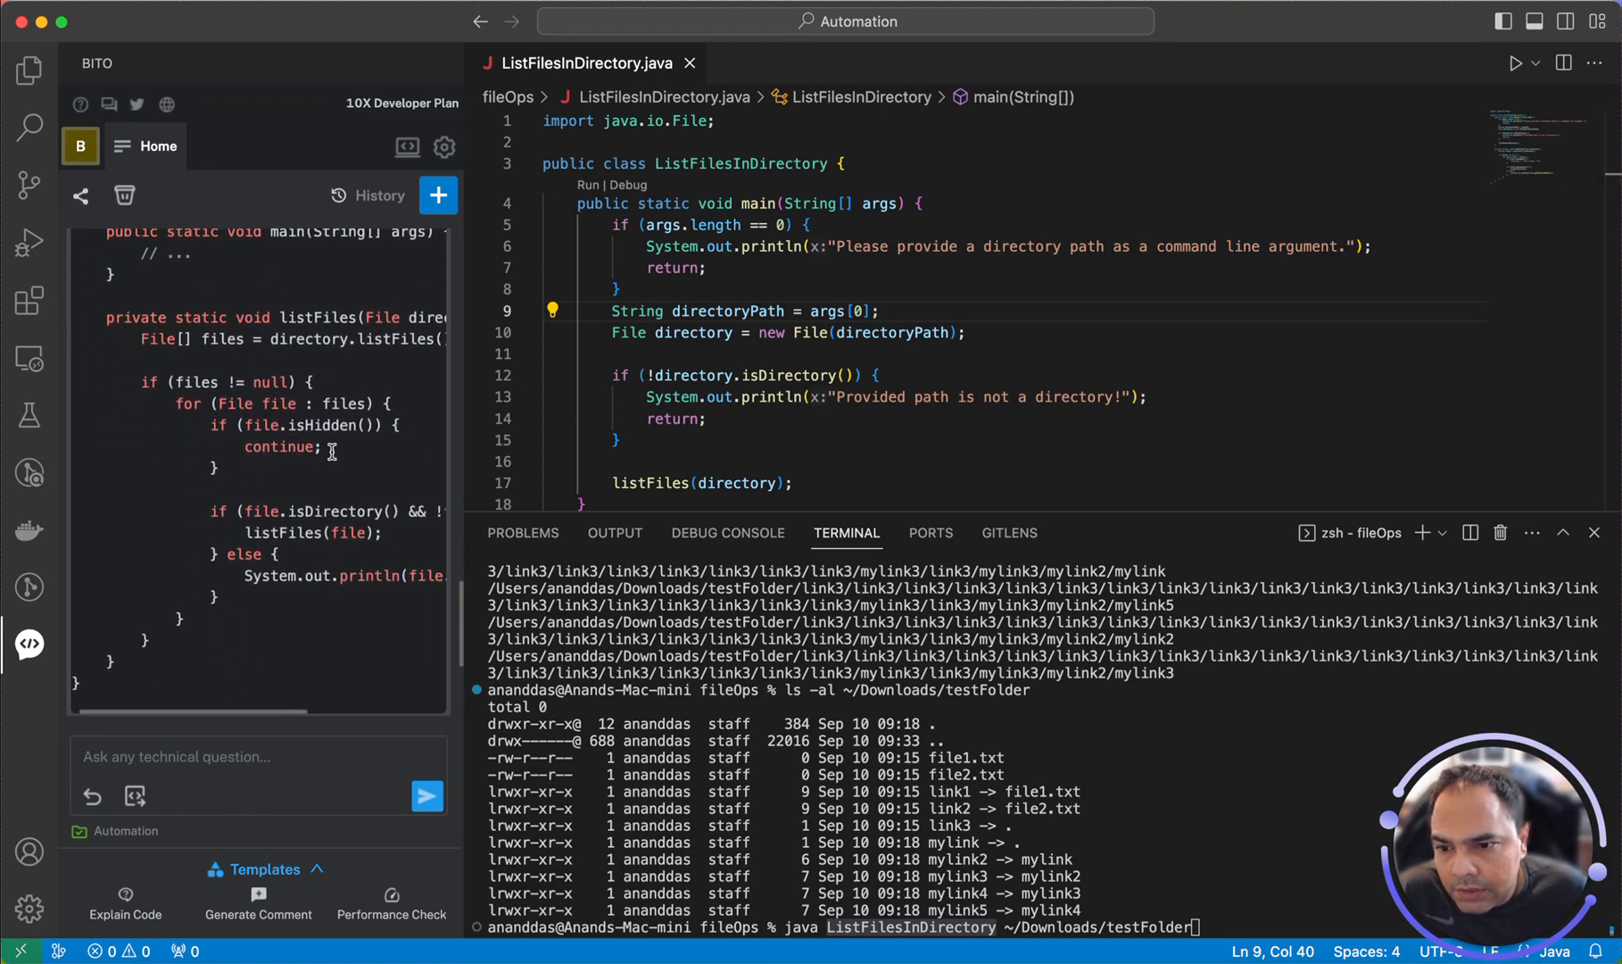
{"action": "scroll", "scroll_direction": "right", "scroll_amount": 3}
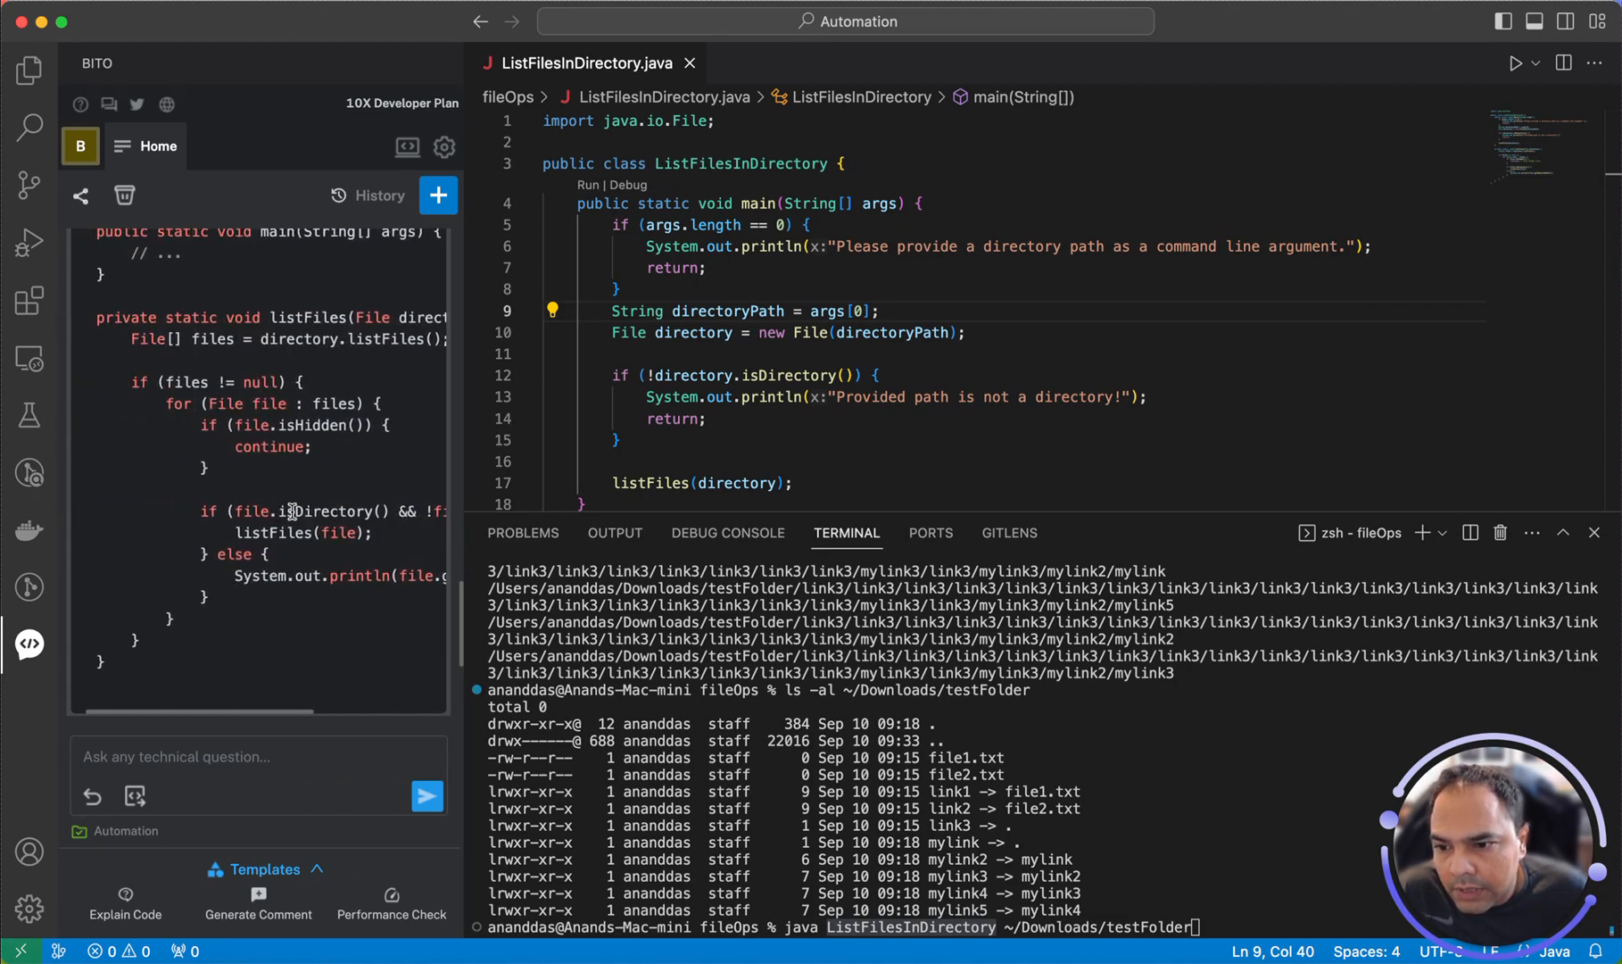
{"action": "scroll", "scroll_direction": "right", "scroll_amount": 3}
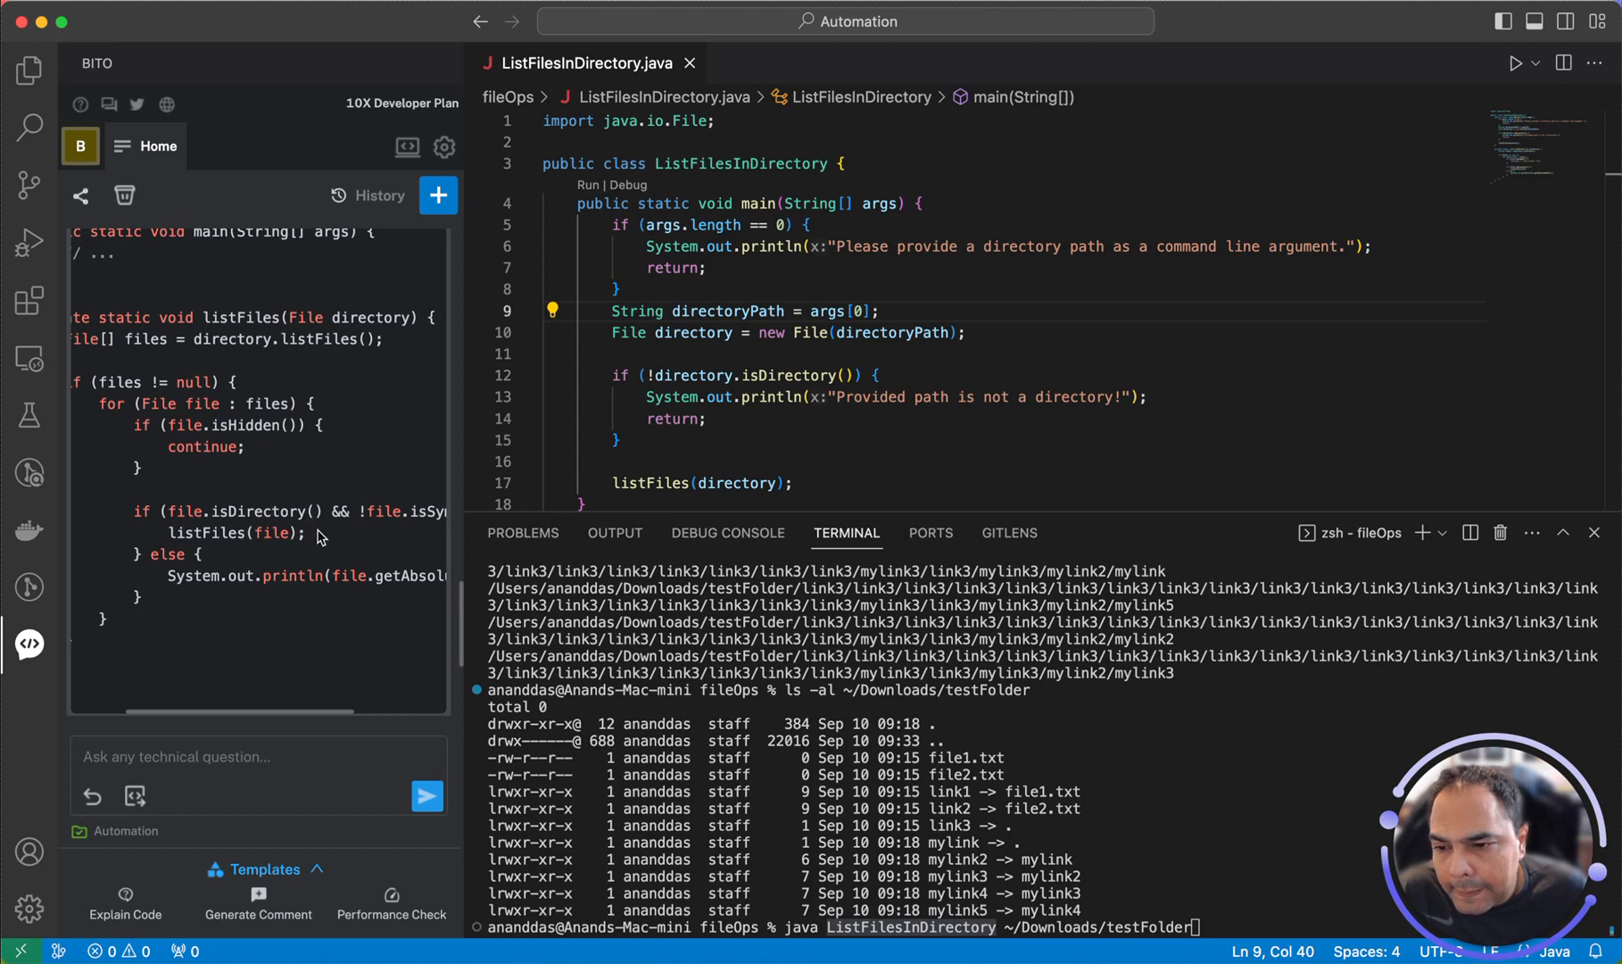
{"action": "mouse_move", "coordinate": [353, 543]}
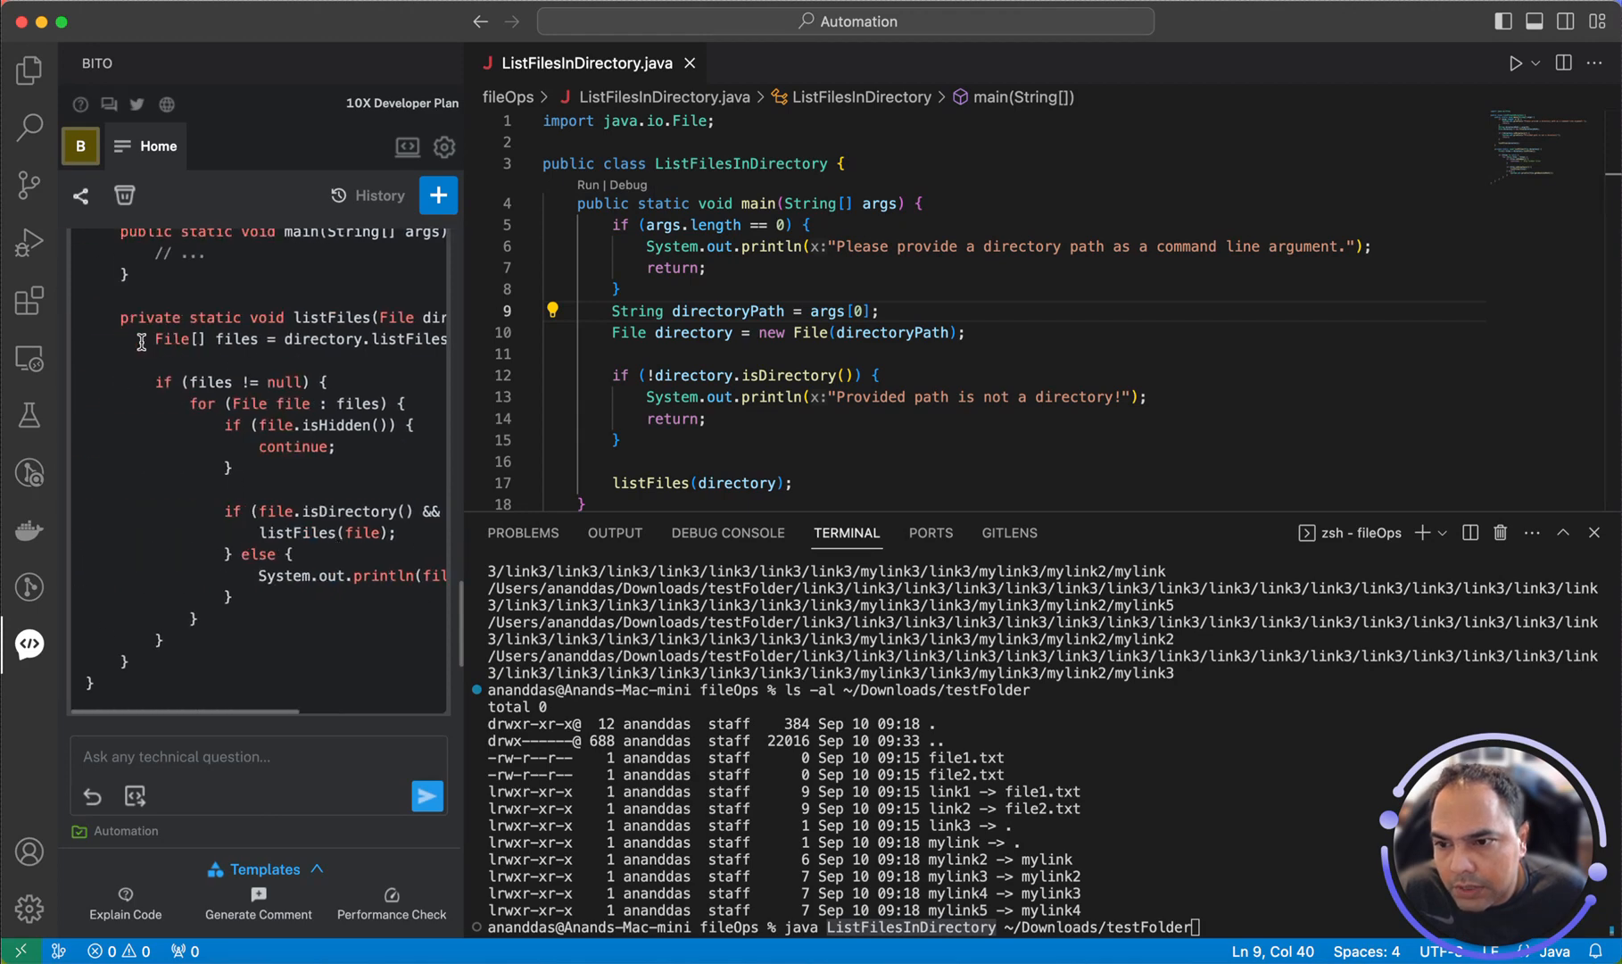
{"action": "left_click_drag", "start_coordinate": [140, 318], "coordinate": [248, 425]}
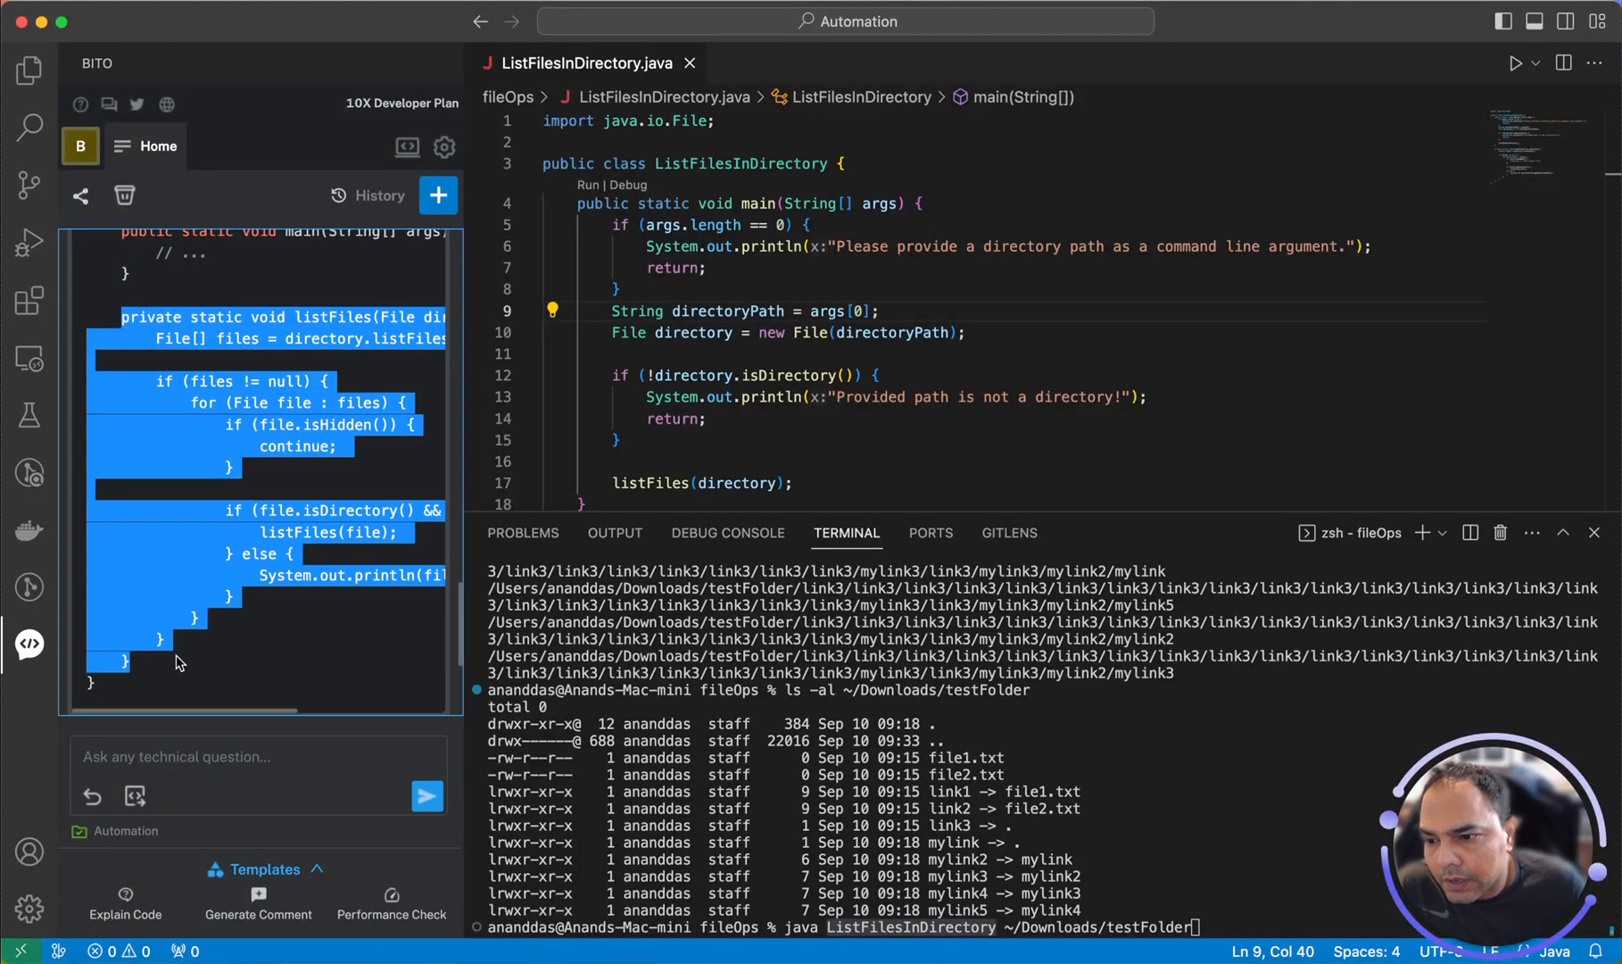
{"action": "mouse_move", "coordinate": [287, 646]}
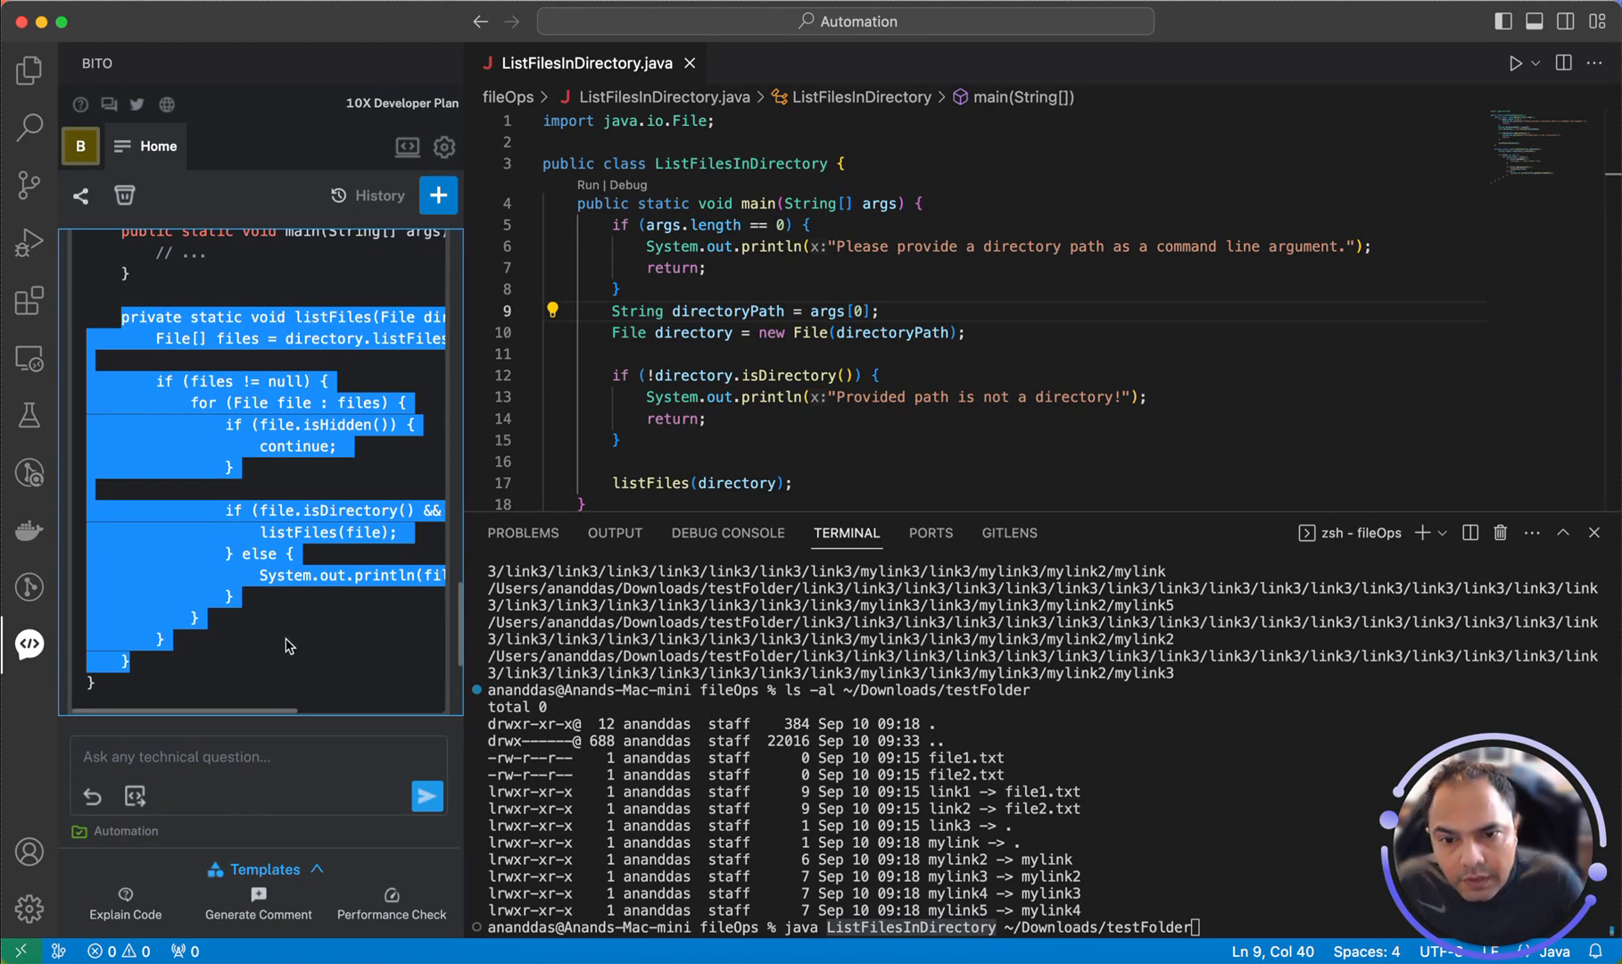
Replace the editor's listFiles method with Bito's version and recompile, failing on isSymbolicLink()
{"action": "scroll", "scroll_direction": "down", "scroll_amount": 3}
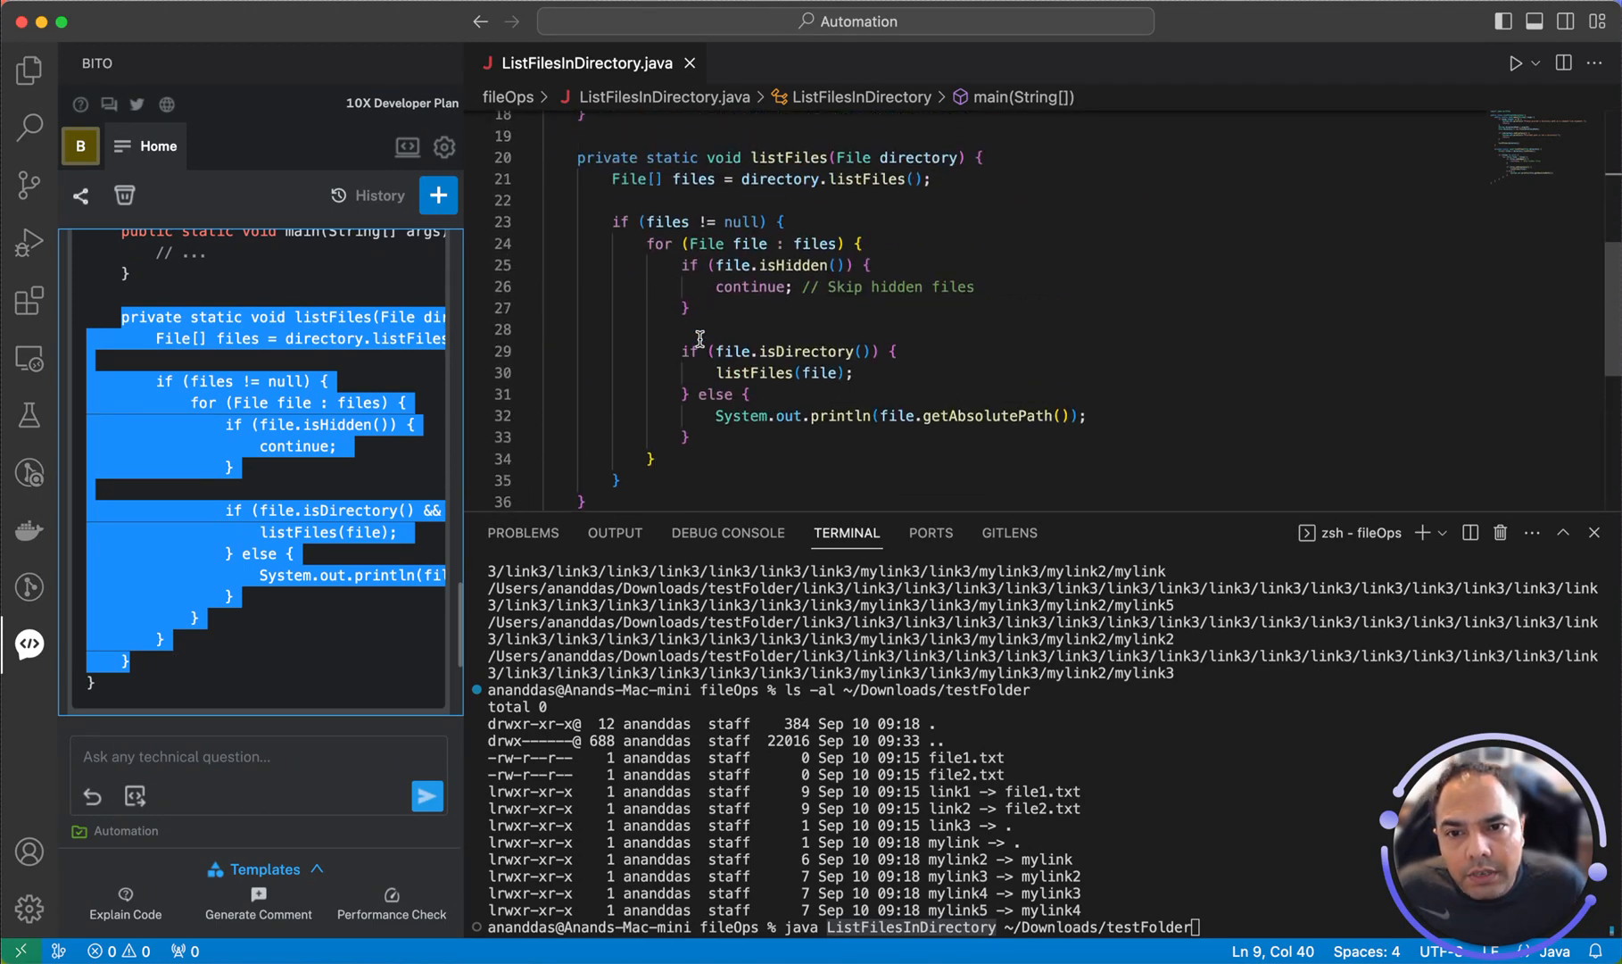
{"action": "left_click_drag", "start_coordinate": [576, 157], "coordinate": [631, 489]}
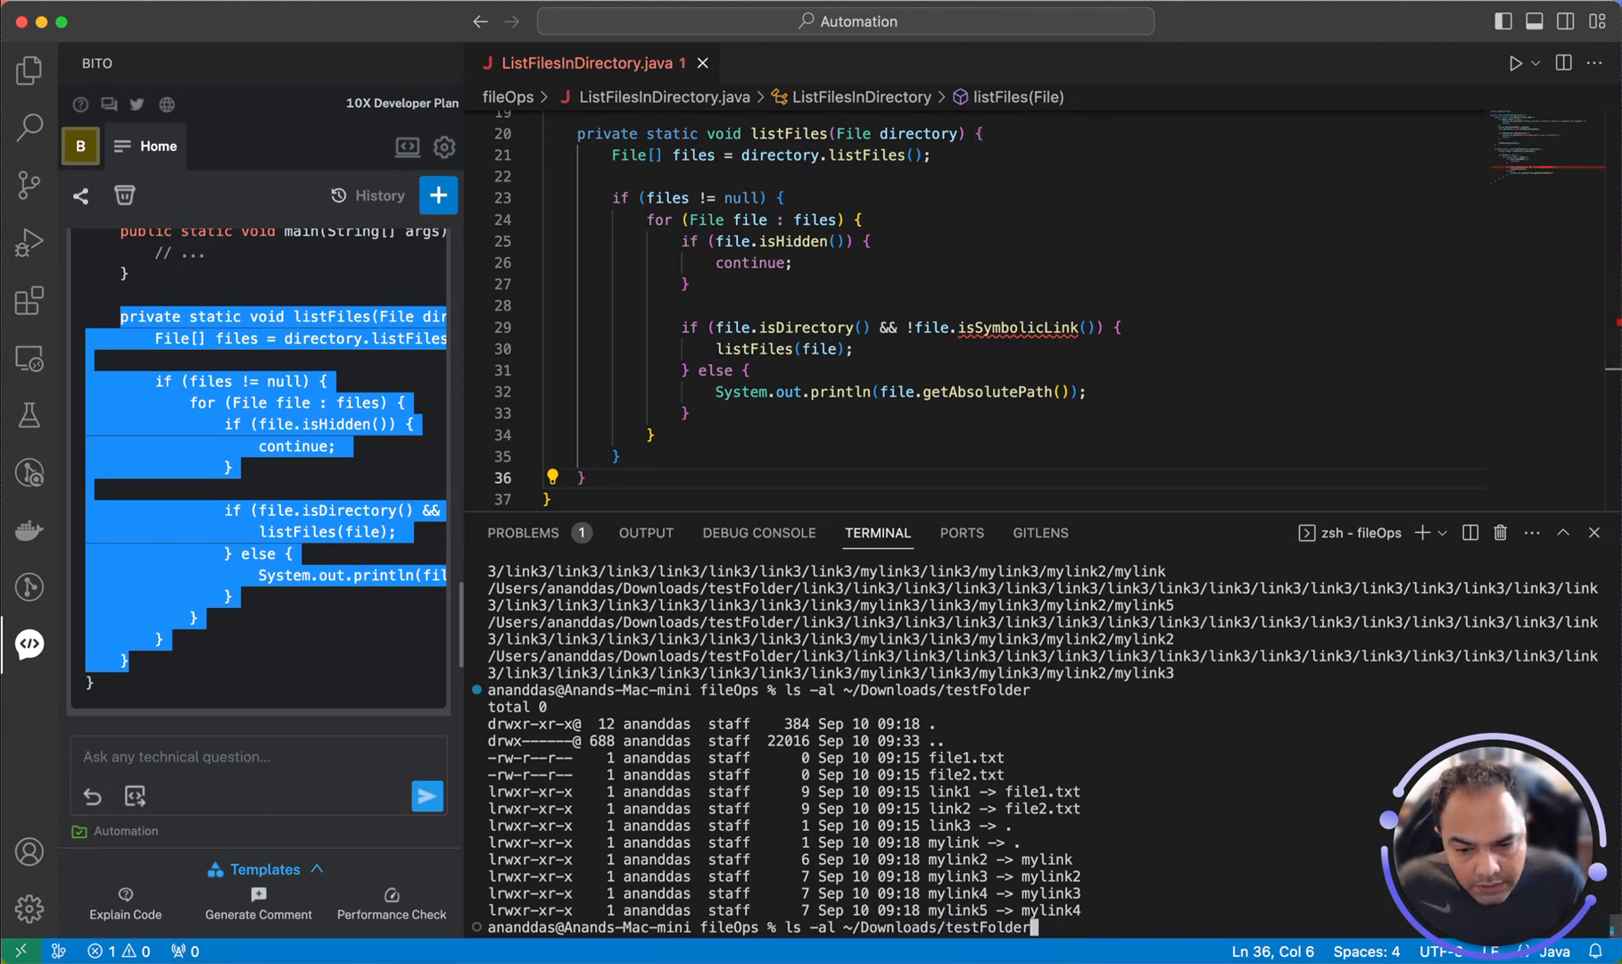
{"action": "type", "text": "javac"}
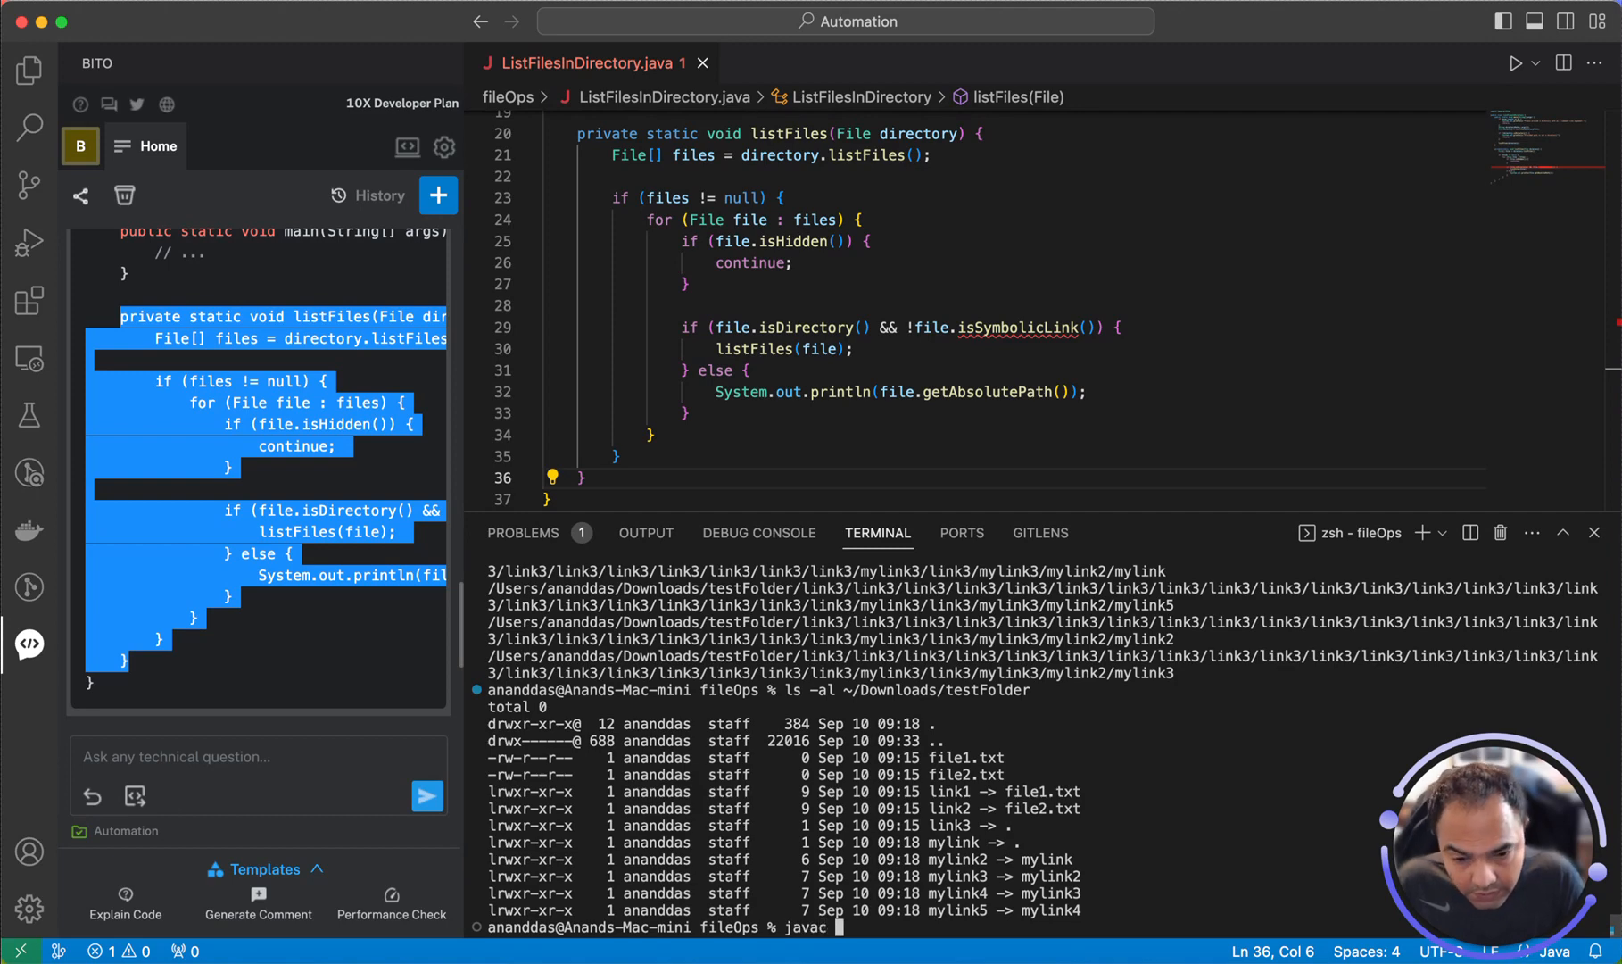
{"action": "type", "text": "ListFilesInDirectory.java"}
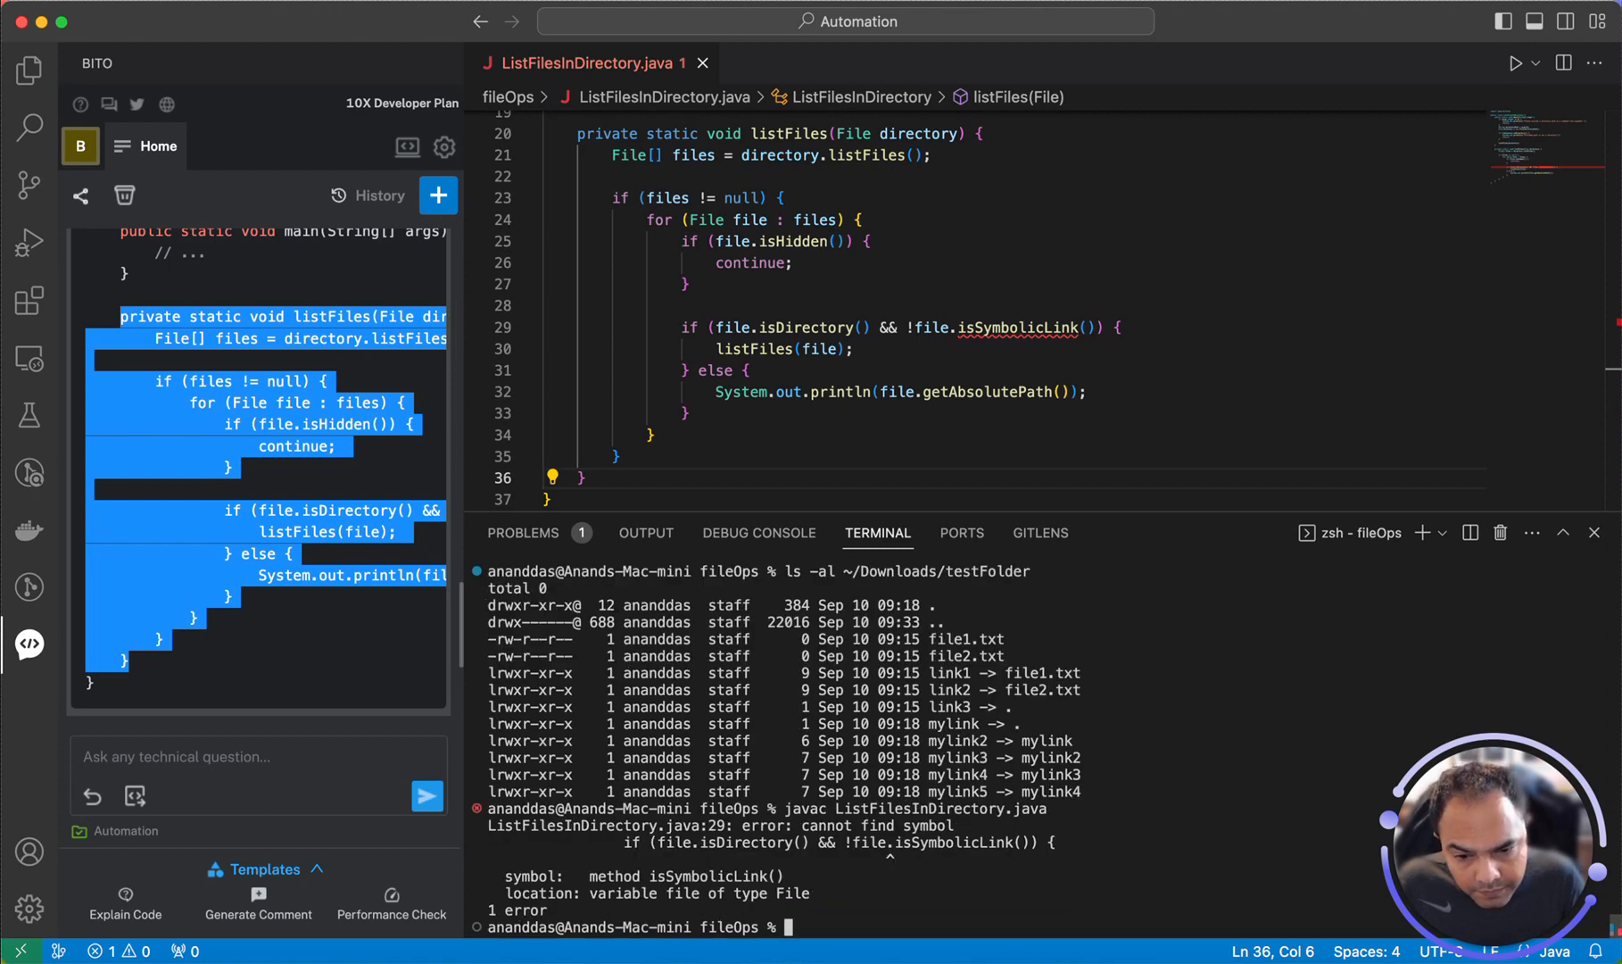
{"action": "mouse_move", "coordinate": [459, 355]}
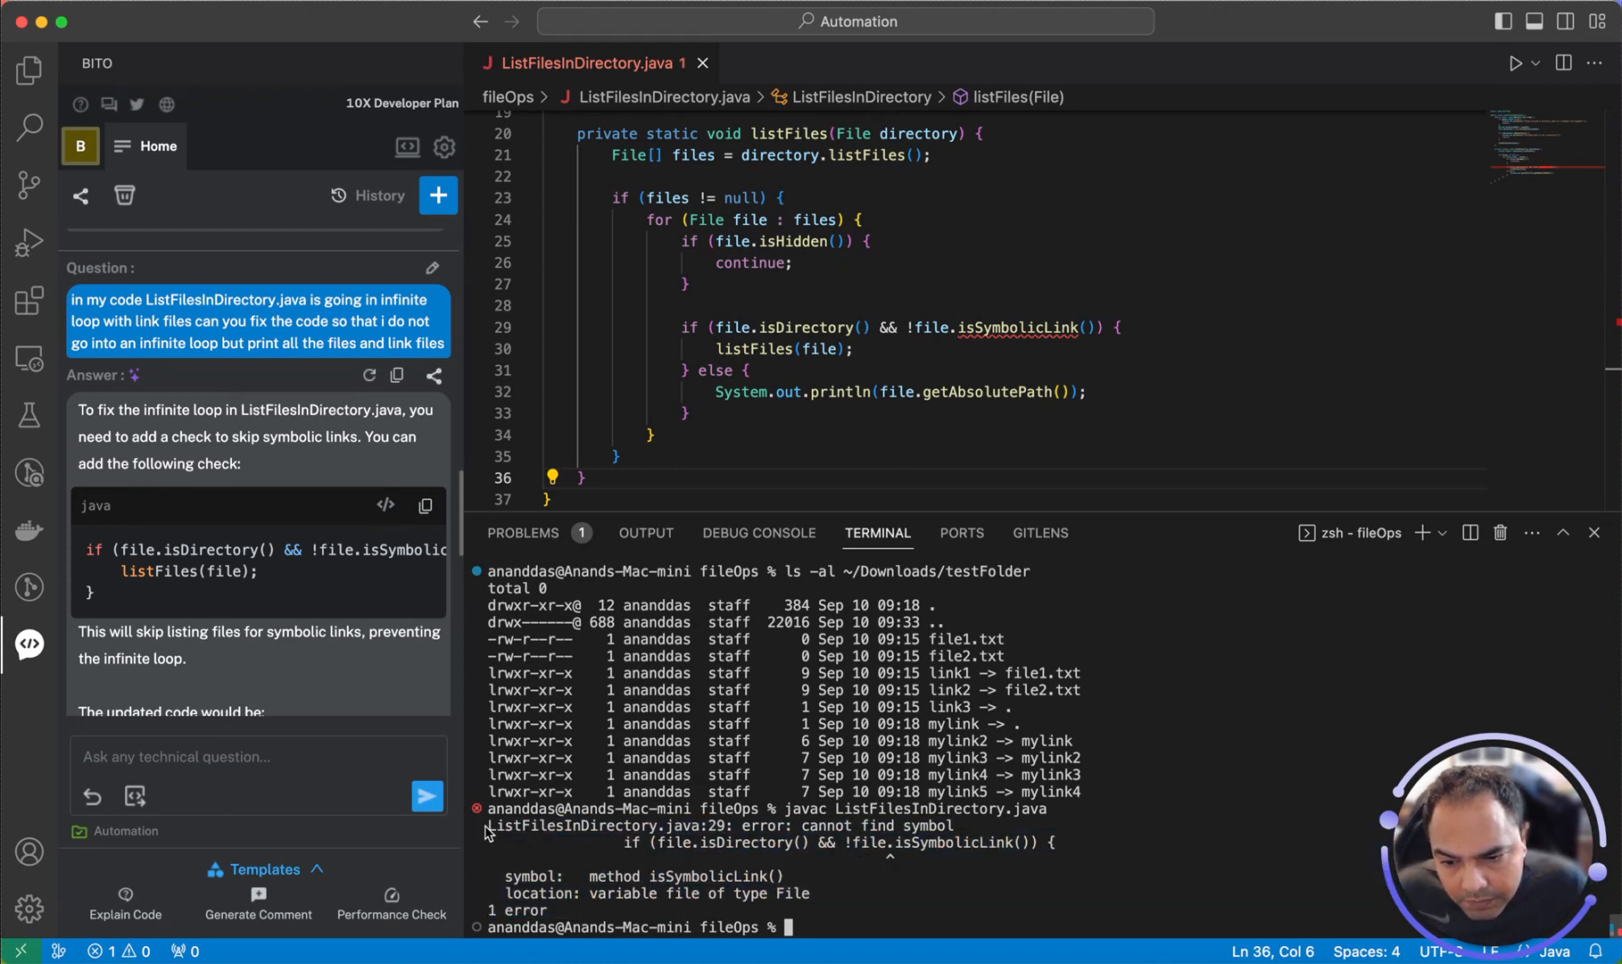
Ask Bito 'I am getting following error' with the pasted isSymbolicLink compiler error
{"action": "left_click_drag", "start_coordinate": [492, 826], "coordinate": [828, 899]}
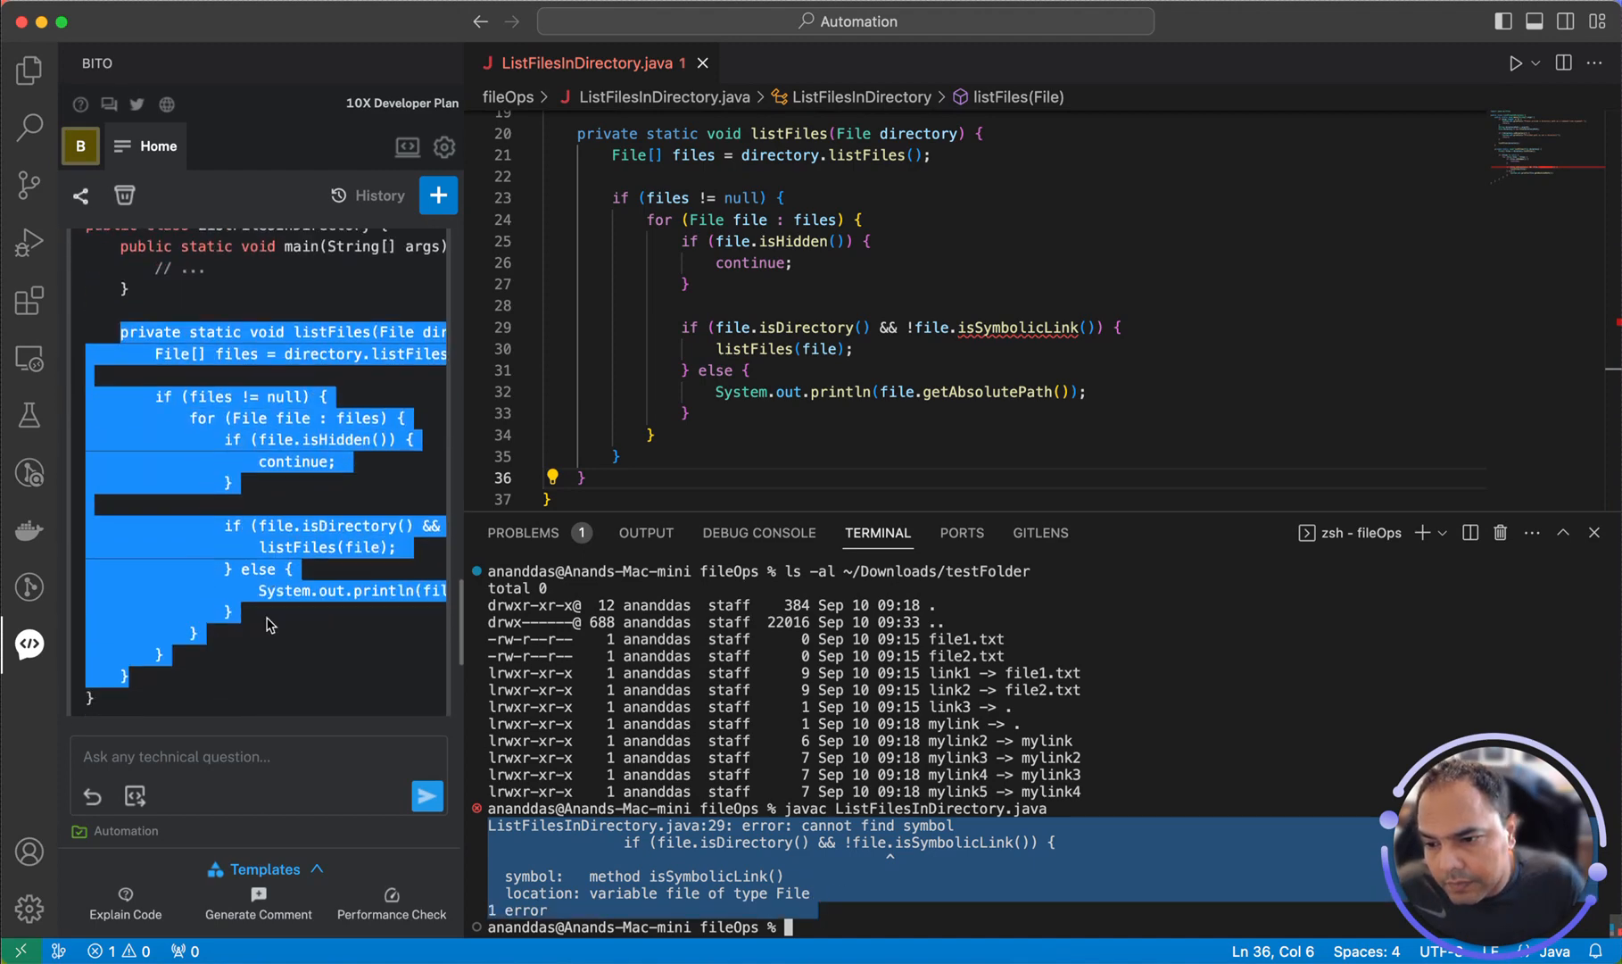
{"action": "scroll", "scroll_direction": "down", "scroll_amount": 3}
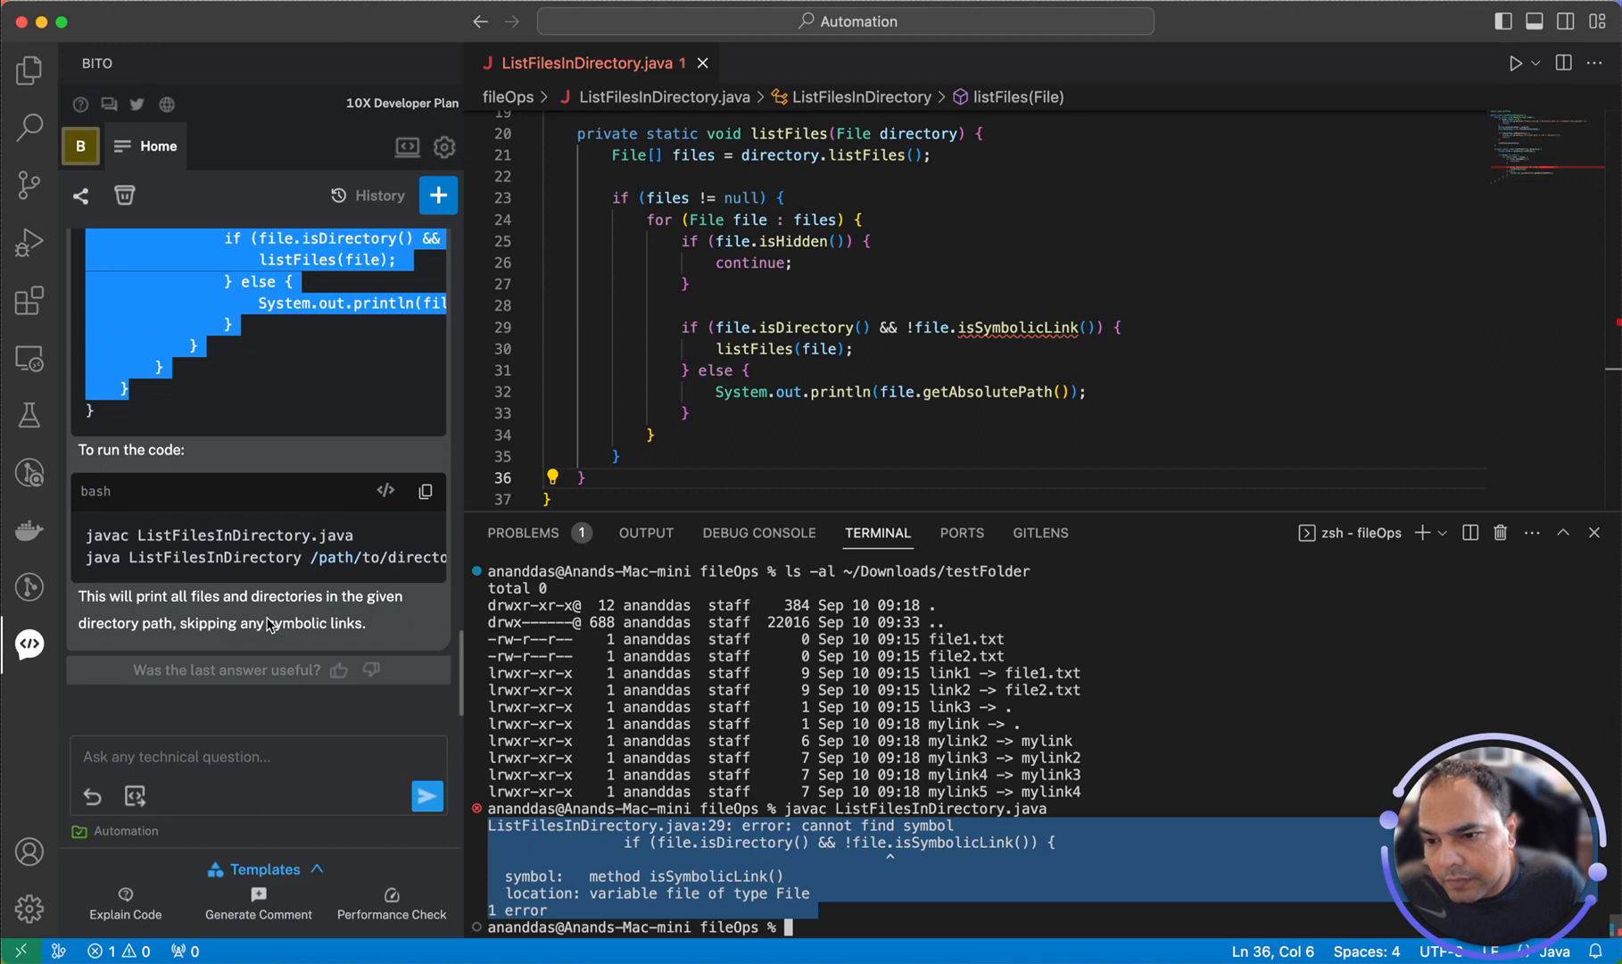
{"action": "left_click", "coordinate": [258, 758]}
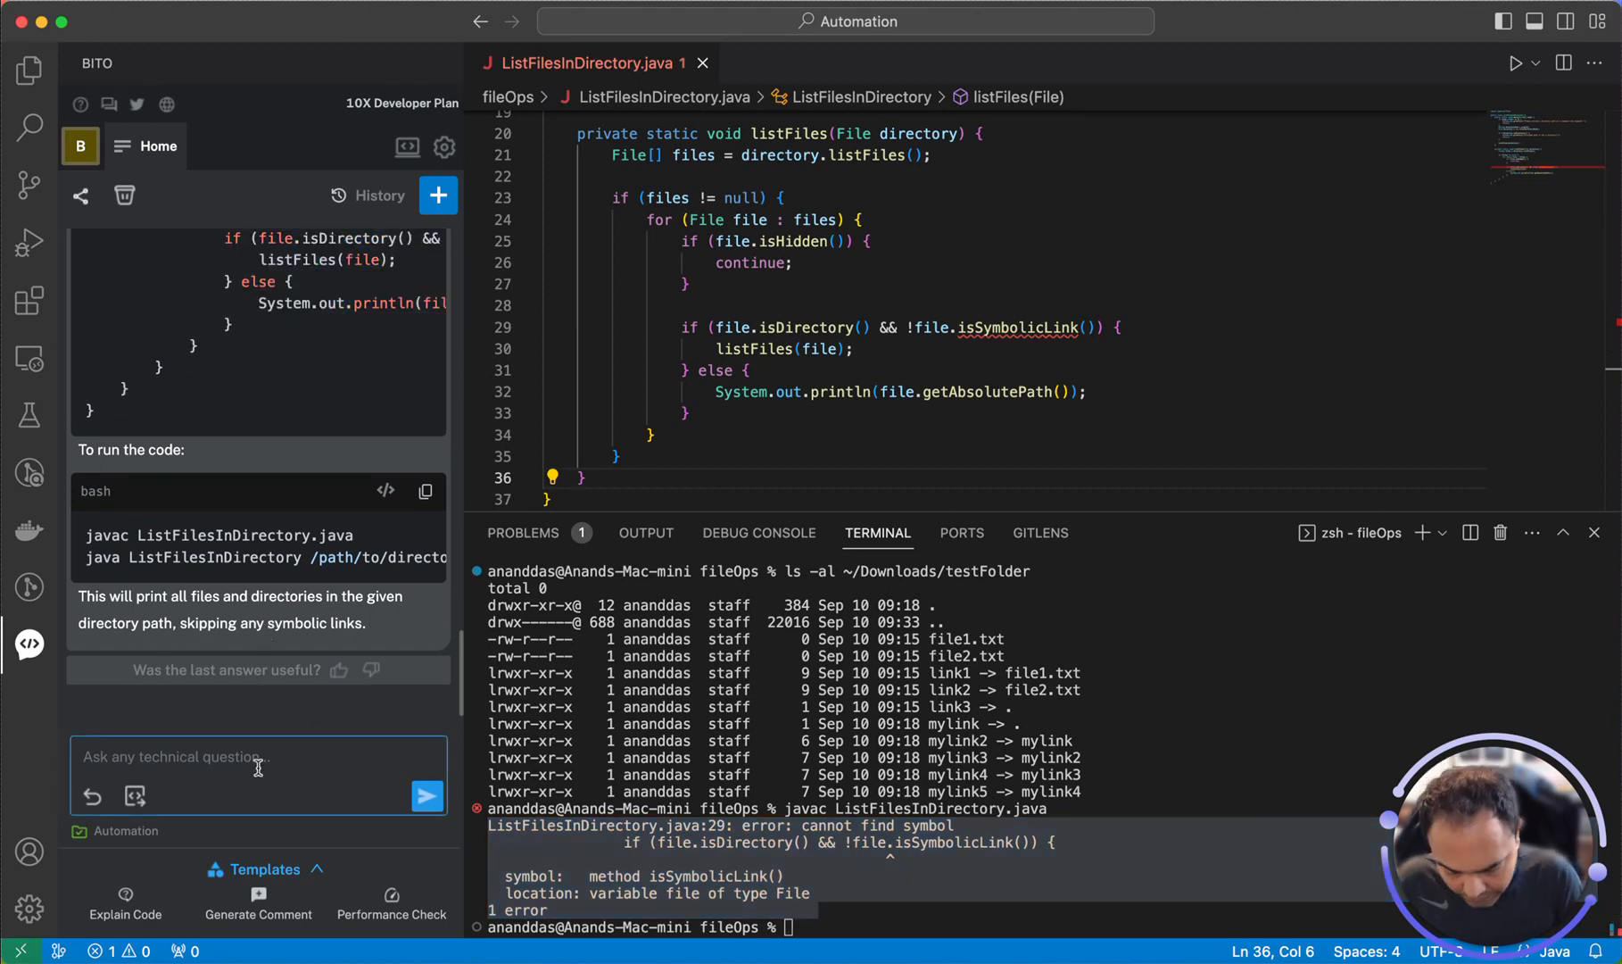
{"action": "type", "text": "I am getting"}
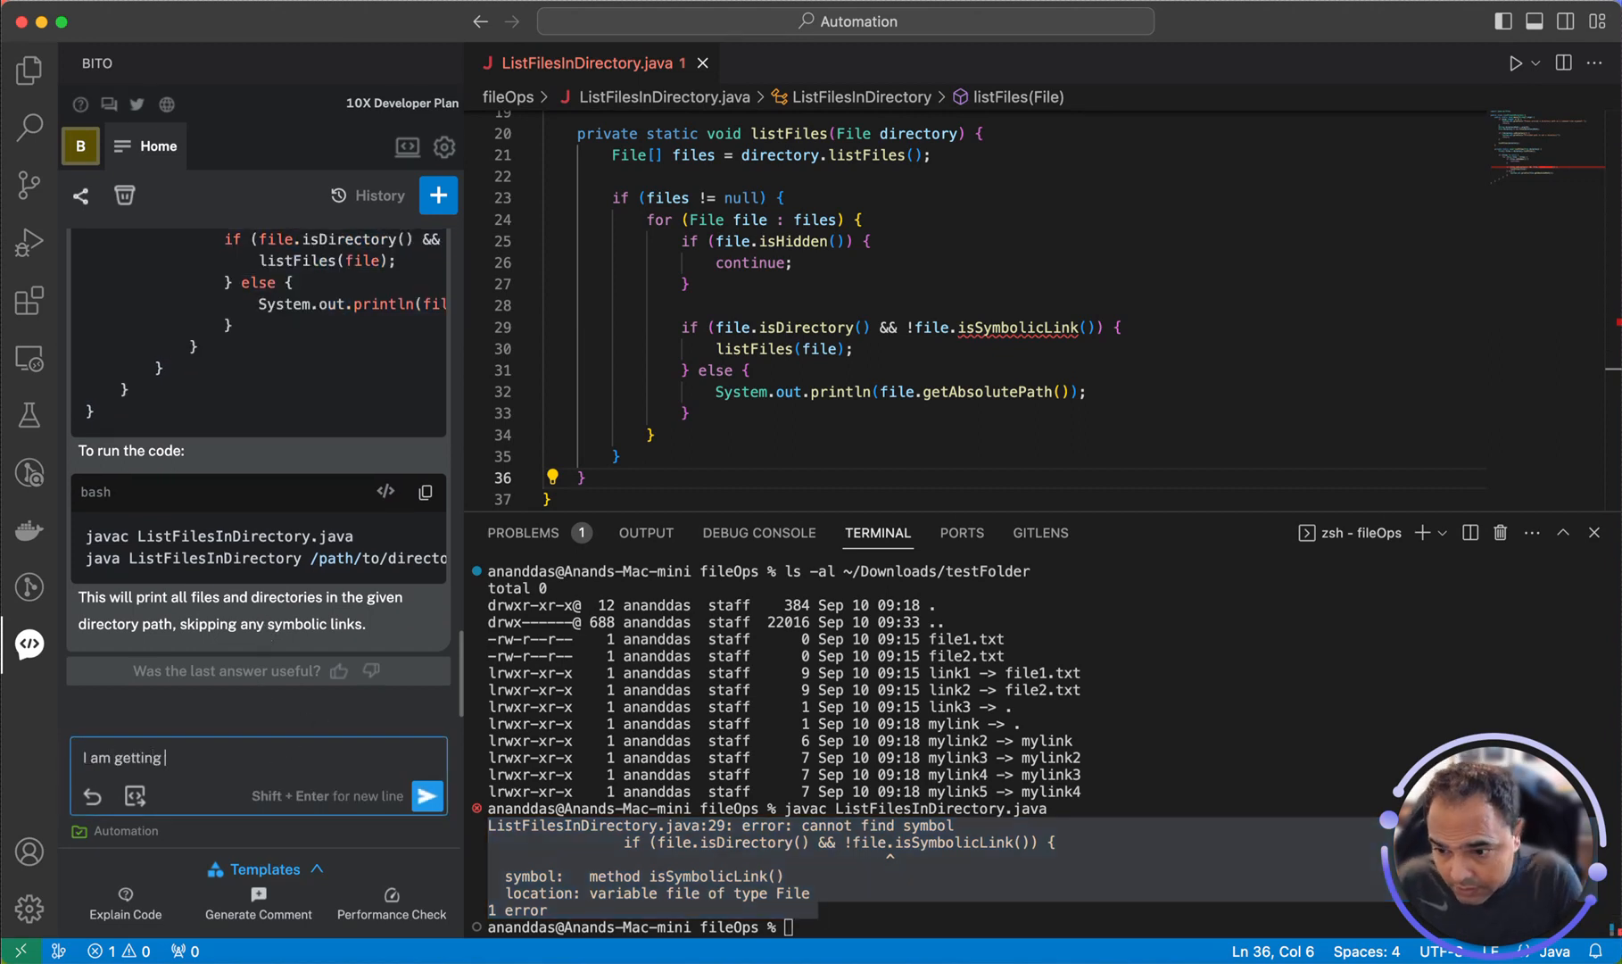
{"action": "type", "text": "following err"}
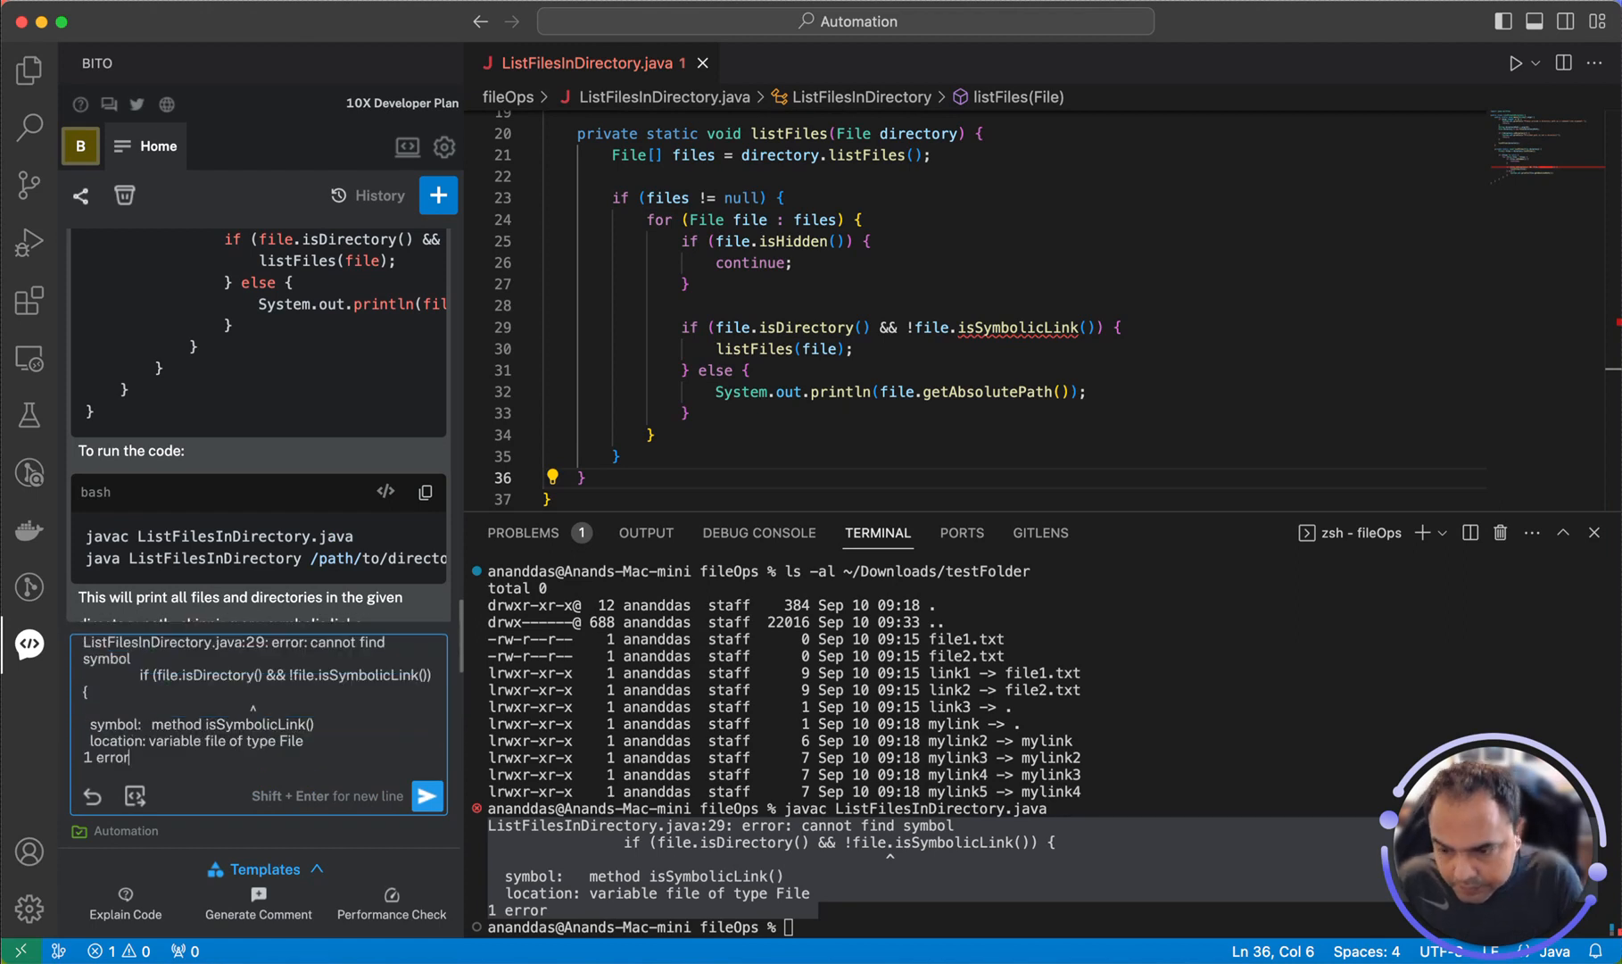
{"action": "left_click", "coordinate": [427, 795]}
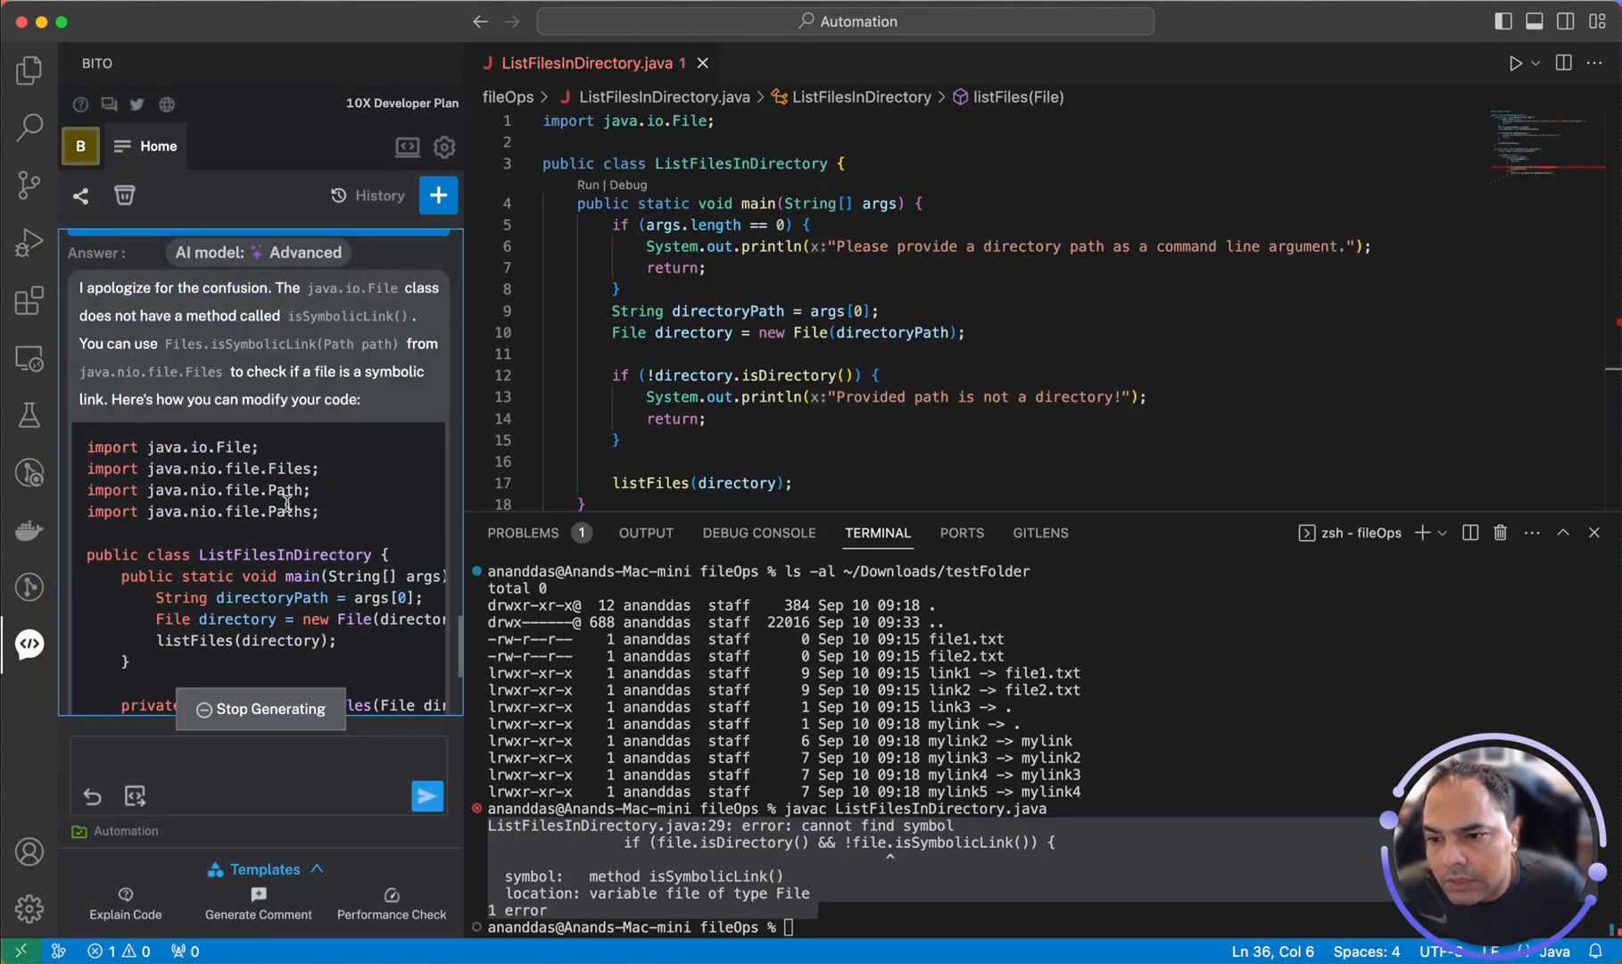
Add the java.nio.file Files, Path and Paths imports from Bito's answer and recompile with javac, still failing on isSymbolicLink
{"action": "left_click_drag", "start_coordinate": [85, 287], "coordinate": [336, 513]}
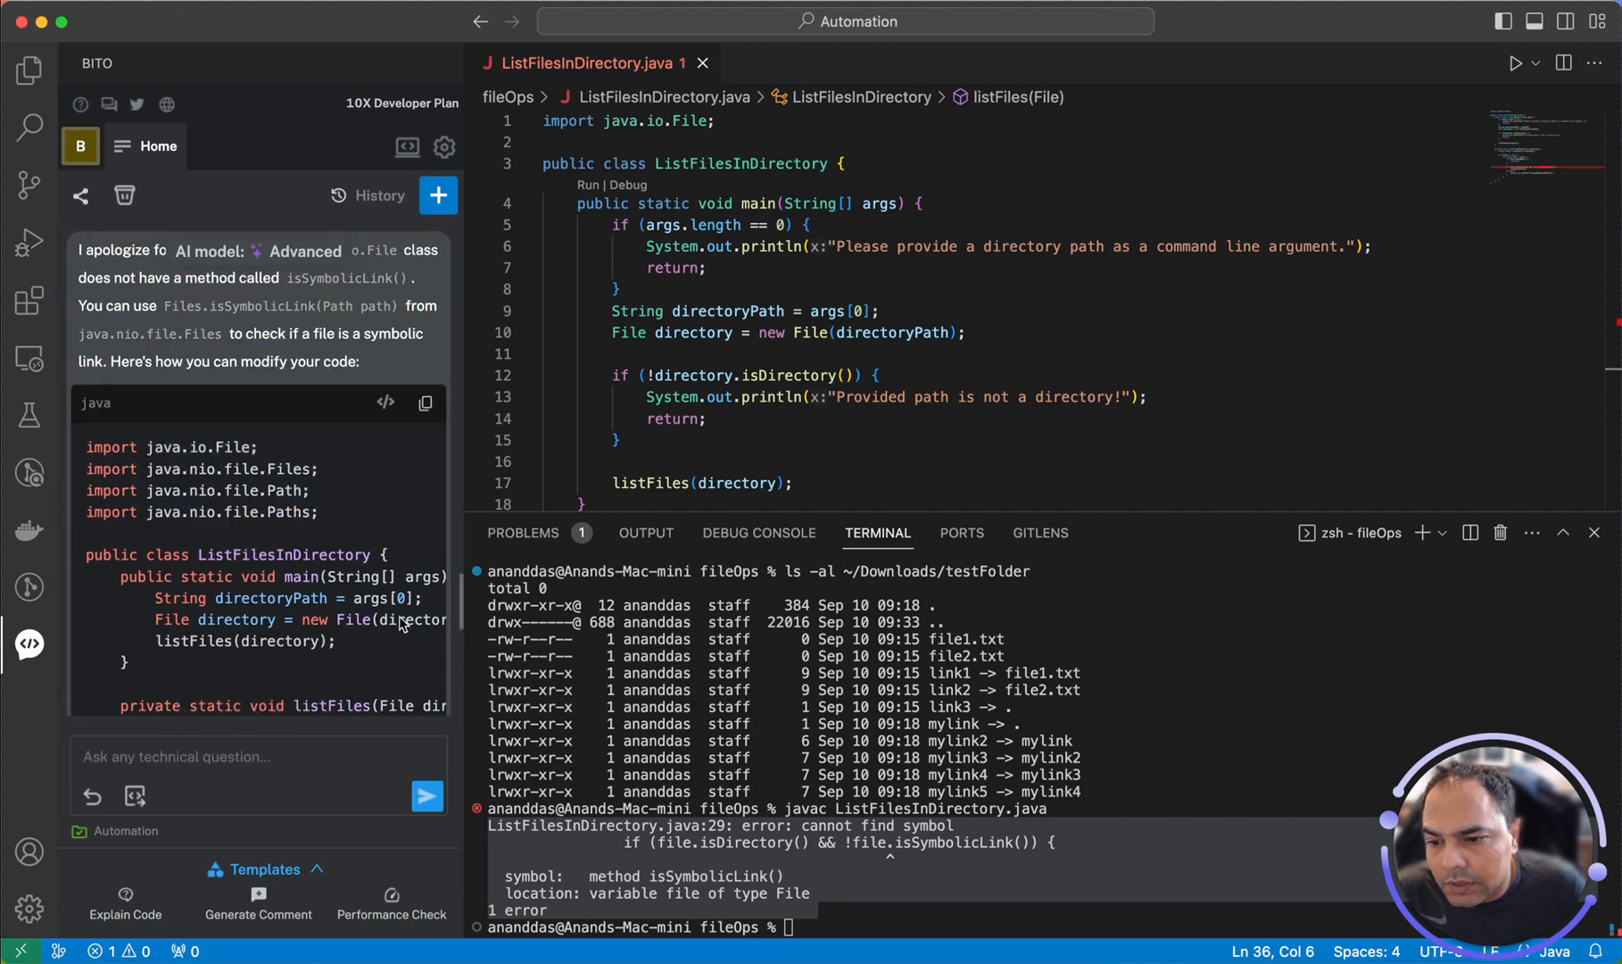
{"action": "left_click_drag", "start_coordinate": [88, 467], "coordinate": [320, 511]}
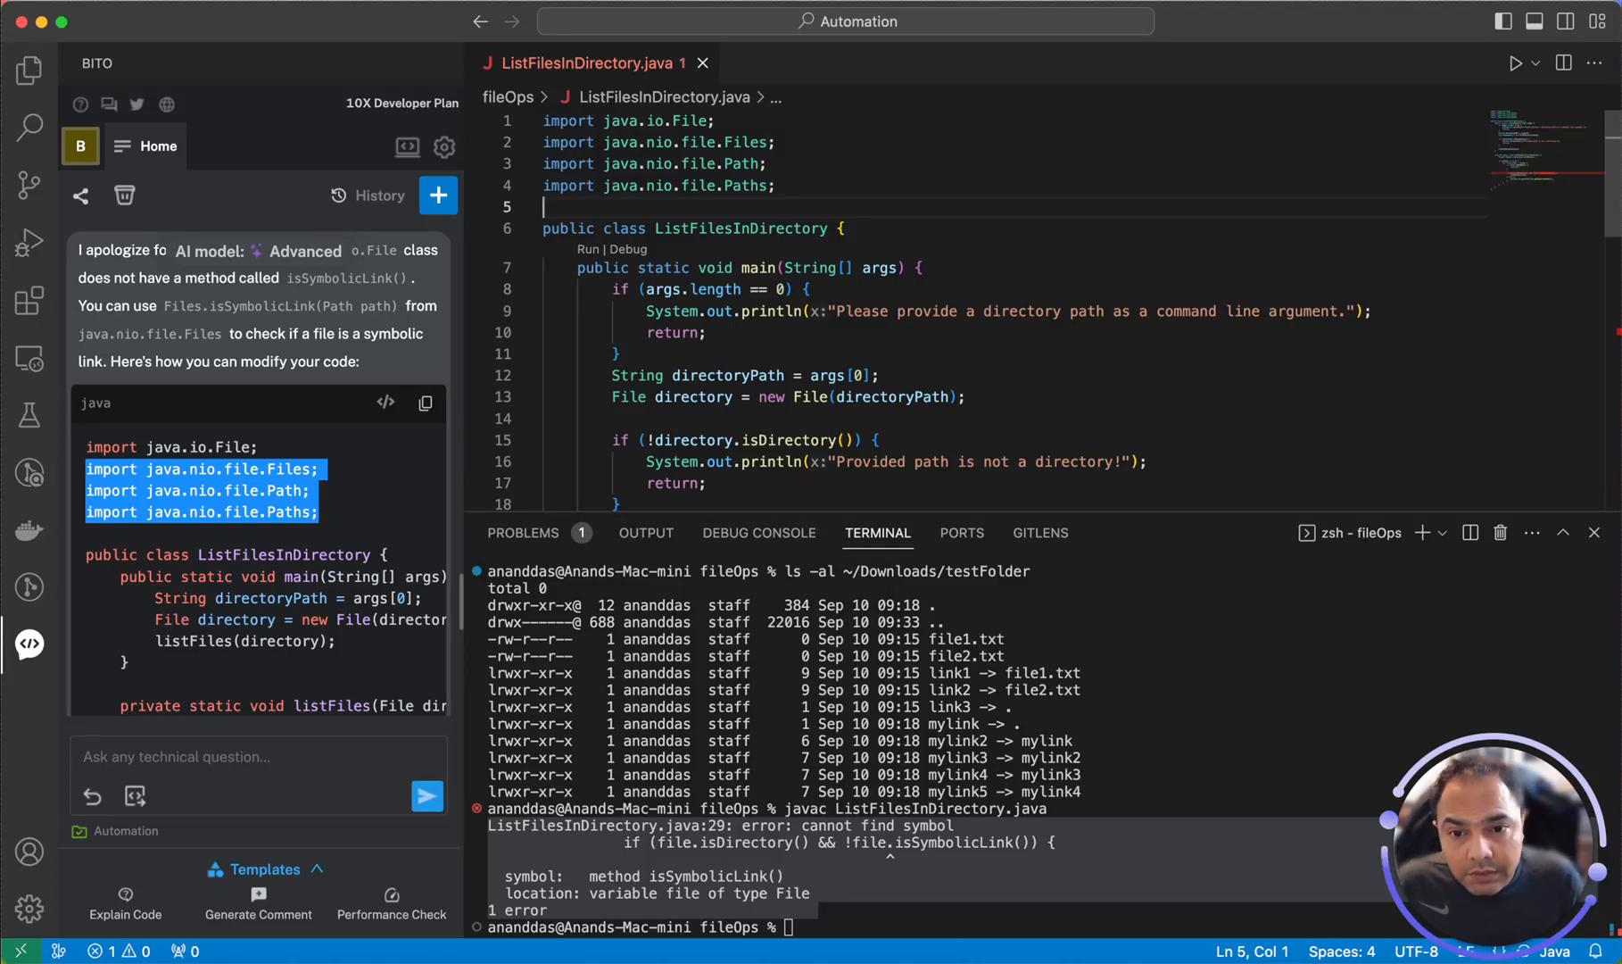
{"action": "type", "text": "javac ListFilesInDirectory.java"}
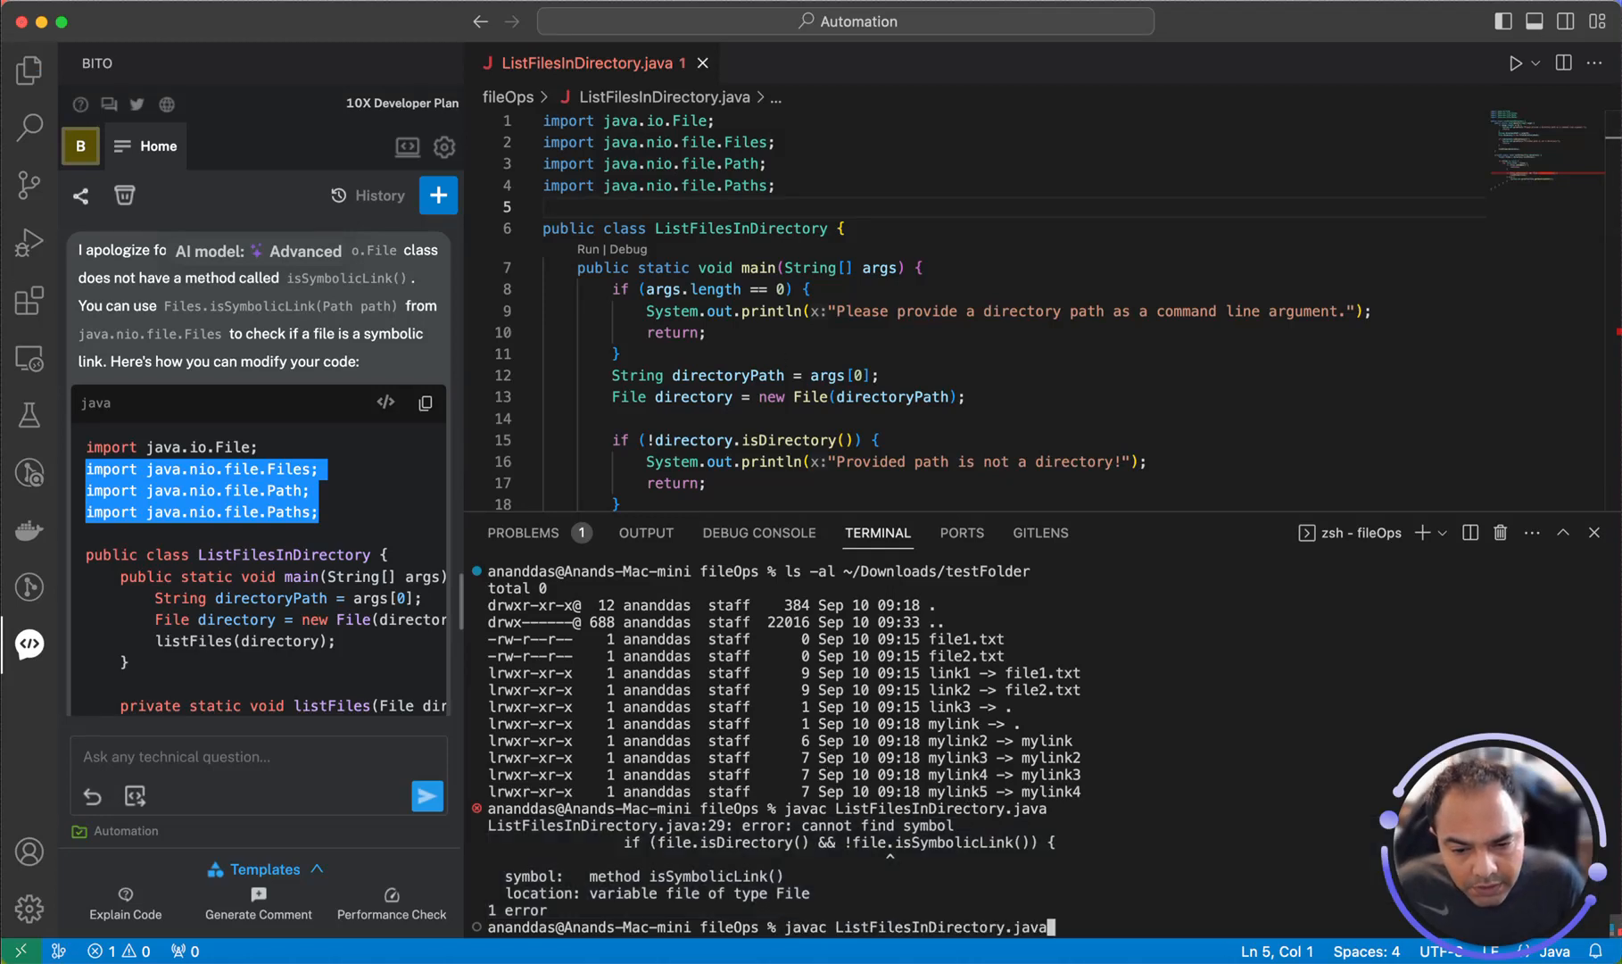
{"action": "key", "text": "Enter"}
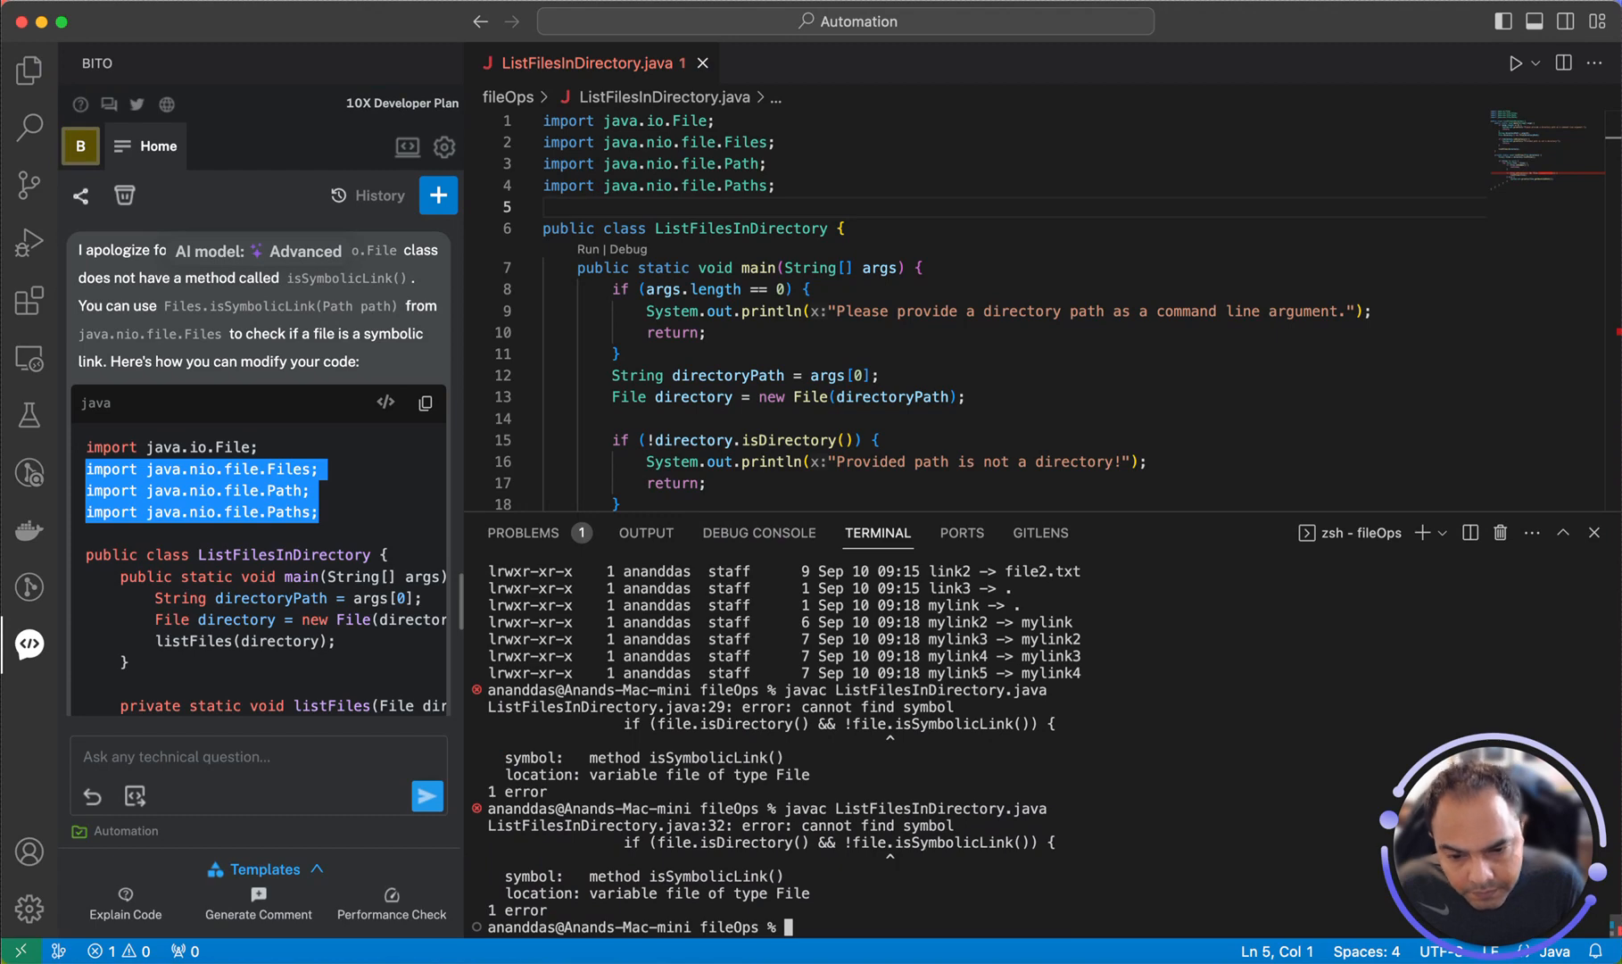
{"action": "mouse_move", "coordinate": [601, 743]}
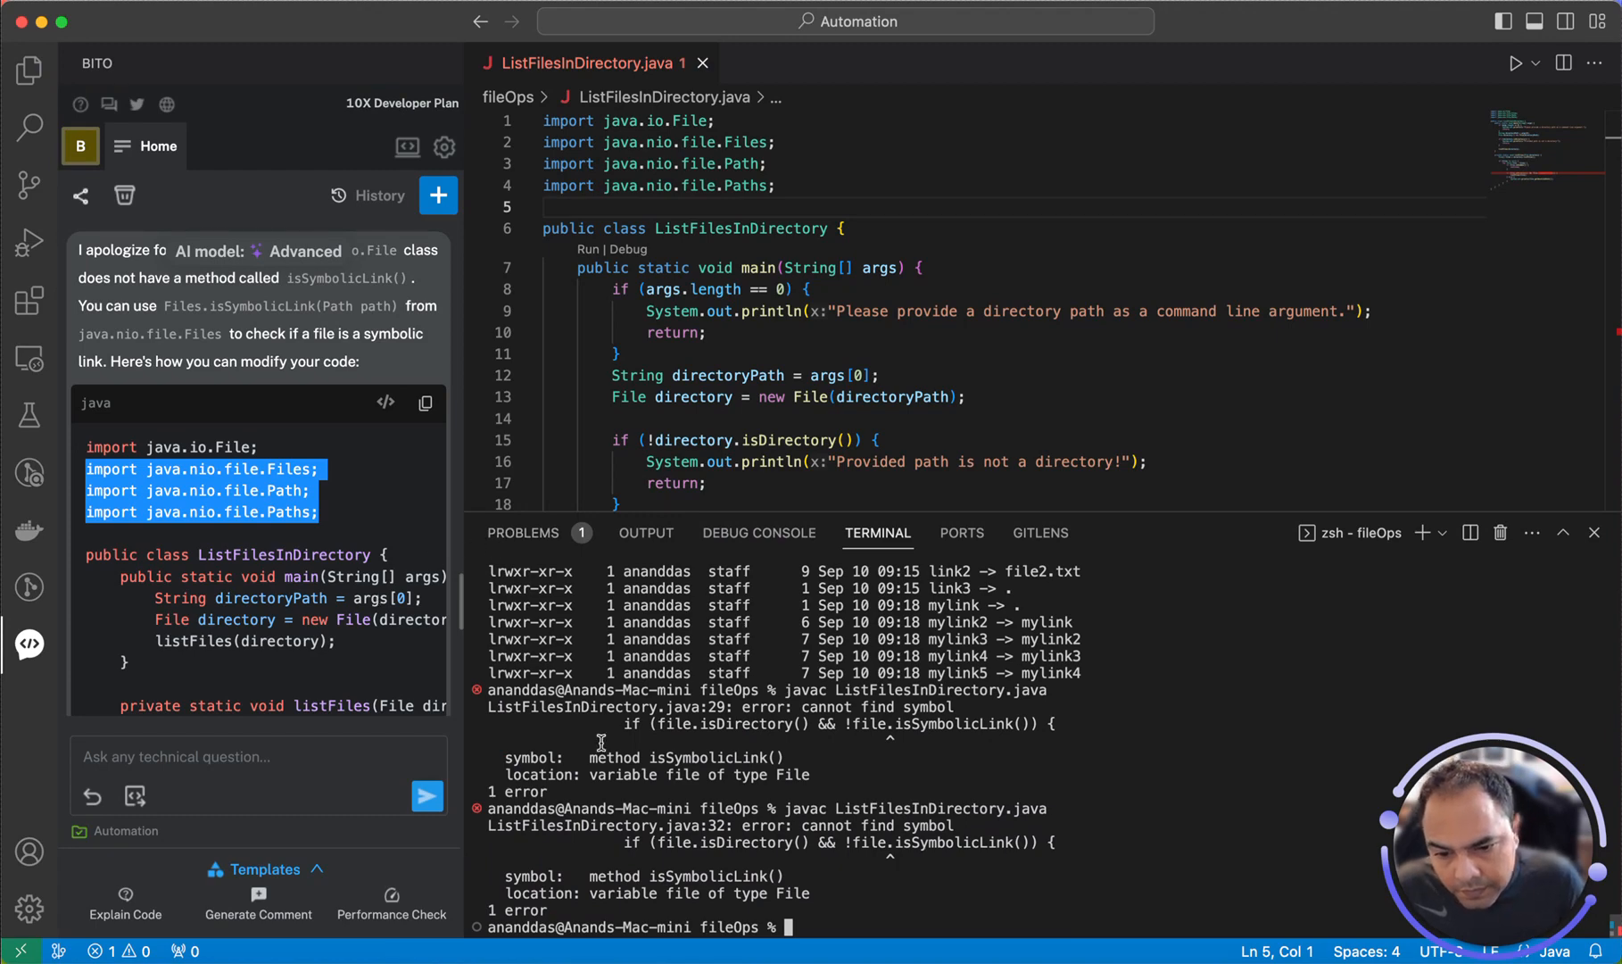
{"action": "scroll", "scroll_direction": "down", "scroll_amount": 3}
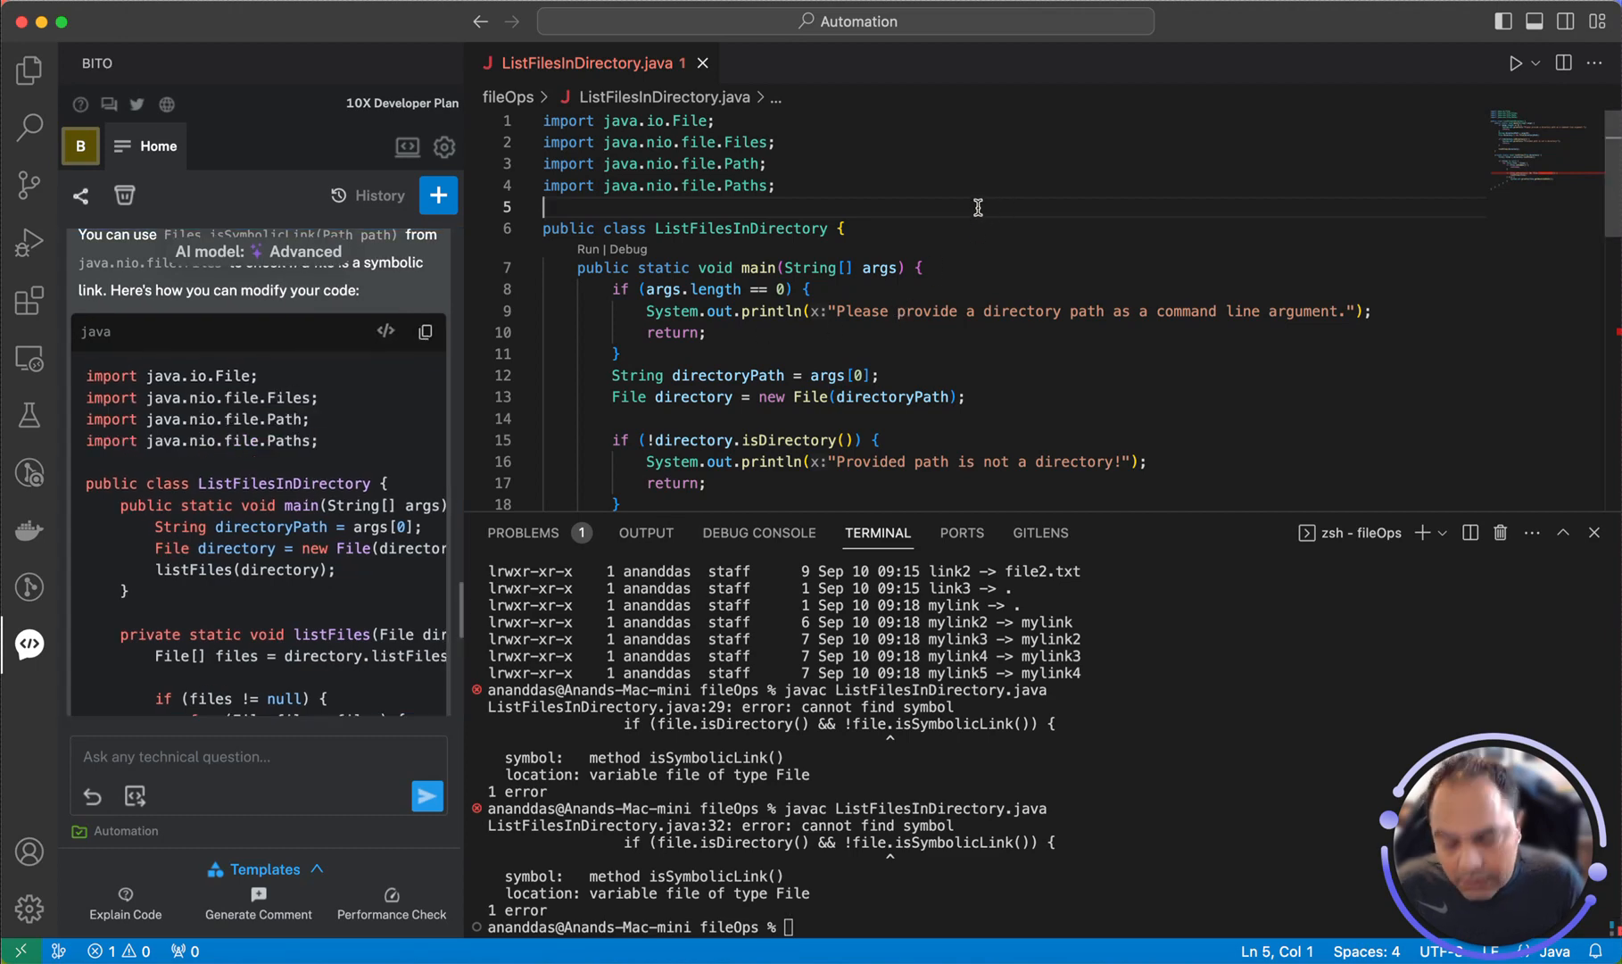
Replace the whole file with Bito's revised code, then run it against ~/Downloads/testFolder to list files and links once
{"action": "key", "text": "cmd+a"}
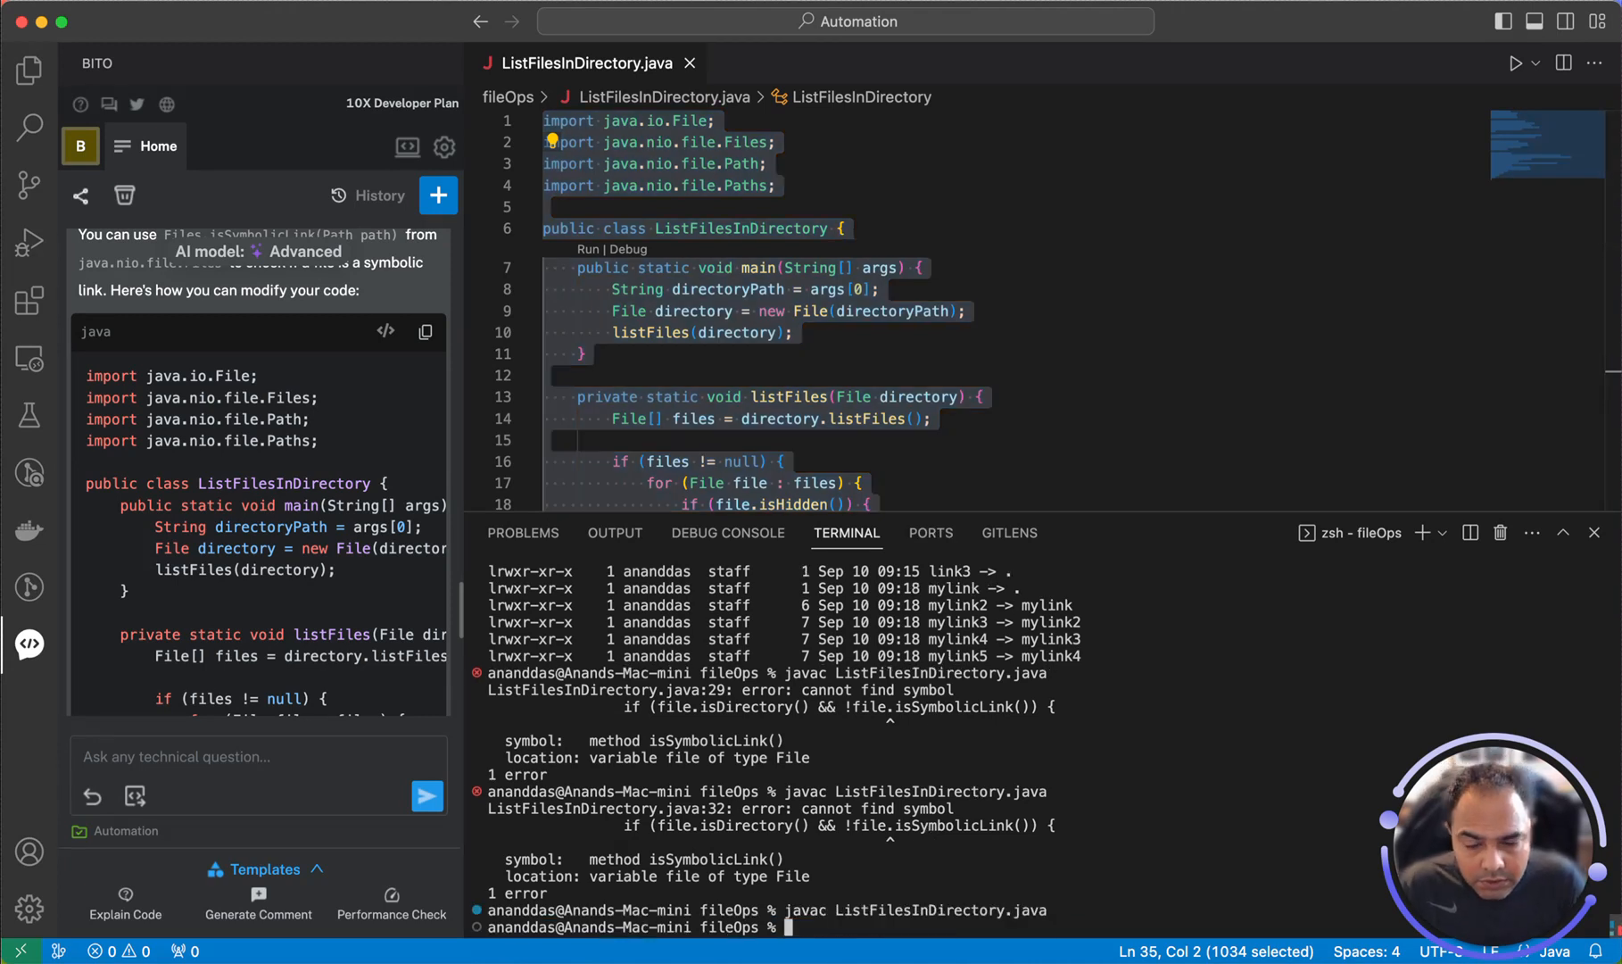
{"action": "type", "text": "ls -al ~/Downloads/testFolder"}
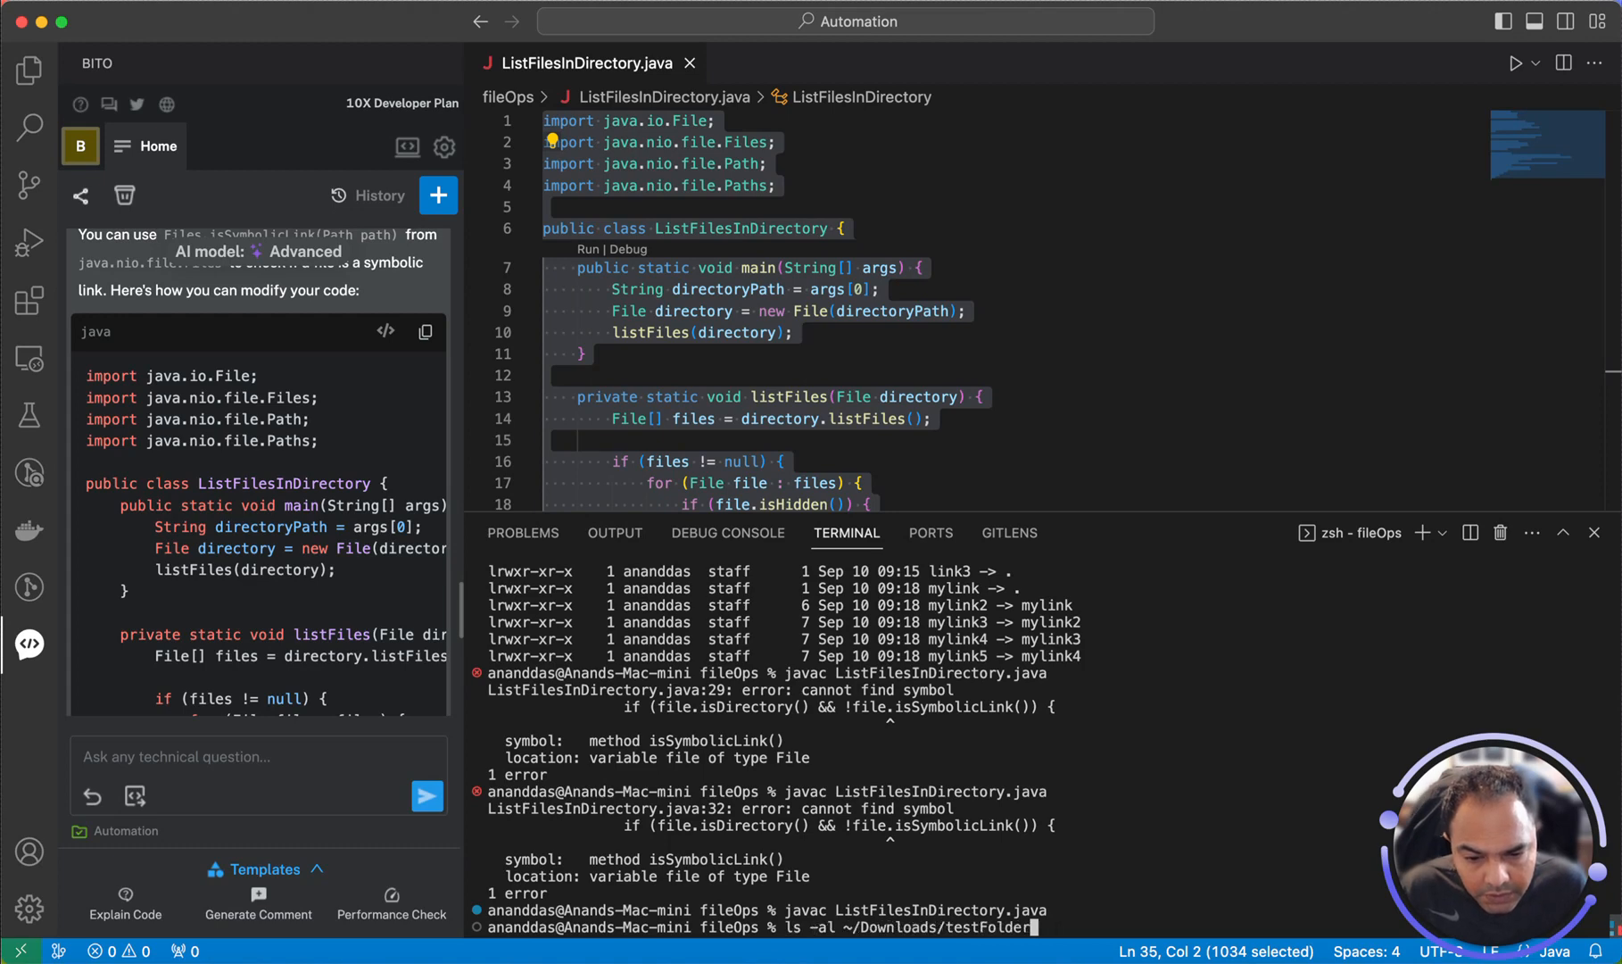
{"action": "key", "text": "Enter"}
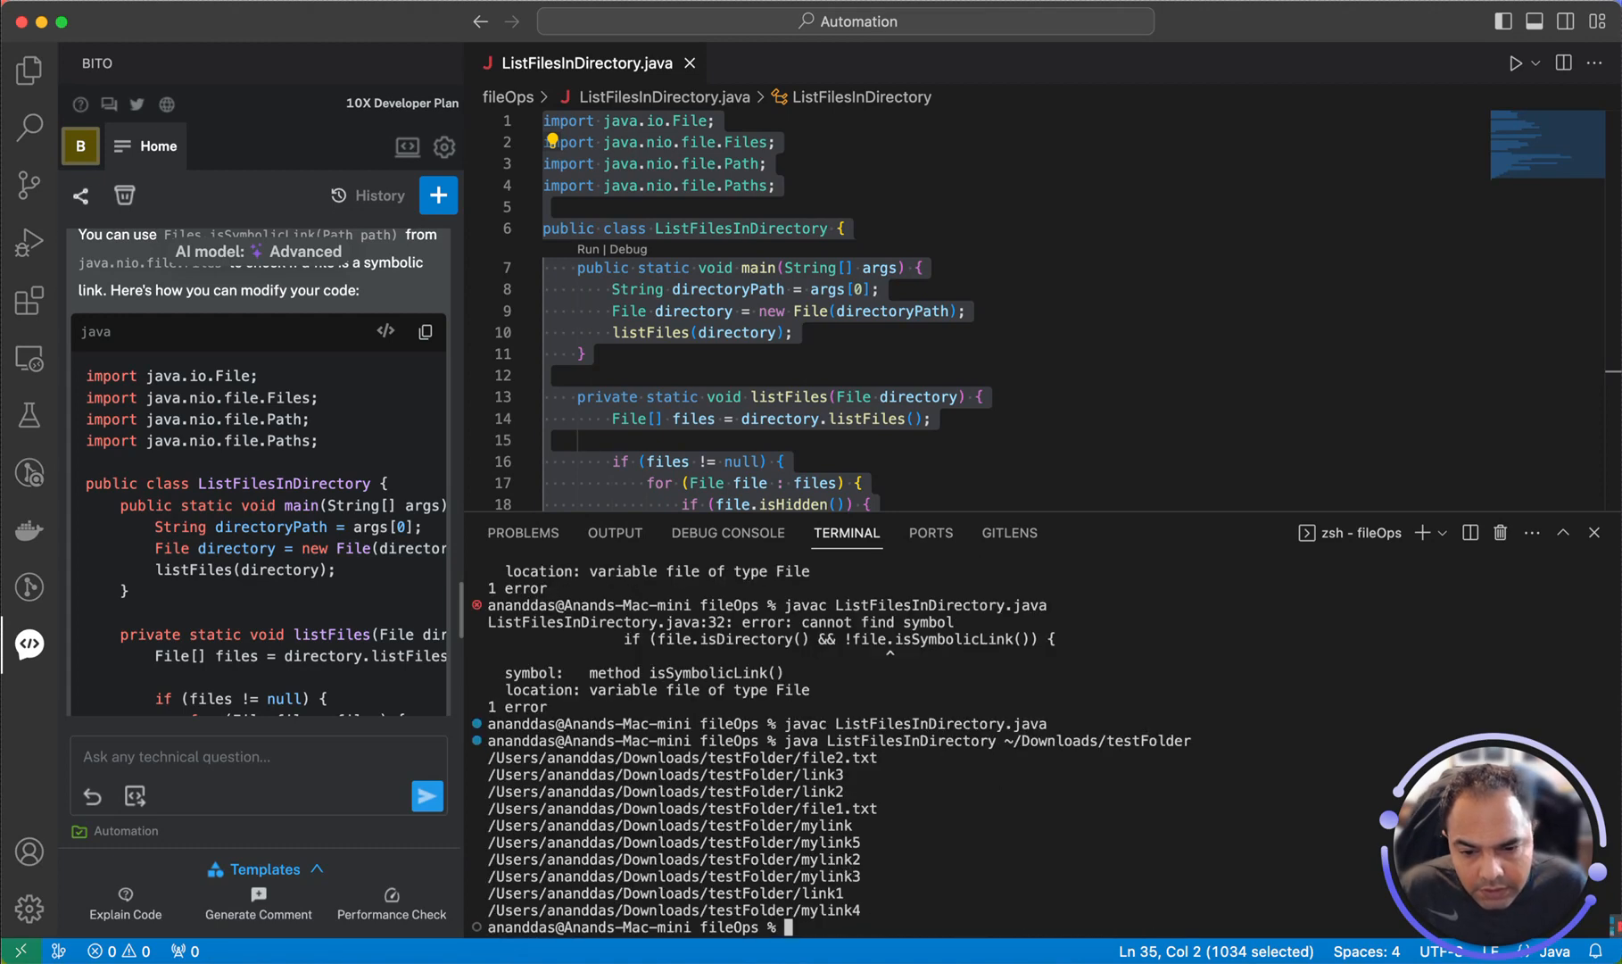
{"action": "mouse_move", "coordinate": [894, 939]}
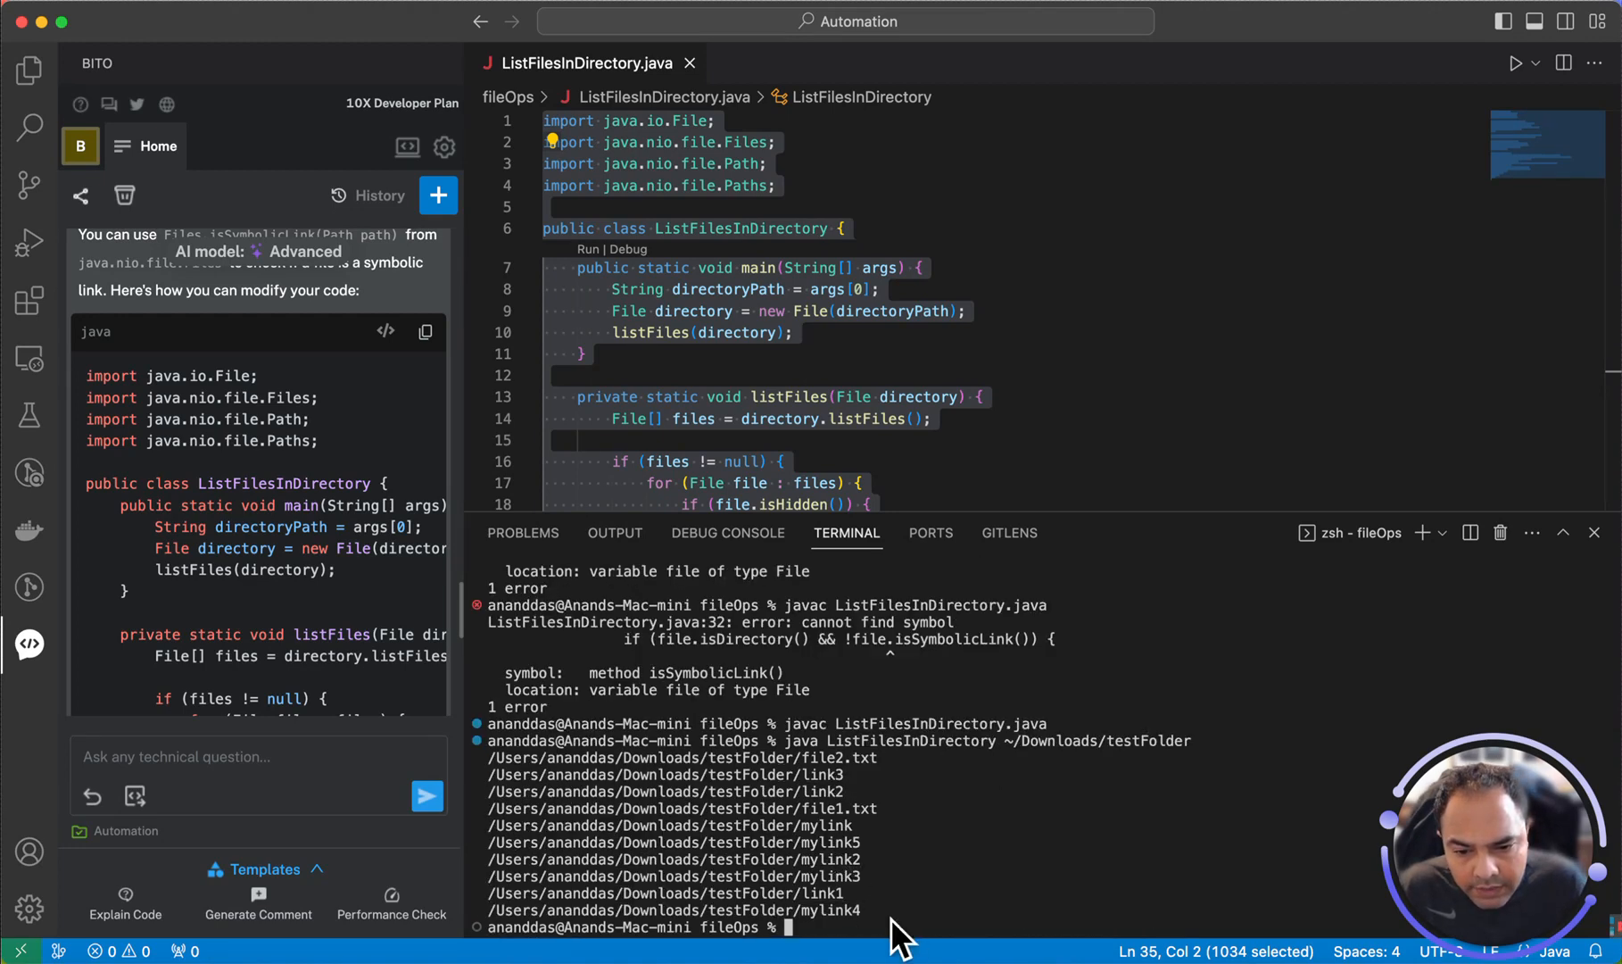
{"action": "mouse_move", "coordinate": [117, 577]}
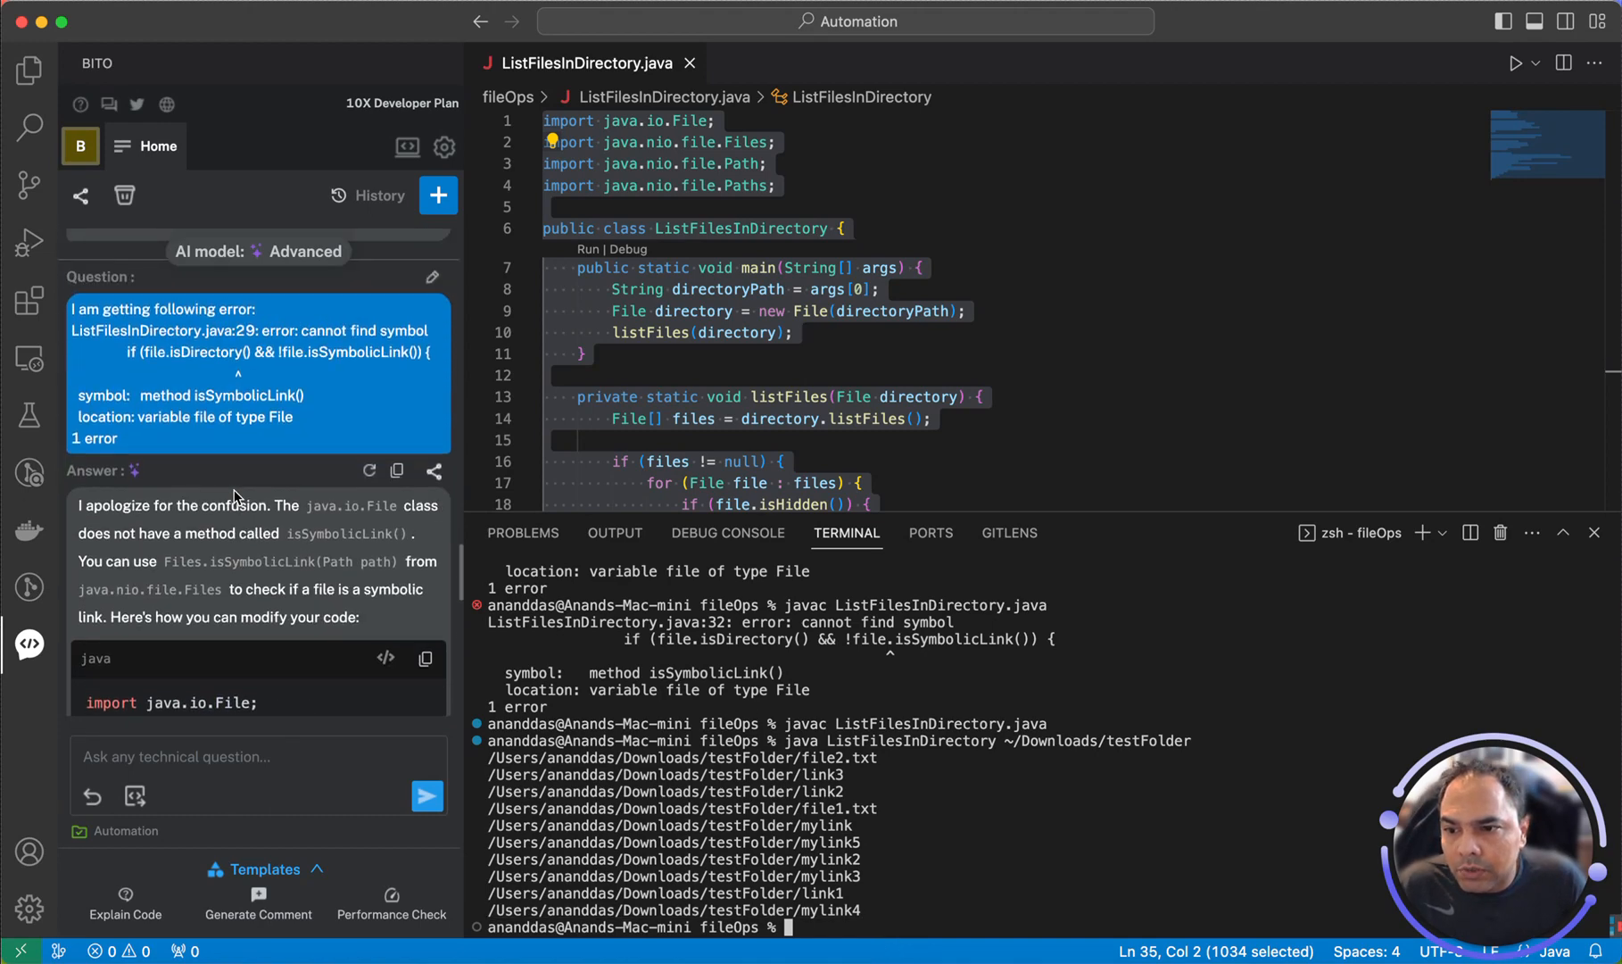
{"action": "scroll", "scroll_direction": "down", "scroll_amount": 3}
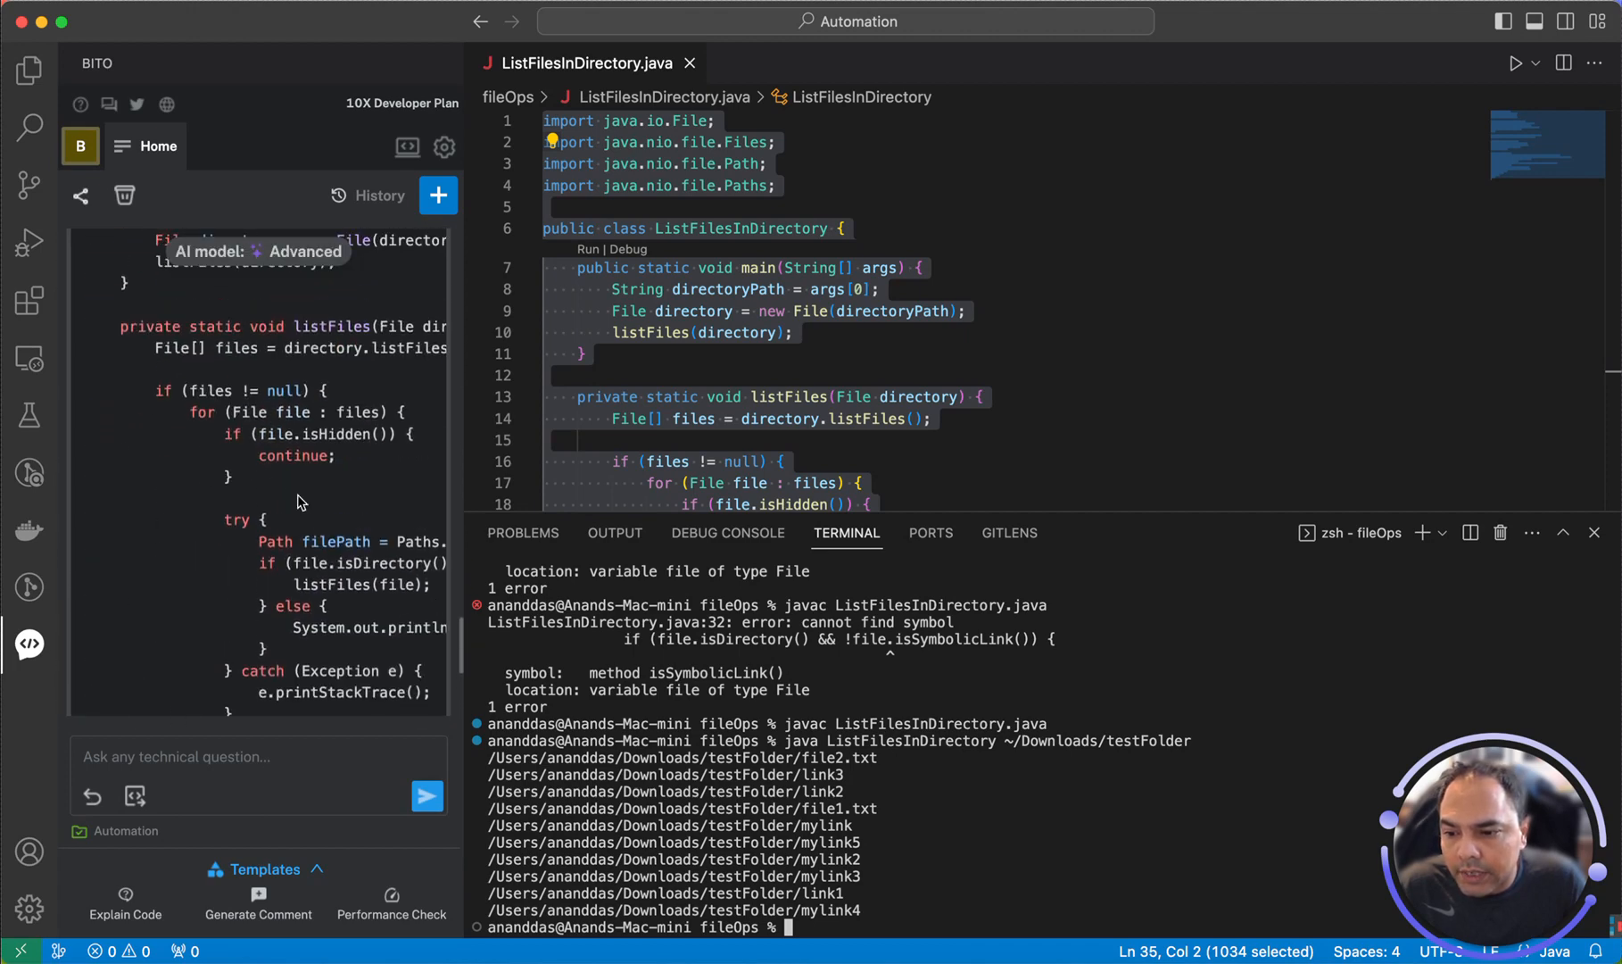
{"action": "mouse_move", "coordinate": [341, 502]}
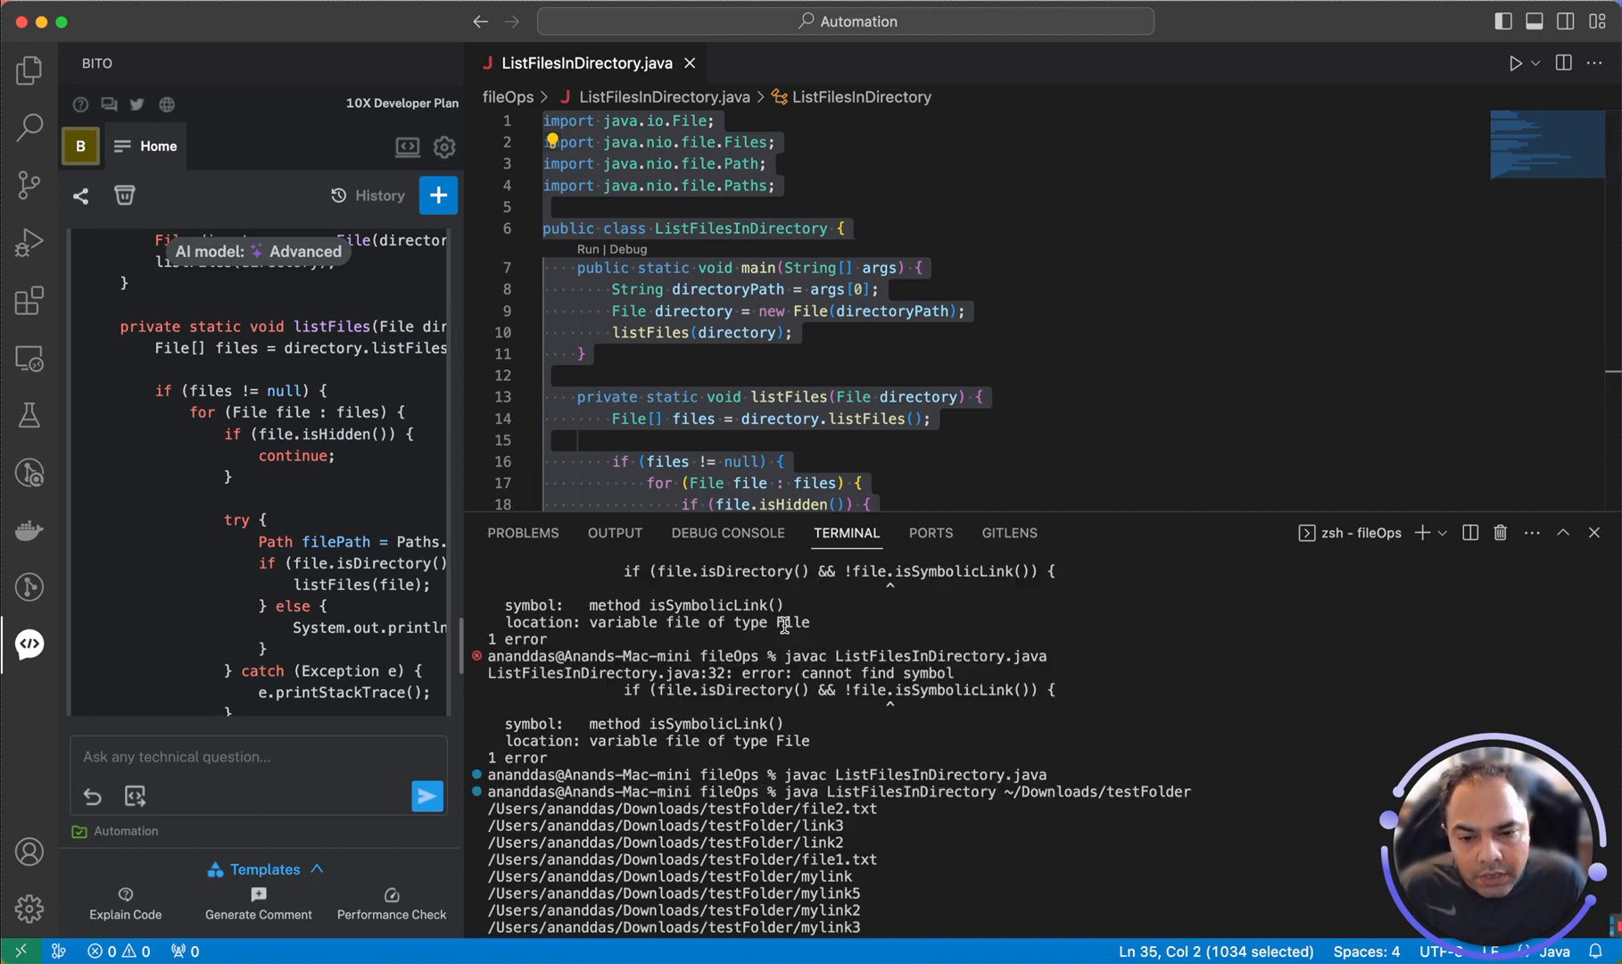
{"action": "scroll", "scroll_direction": "down", "scroll_amount": 3}
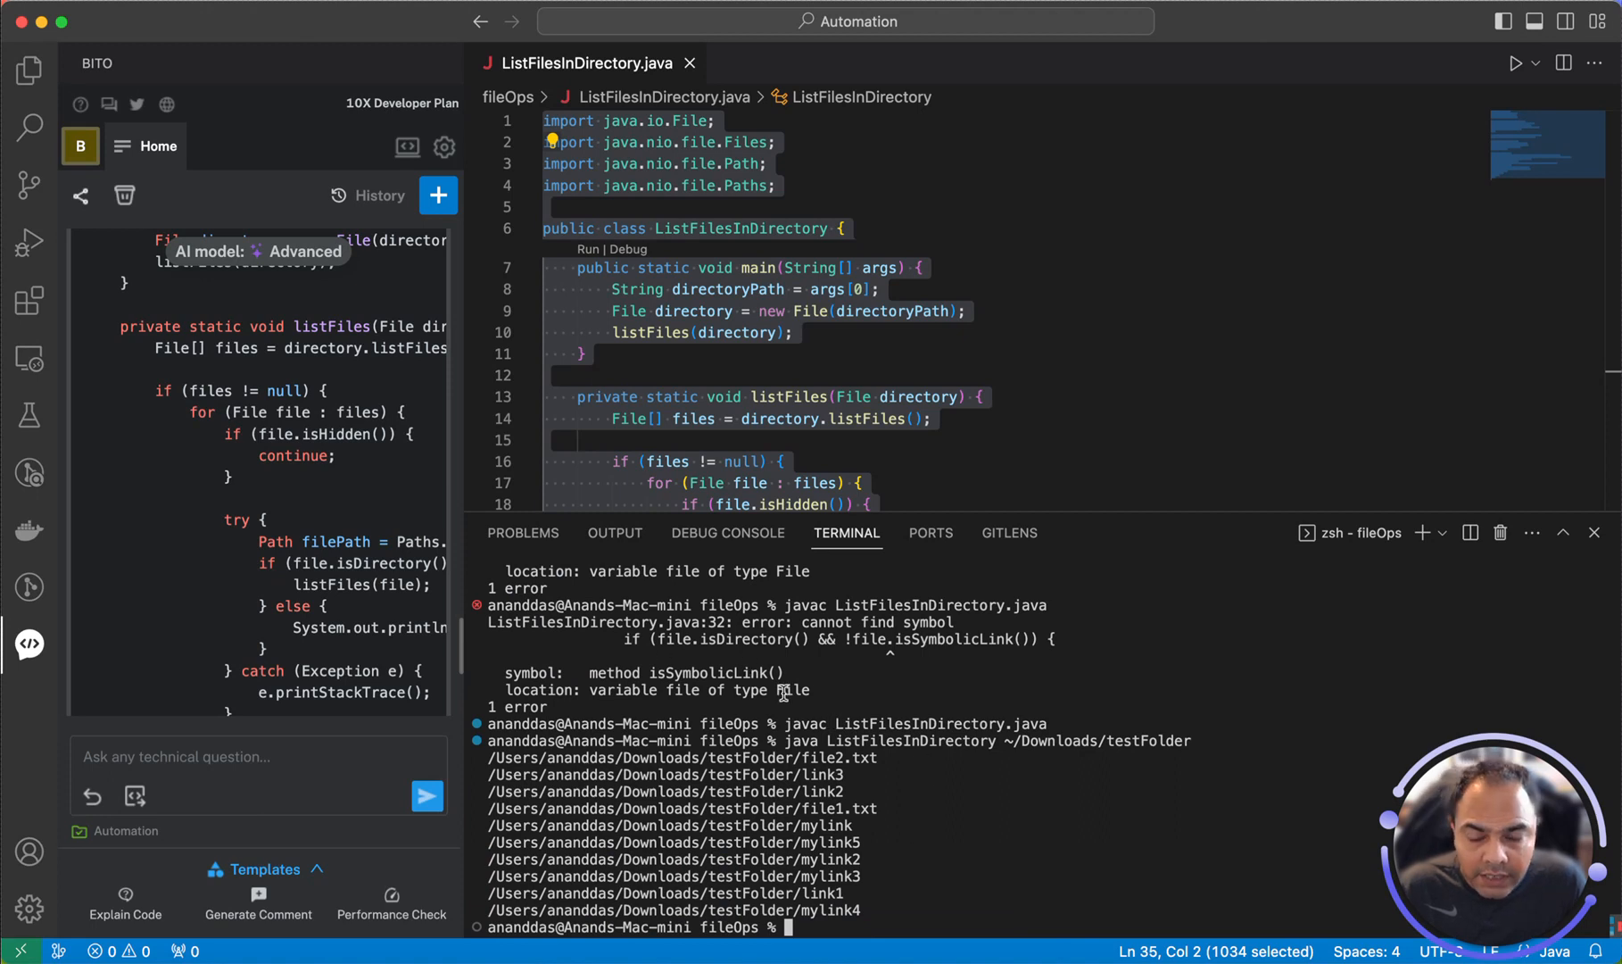
{"action": "mouse_move", "coordinate": [884, 802]}
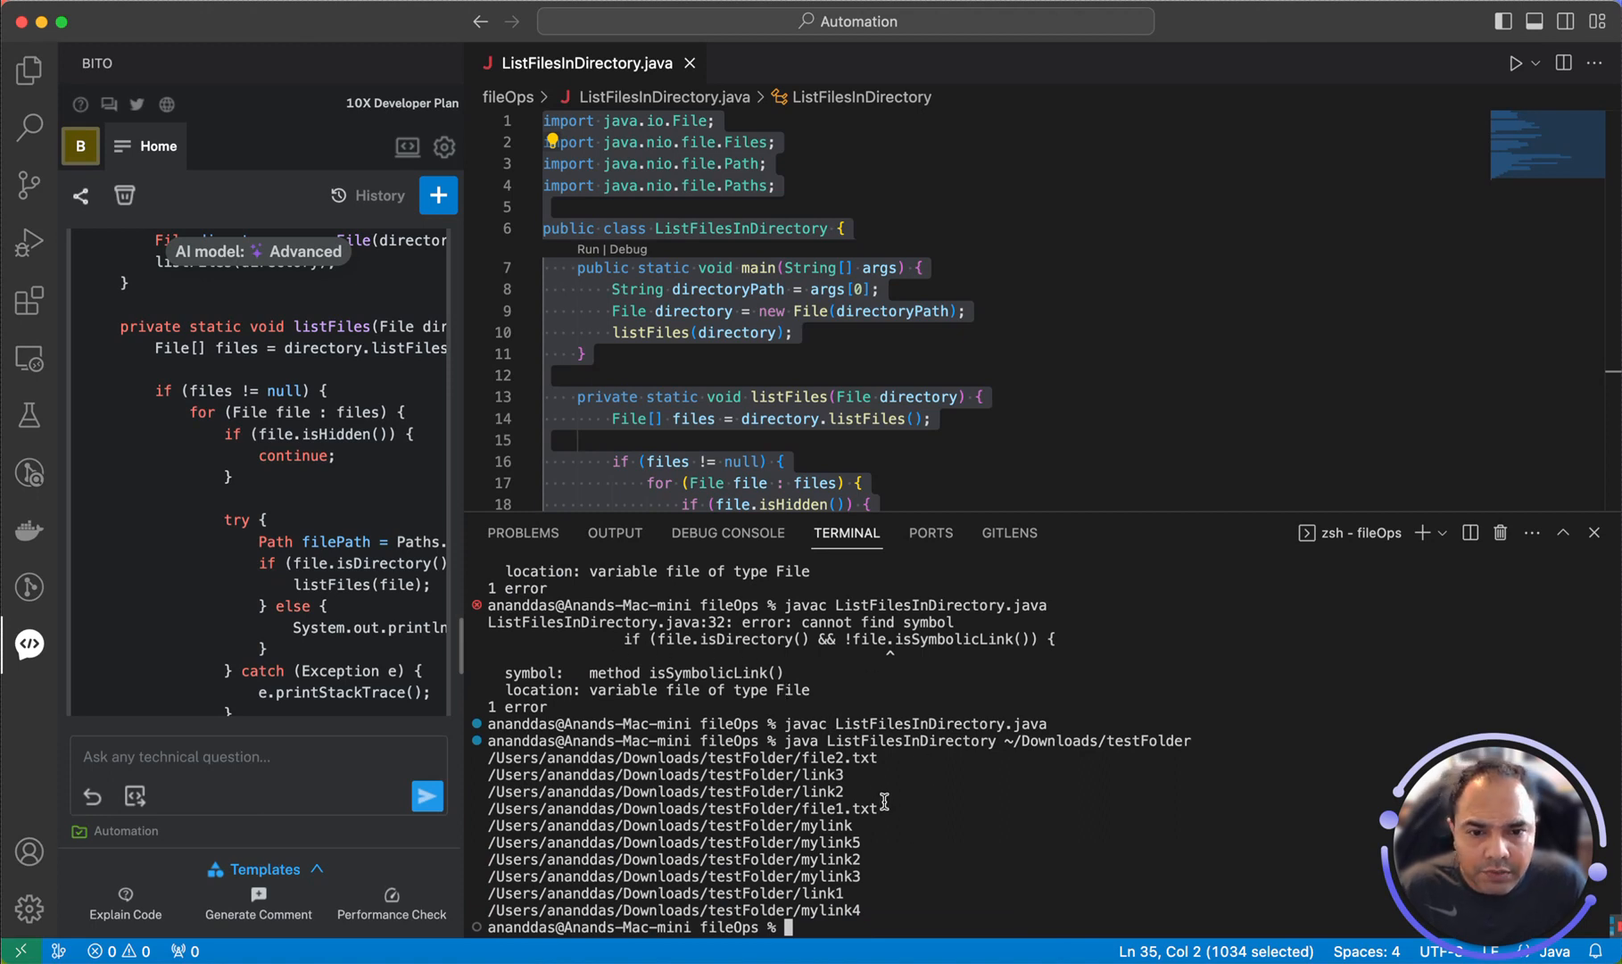